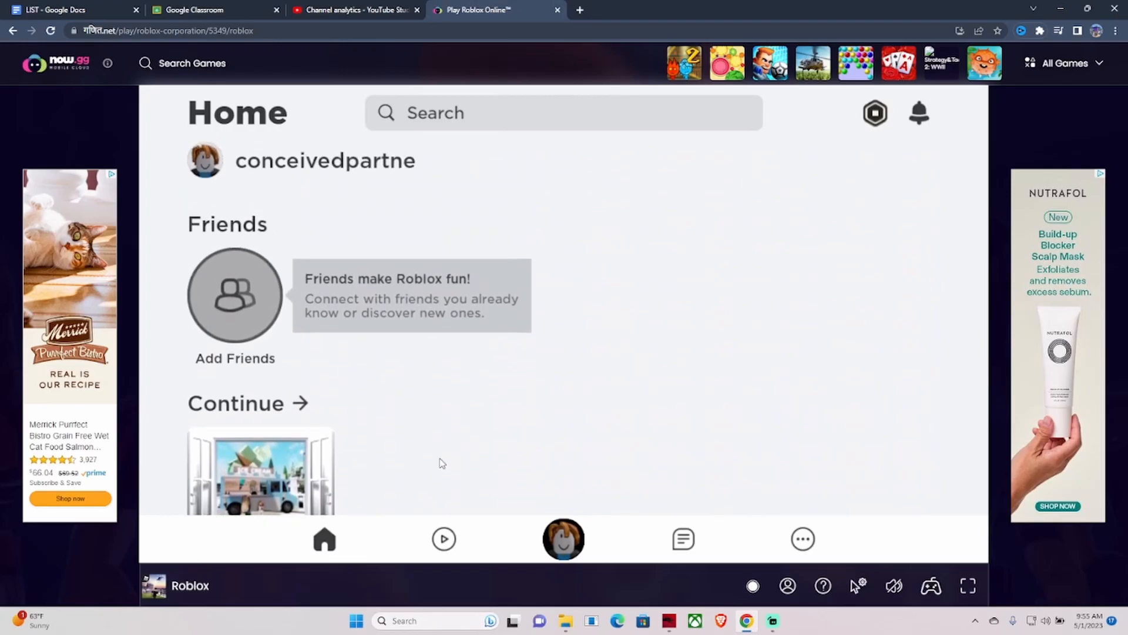
Browse down the Roblox home page on now.gg, then close the Play Roblox Online tab
scroll(down, 3)
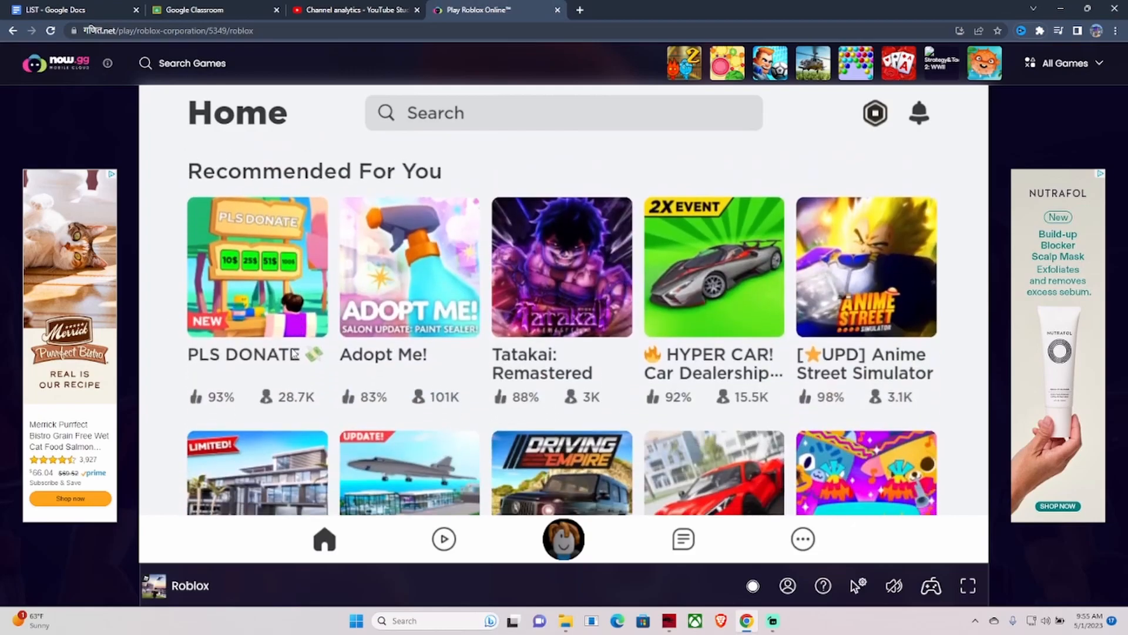
scroll(down, 3)
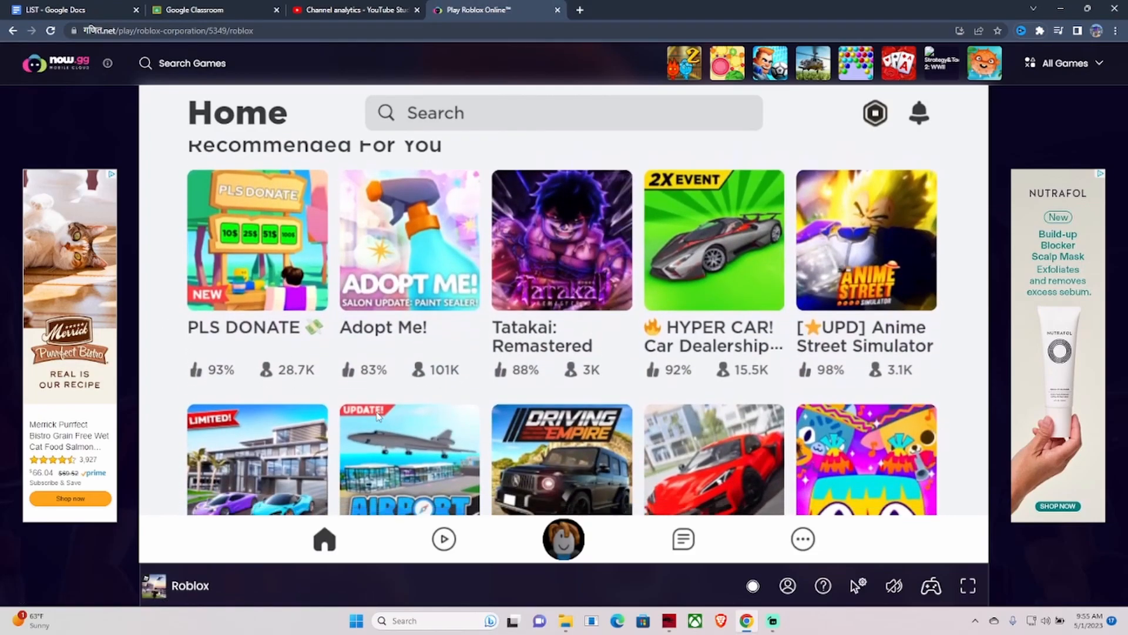
scroll(down, 3)
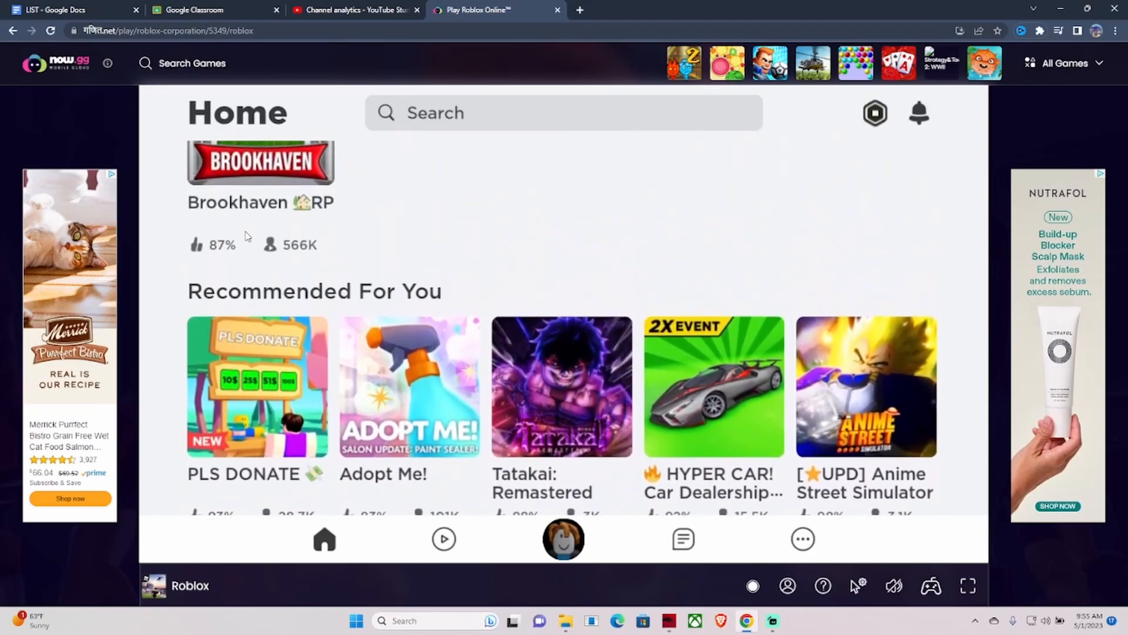
mouse_move(905, 236)
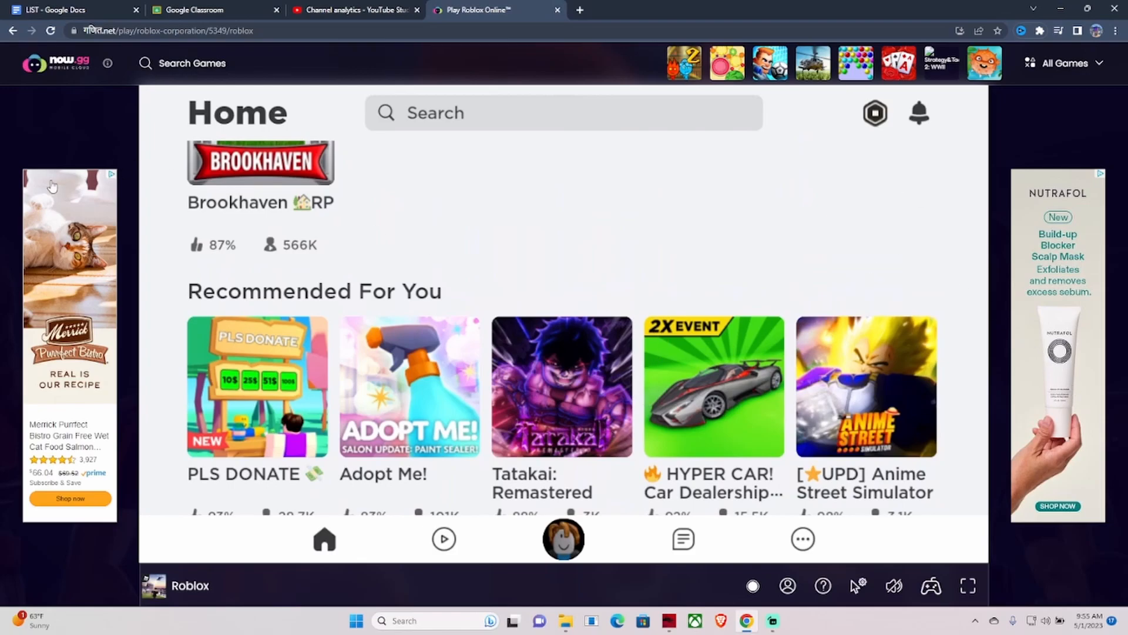
click(68, 10)
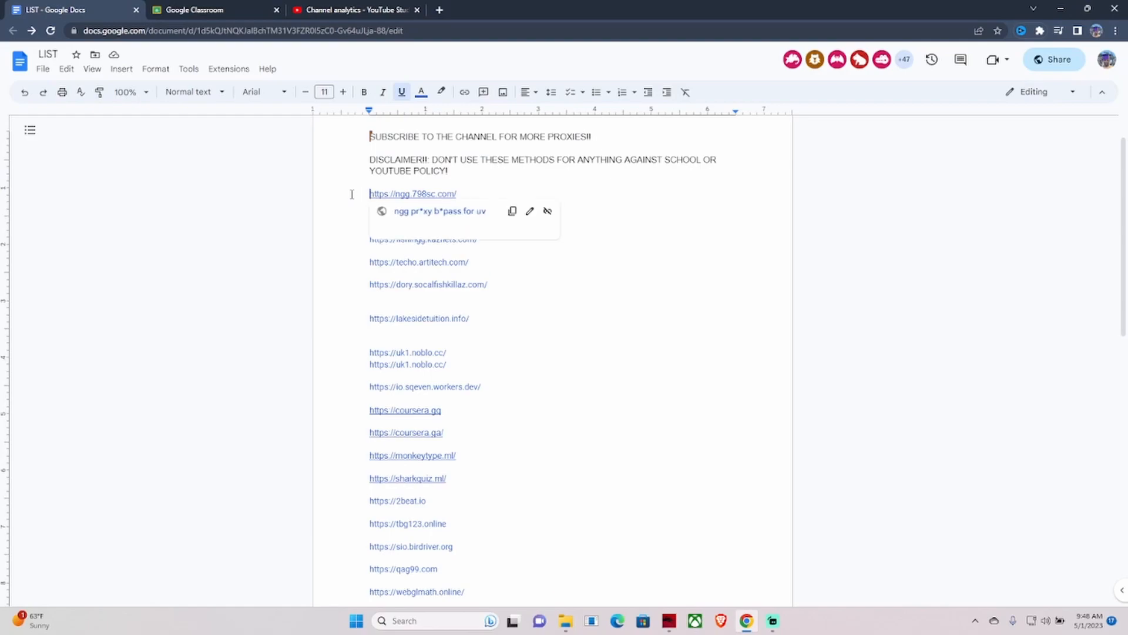
drag(369, 194, 450, 479)
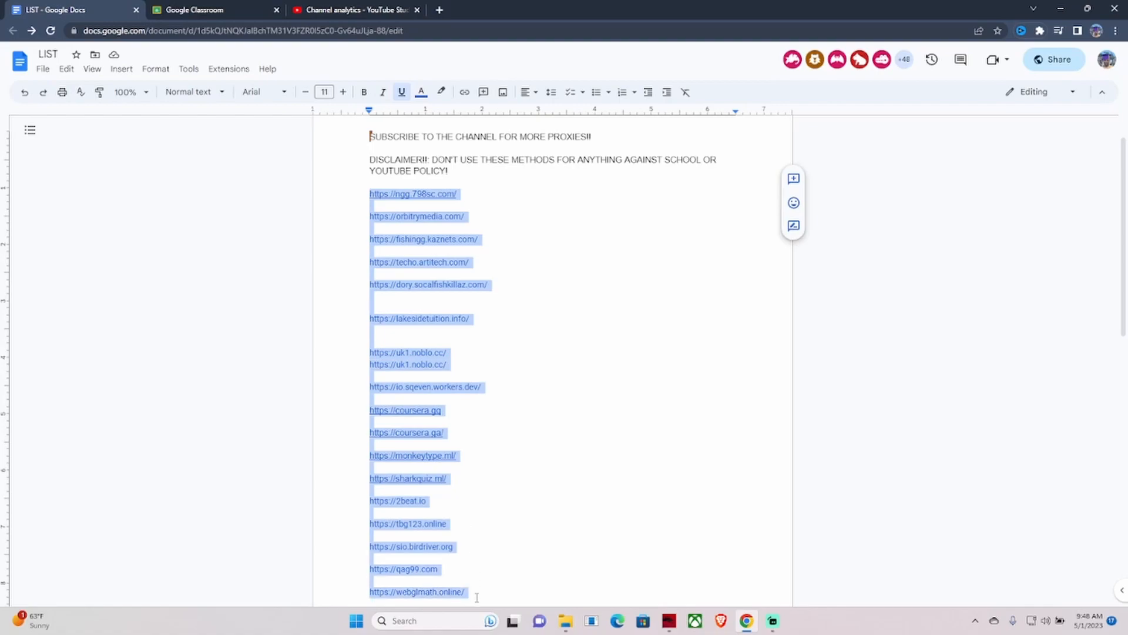
scroll(down, 3)
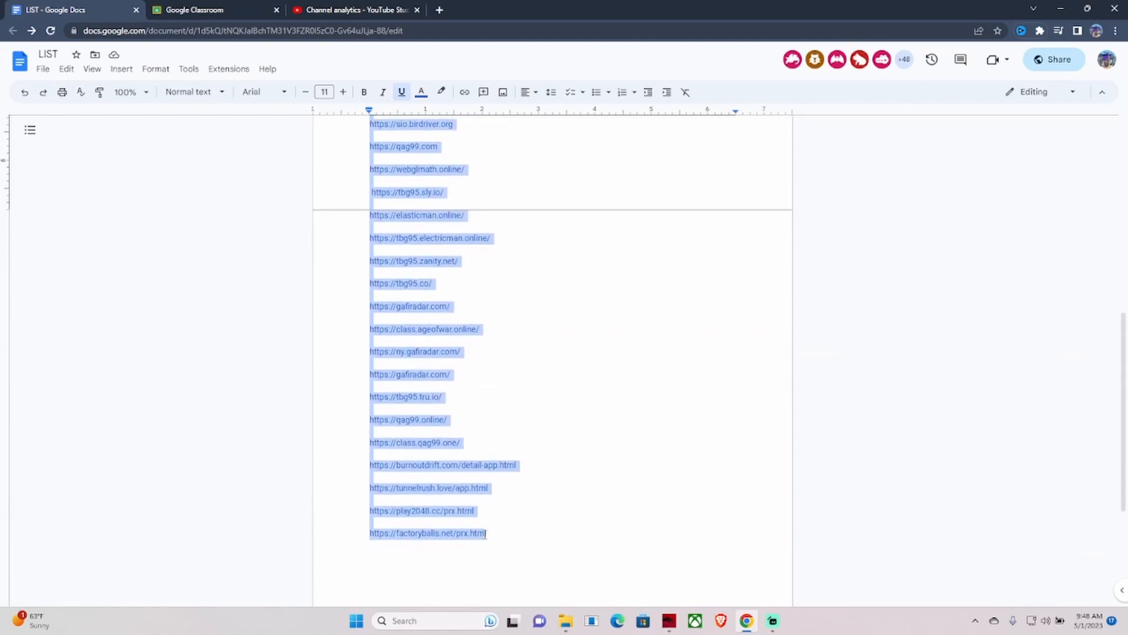
click(905, 59)
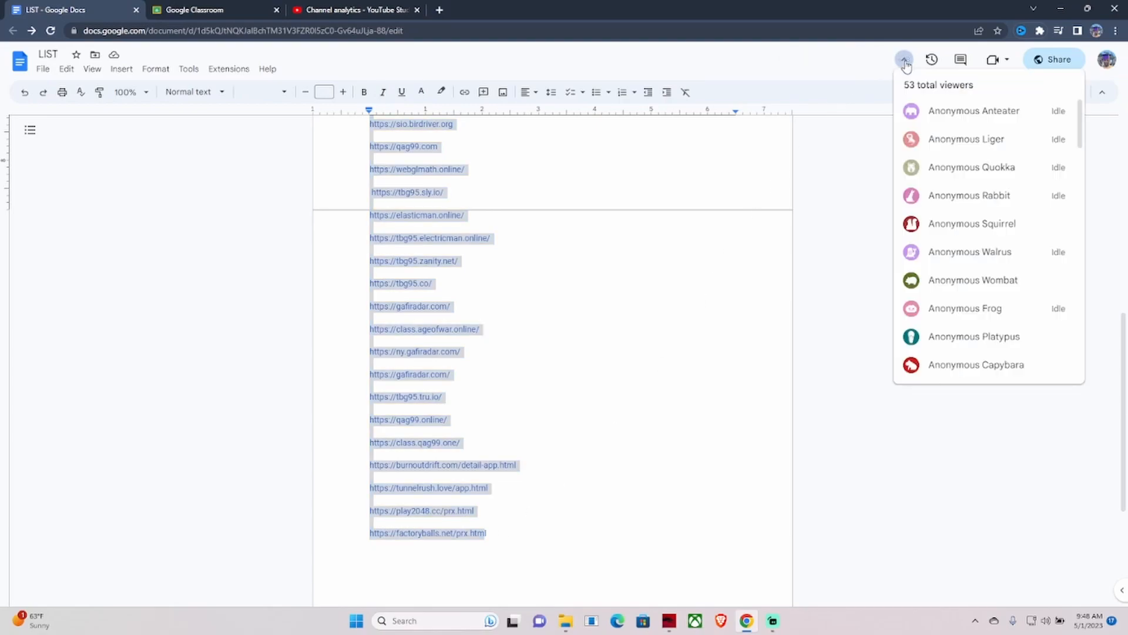
mouse_move(905, 60)
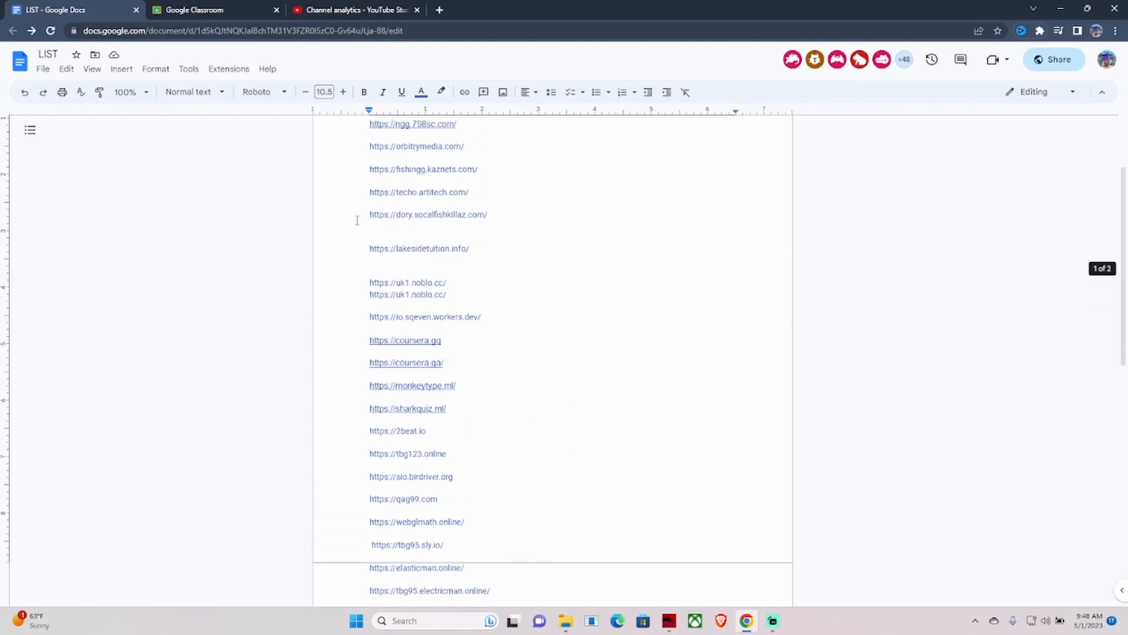
scroll(down, 3)
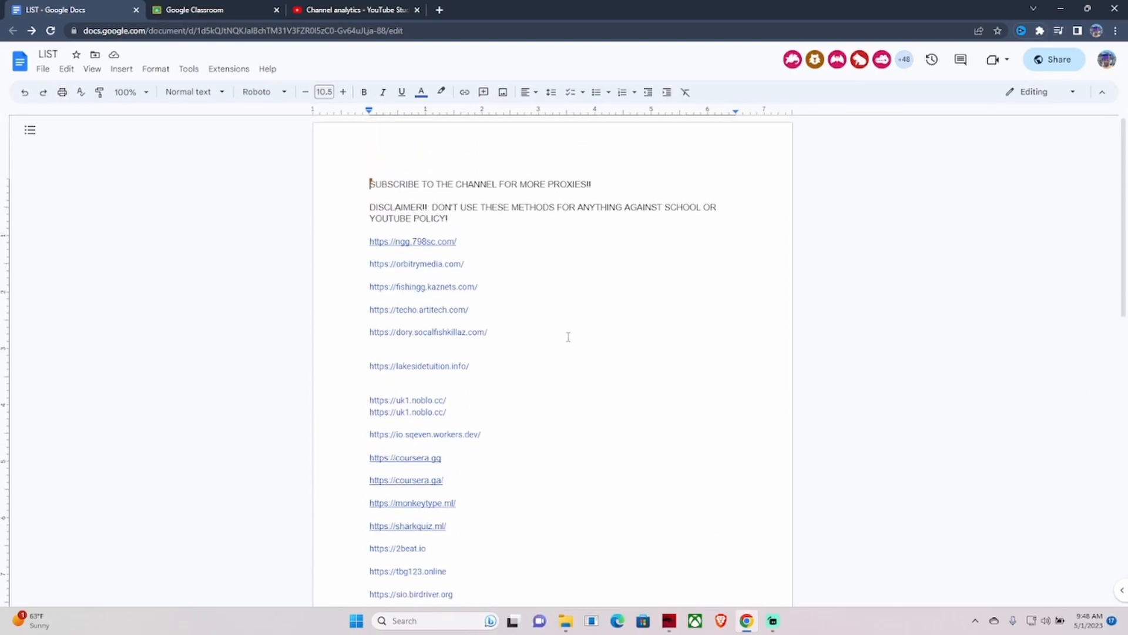
scroll(down, 3)
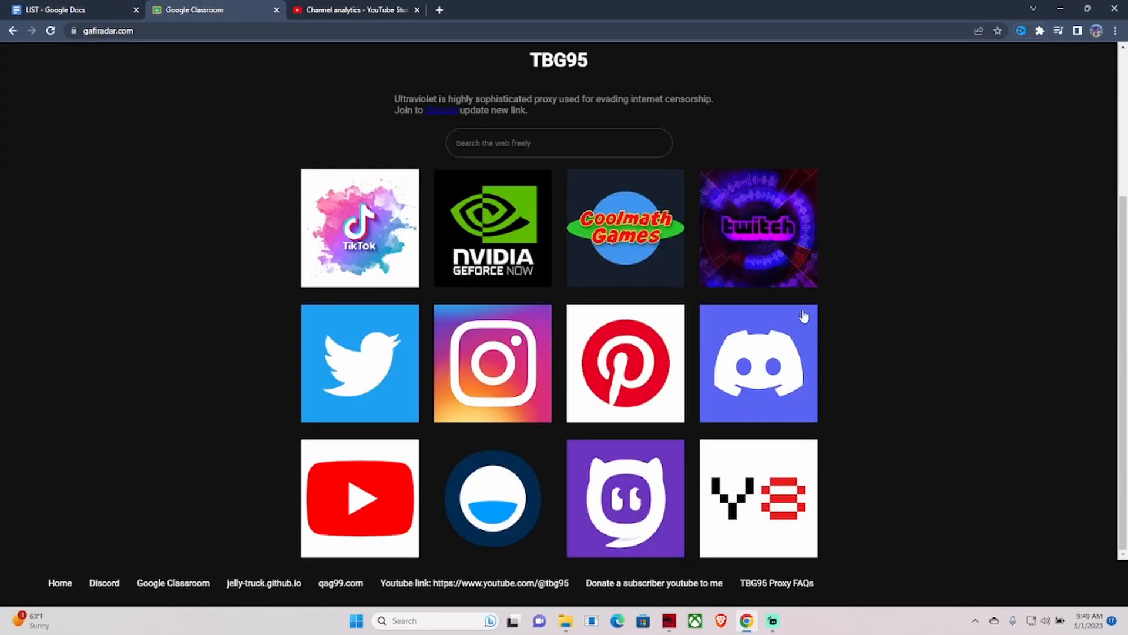
mouse_move(316, 539)
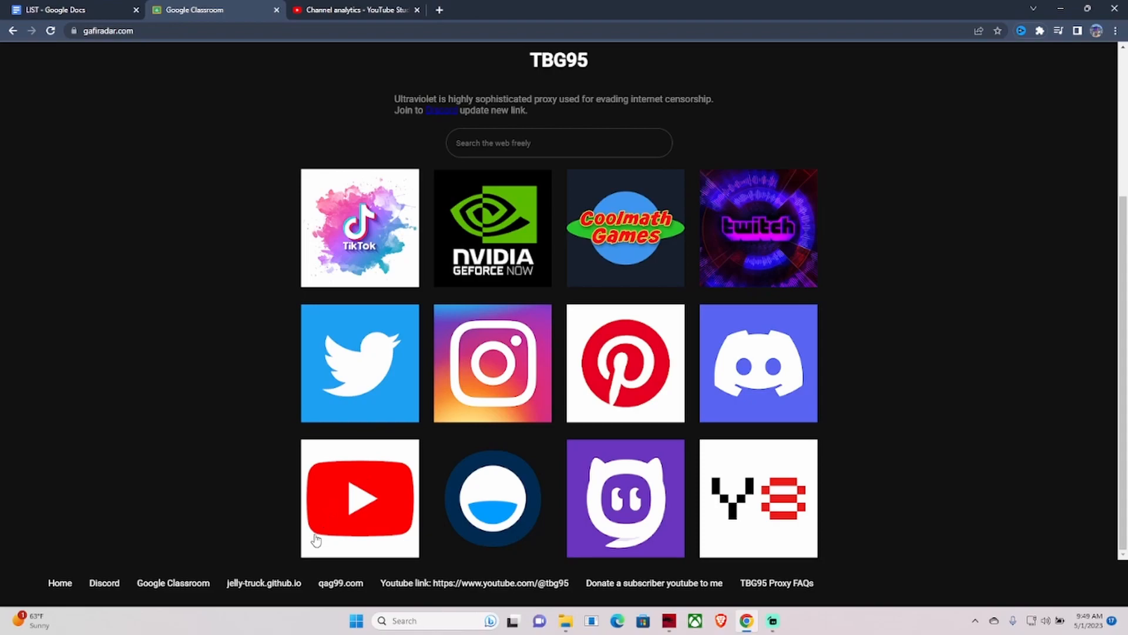
mouse_move(576, 513)
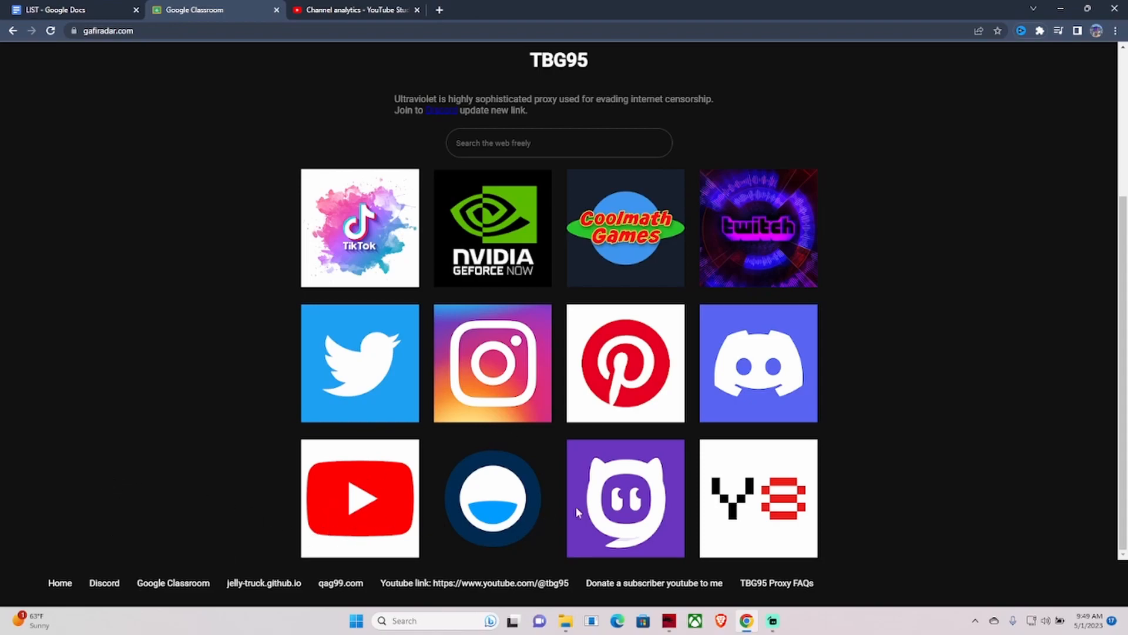
mouse_move(971, 536)
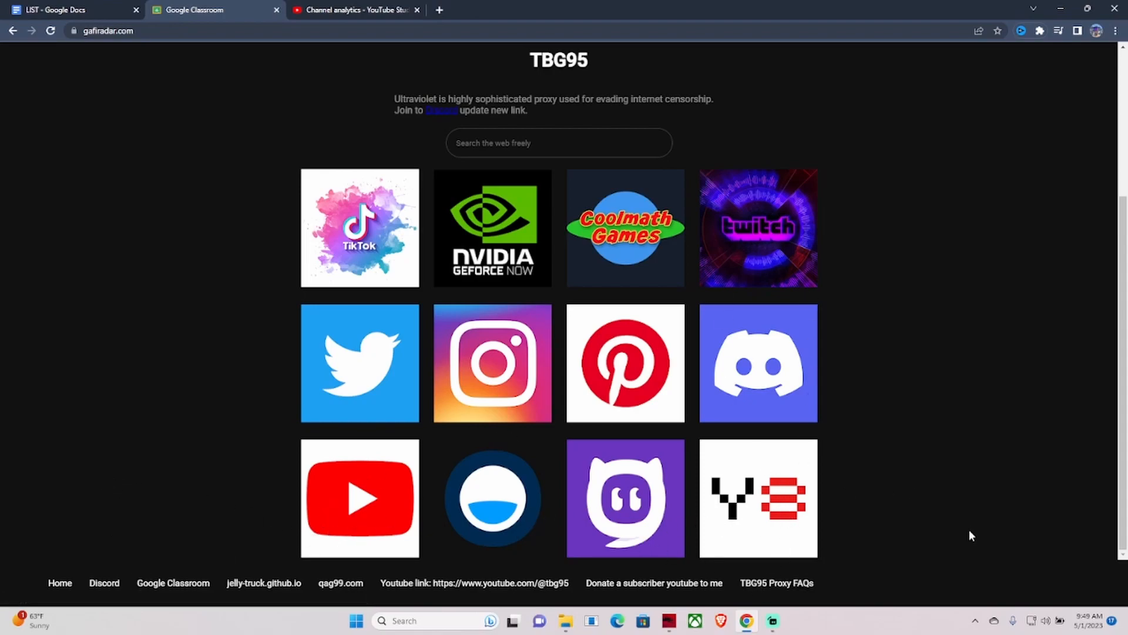
mouse_move(280, 170)
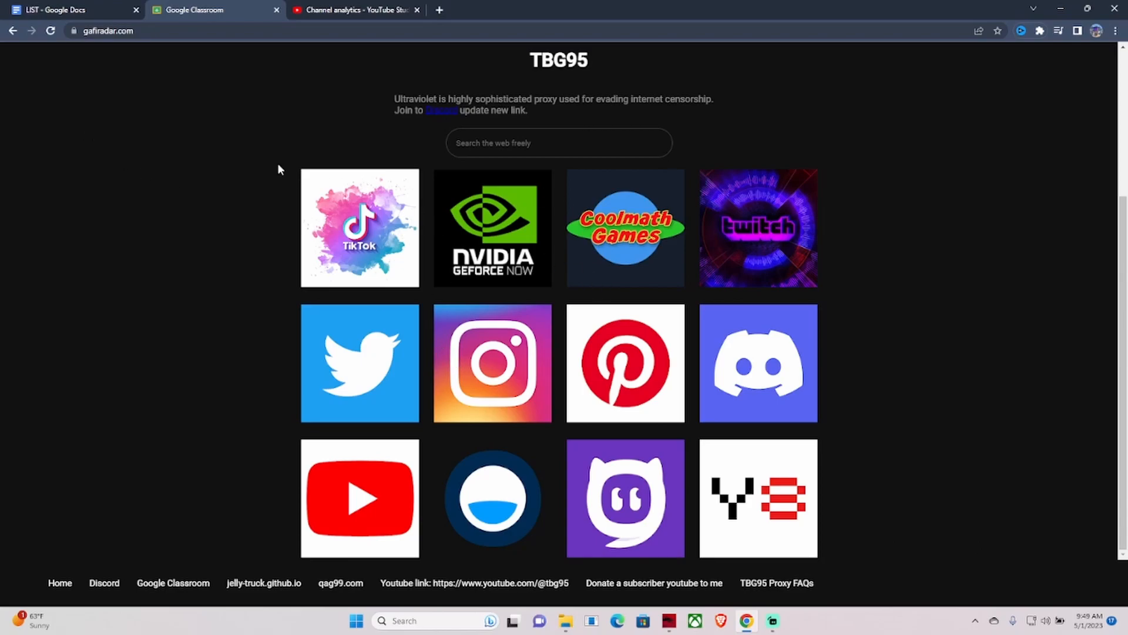
mouse_move(108, 6)
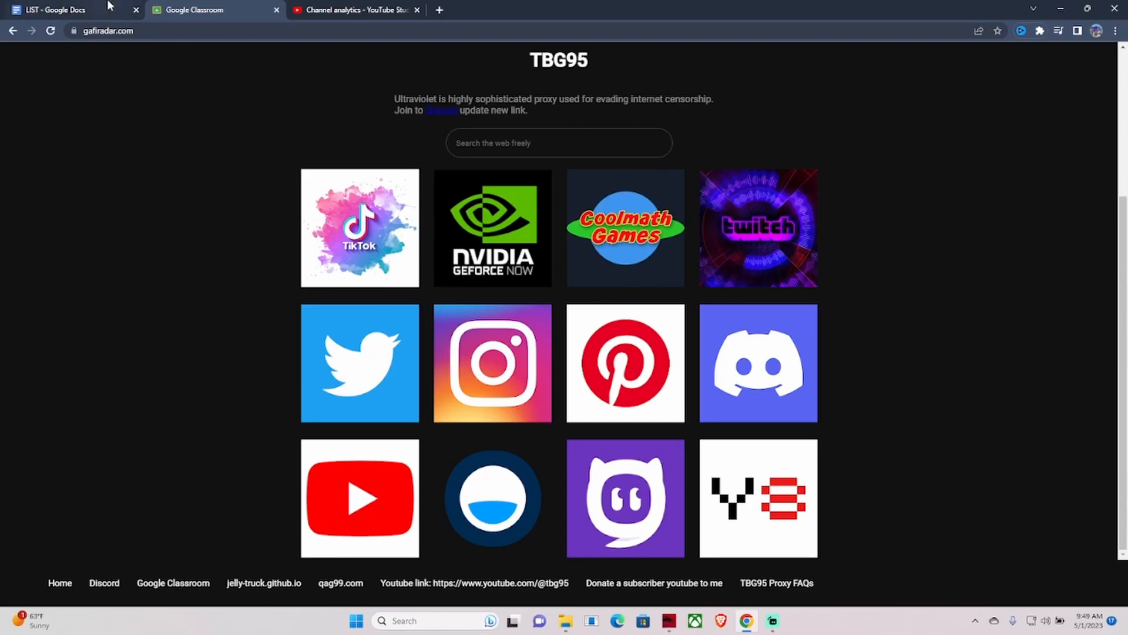
Return to the LIST document, then switch to the YouTube Studio channel analytics showing 42,658 subscribers
click(65, 9)
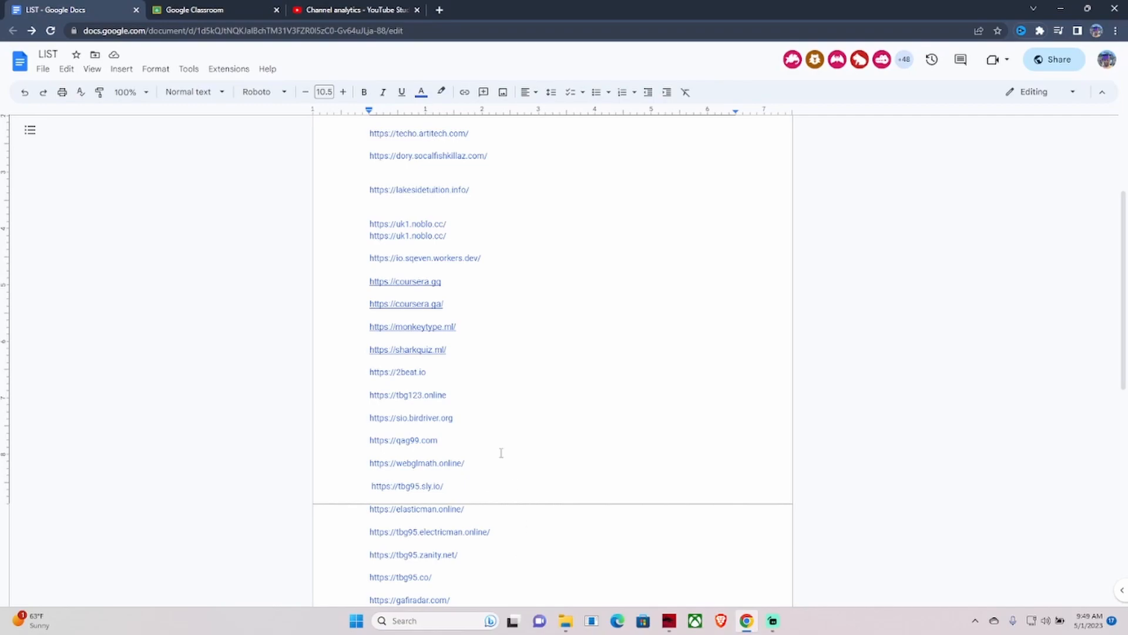
click(353, 9)
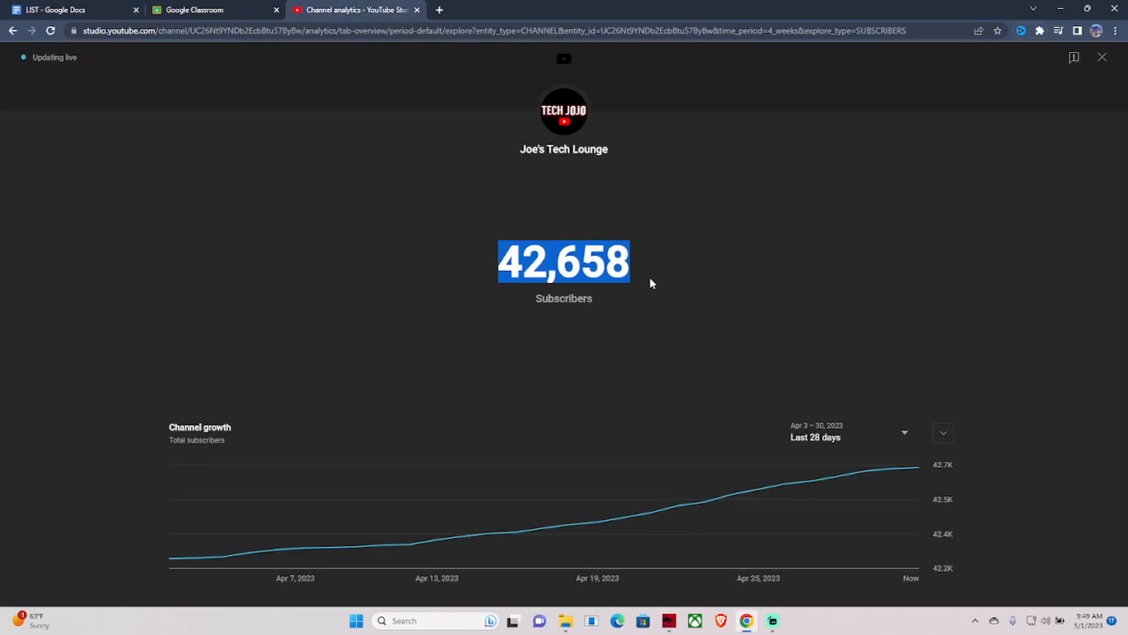
Deselect the live subscriber count, inspect the growth chart, and return to the LIST document
click(666, 300)
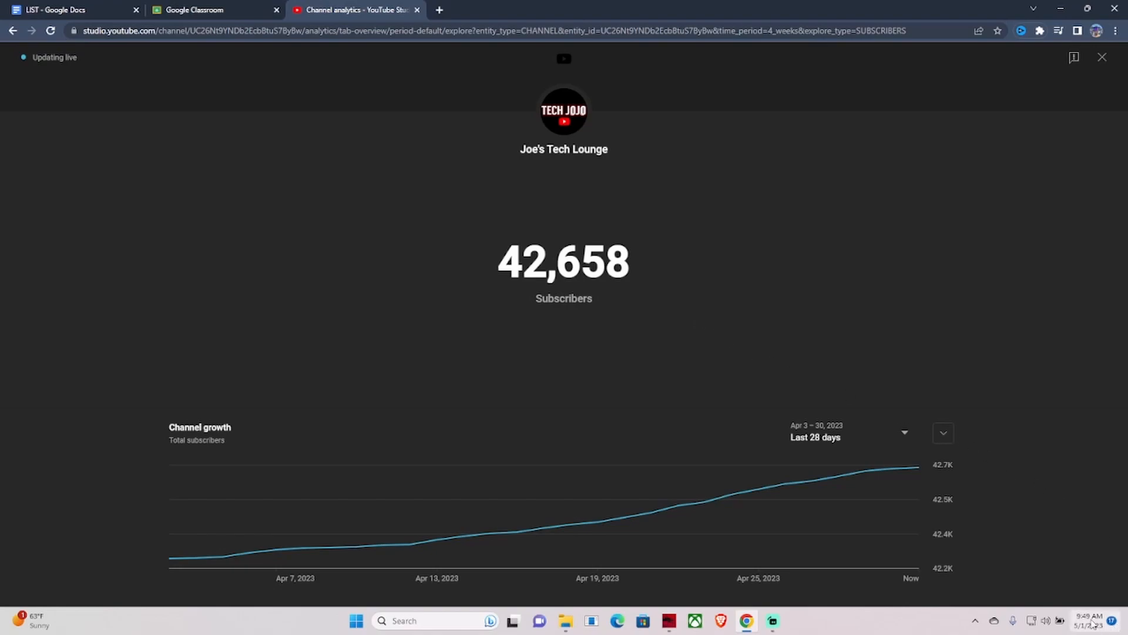
mouse_move(1105, 495)
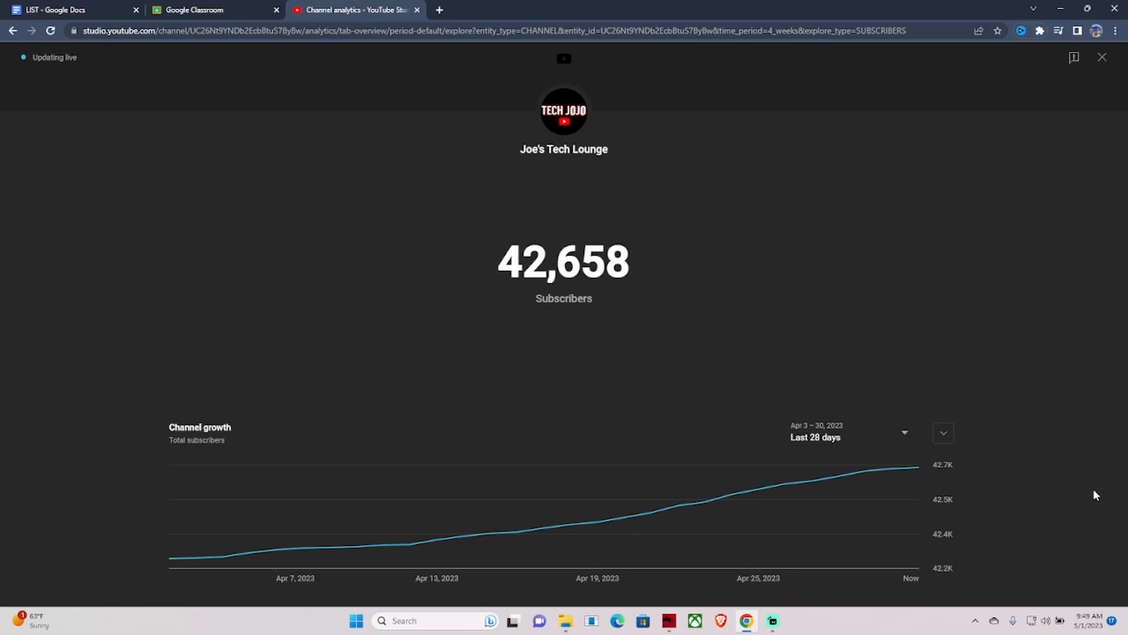
mouse_move(908, 481)
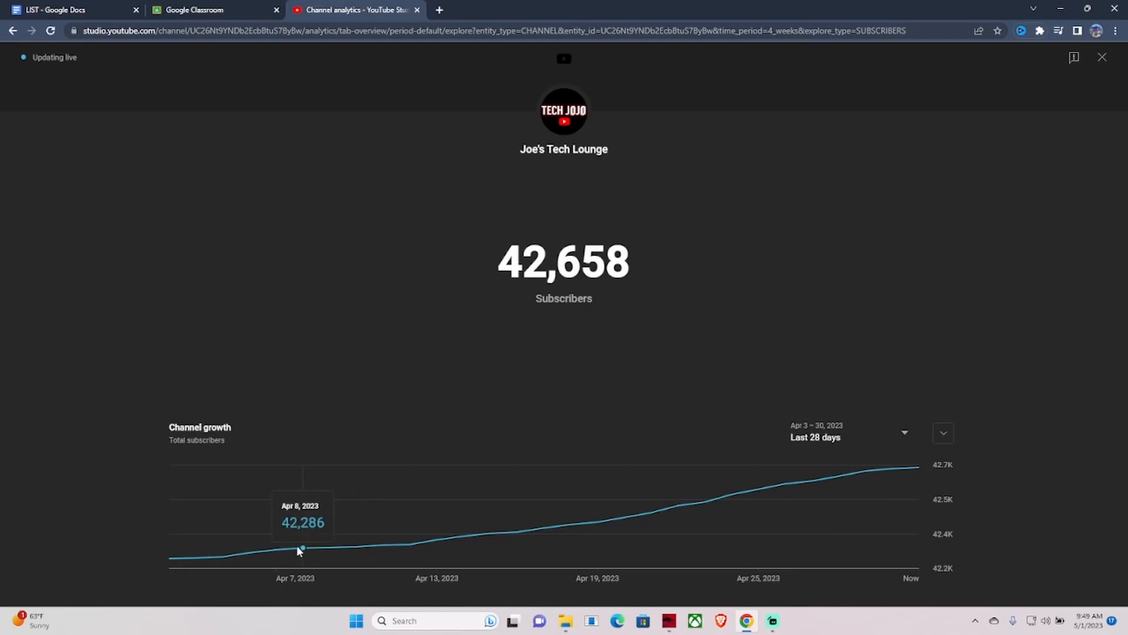
mouse_move(947, 483)
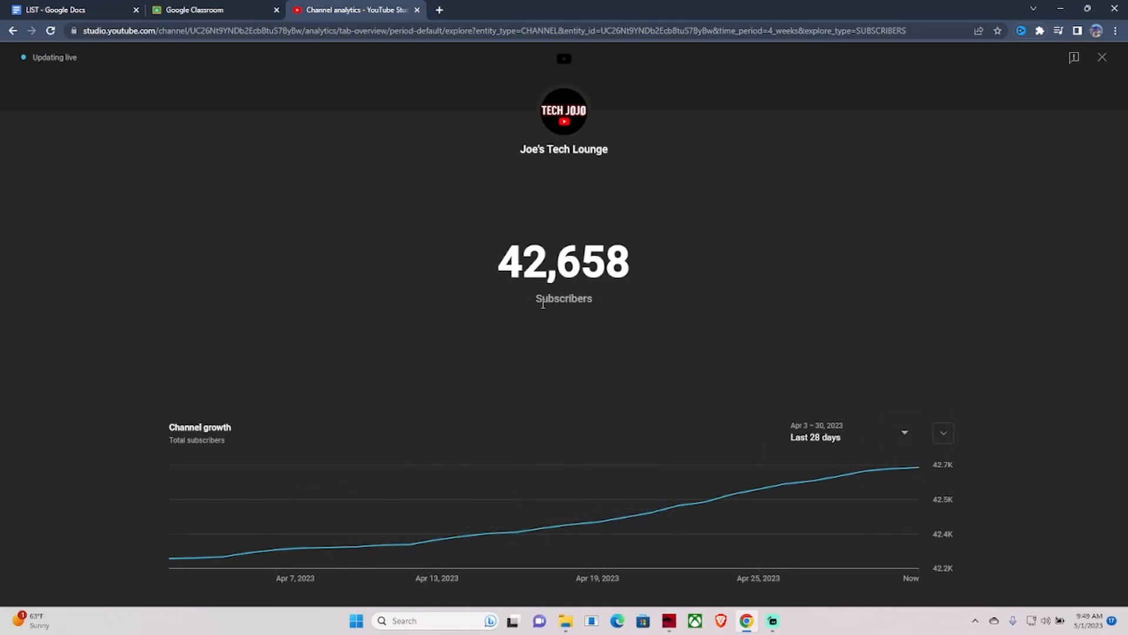
mouse_move(373, 390)
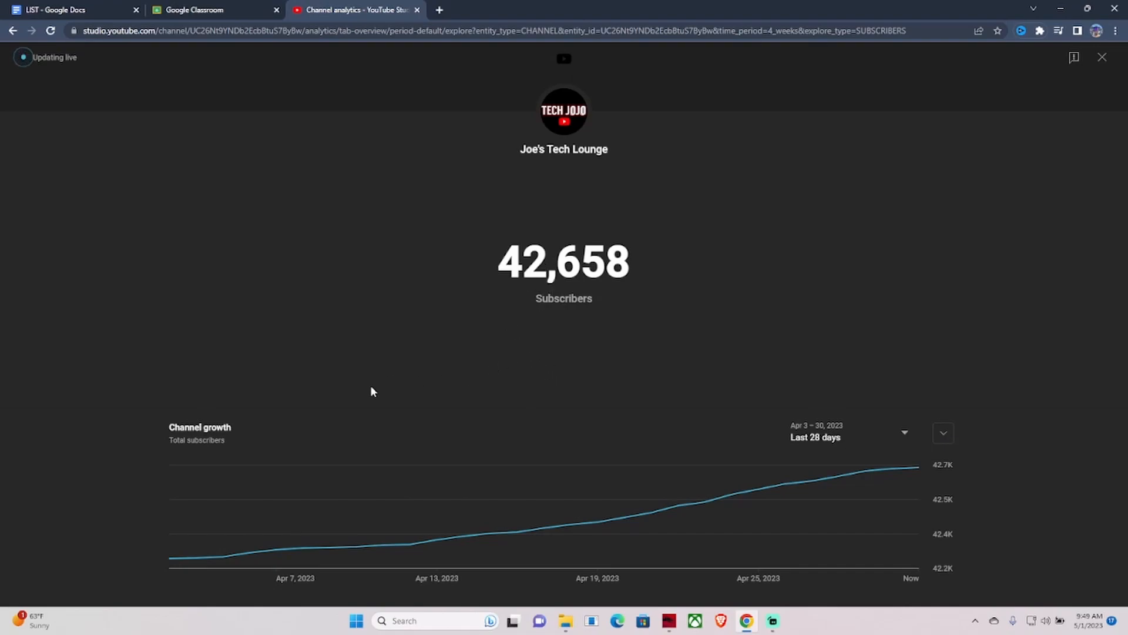
mouse_move(547, 450)
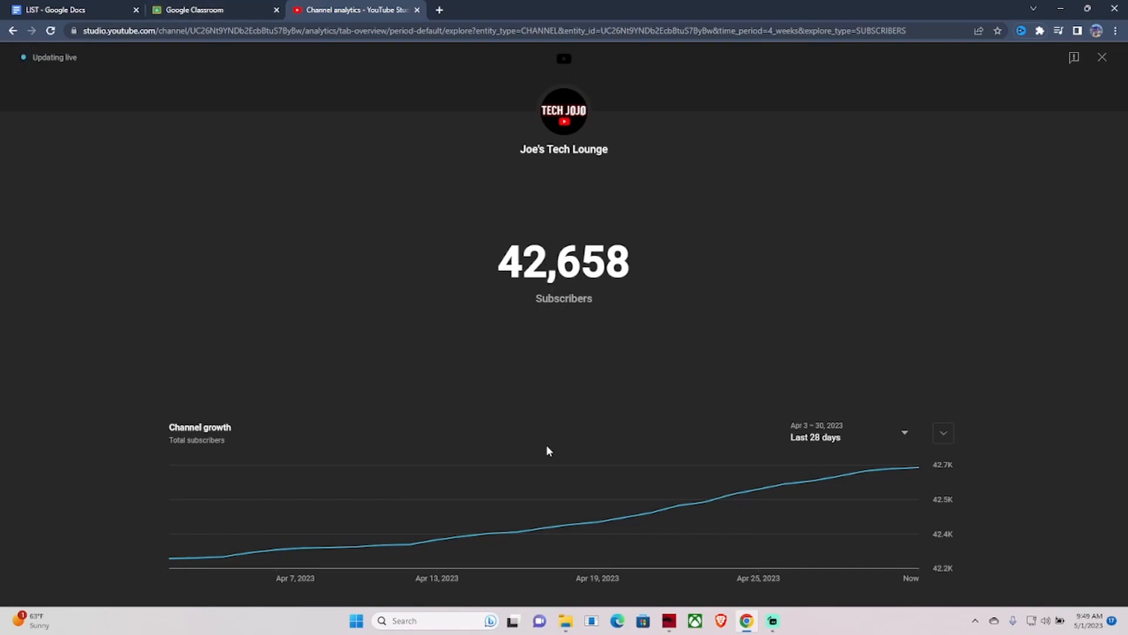
mouse_move(604, 440)
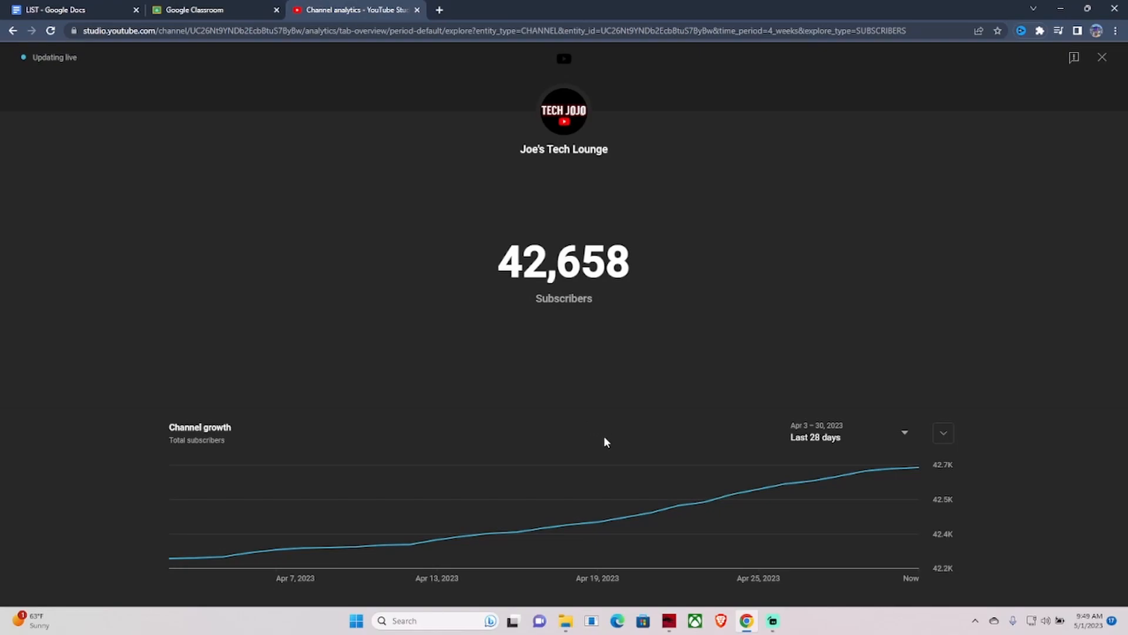
mouse_move(648, 502)
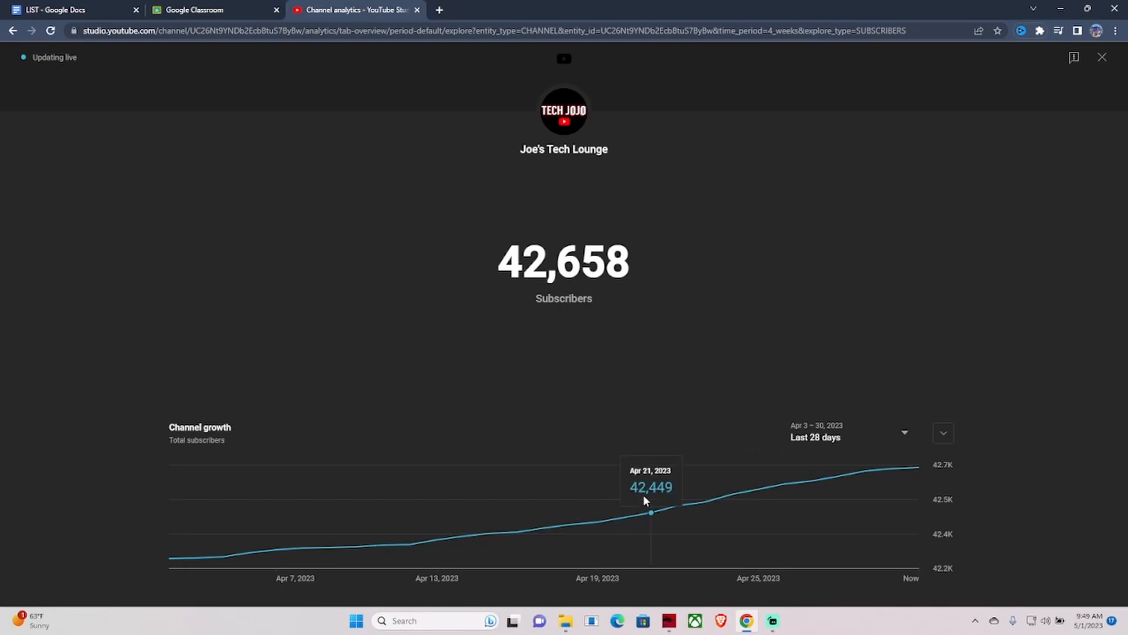
mouse_move(545, 504)
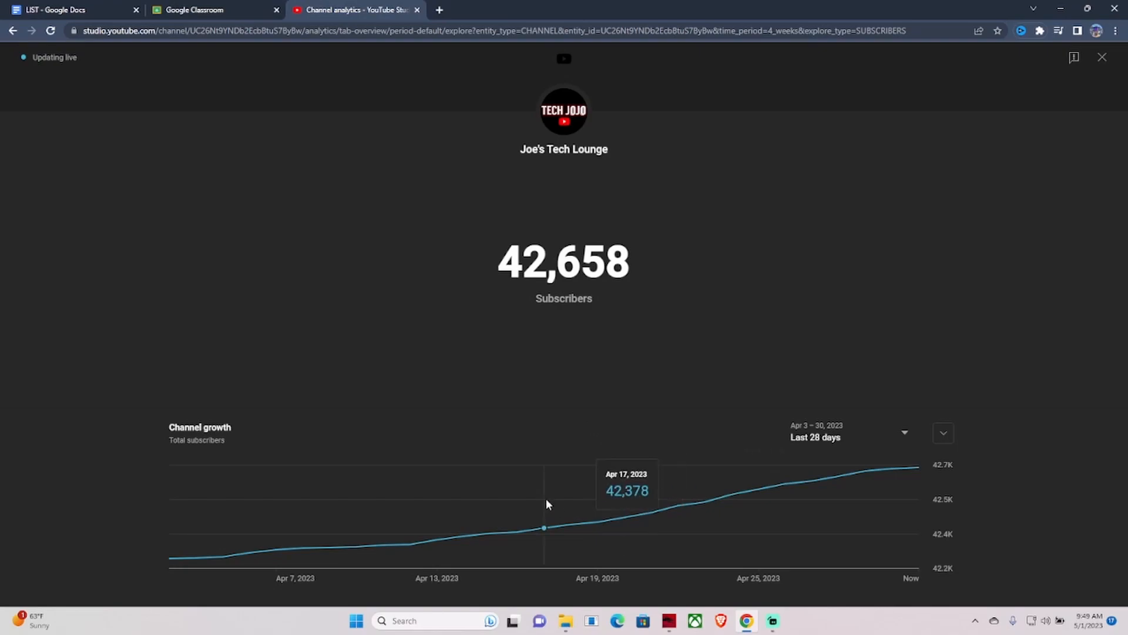
mouse_move(704, 489)
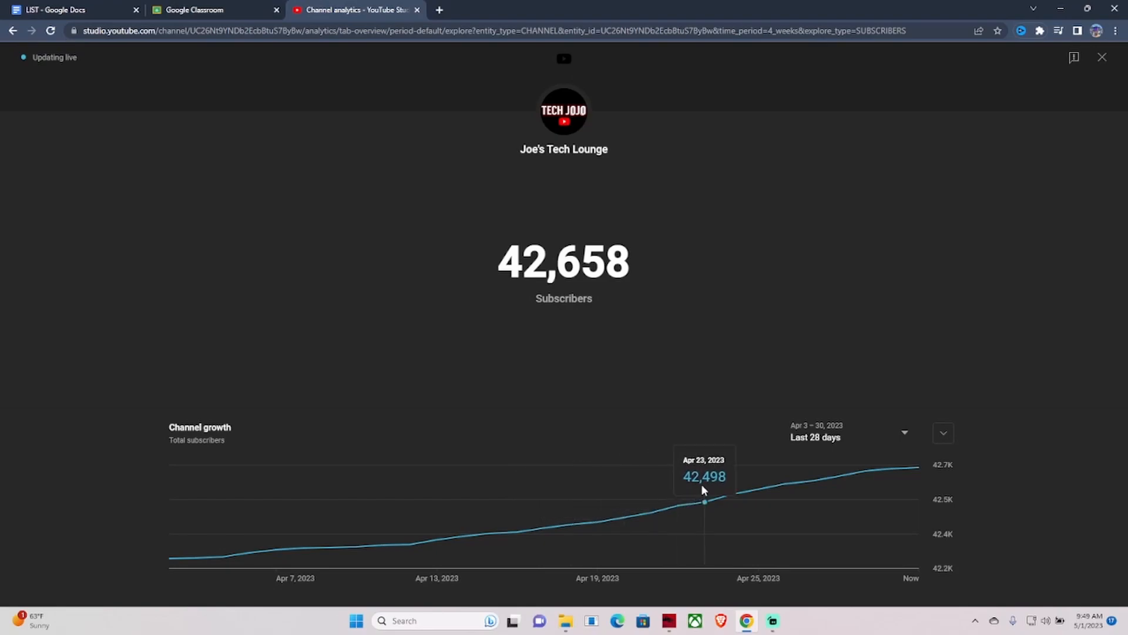
click(72, 10)
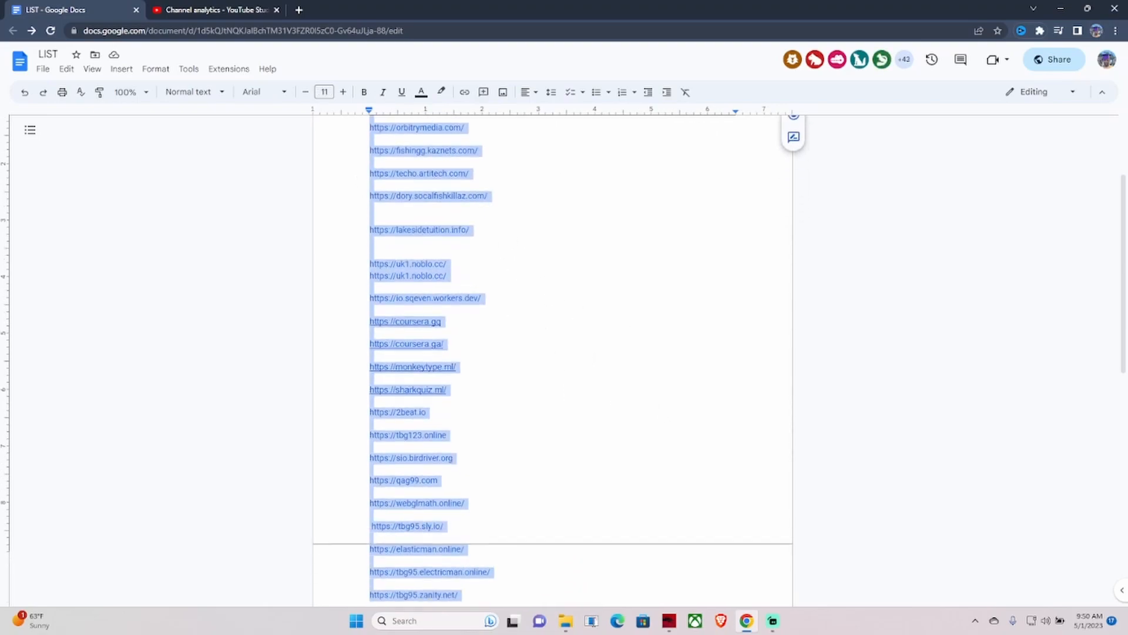
Clear the selection in the LIST document and scroll down to show the coursera.gq link preview
scroll(down, 3)
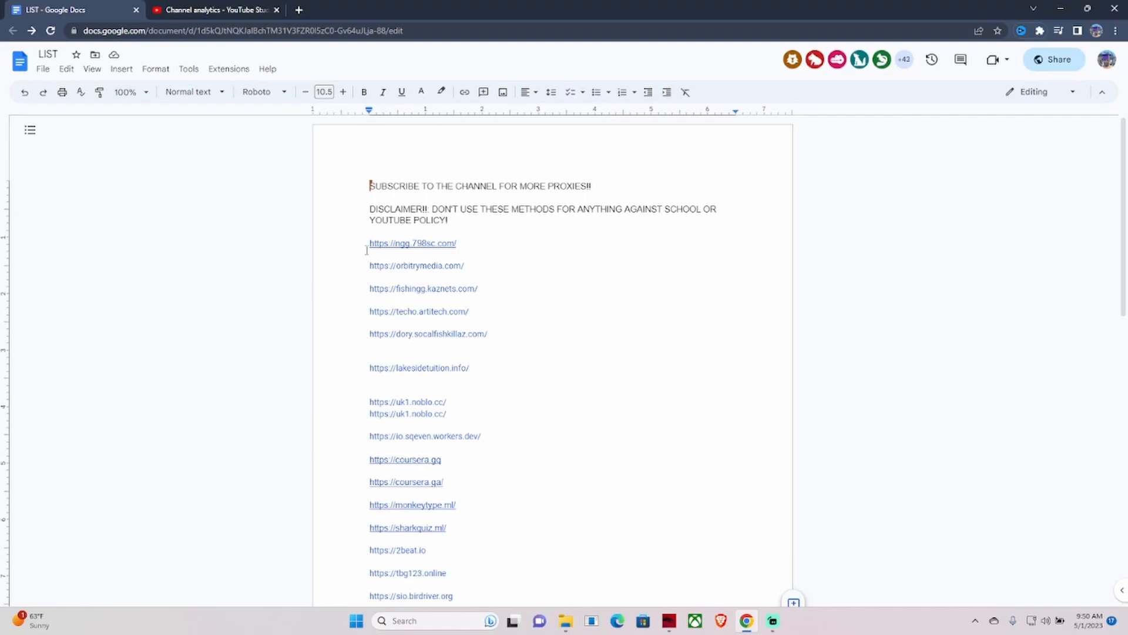
click(371, 300)
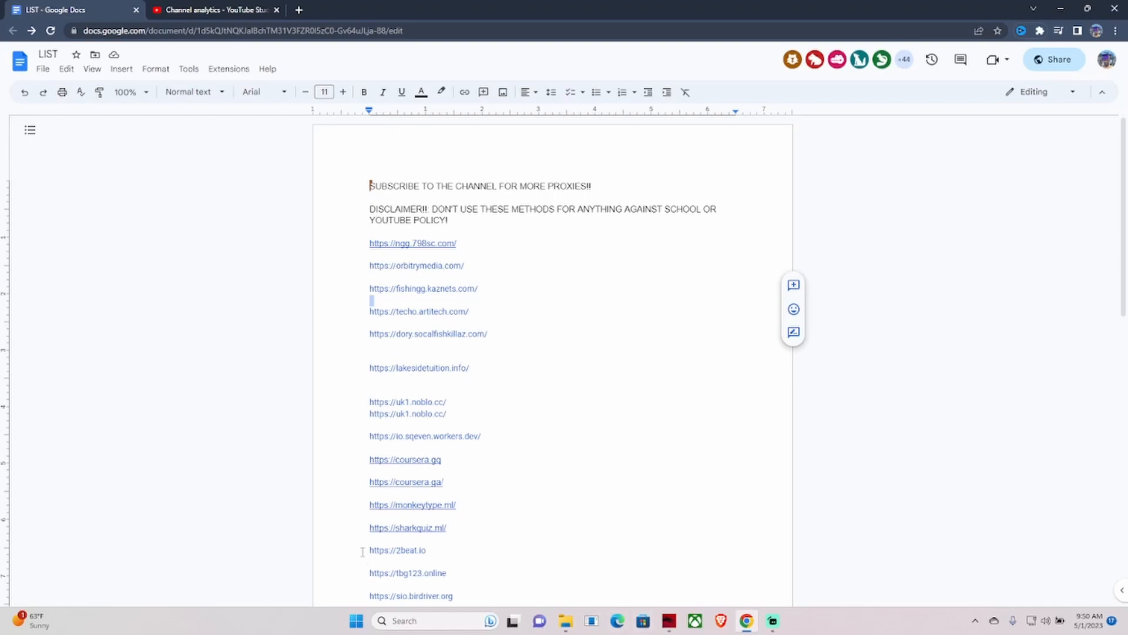
mouse_move(638, 418)
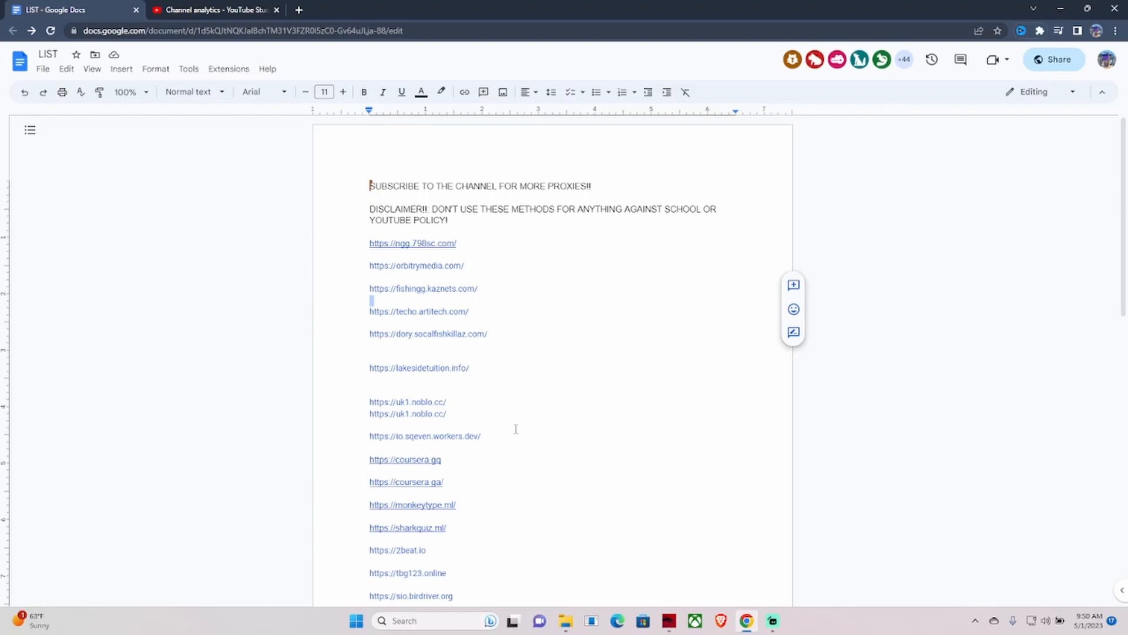
mouse_move(306, 262)
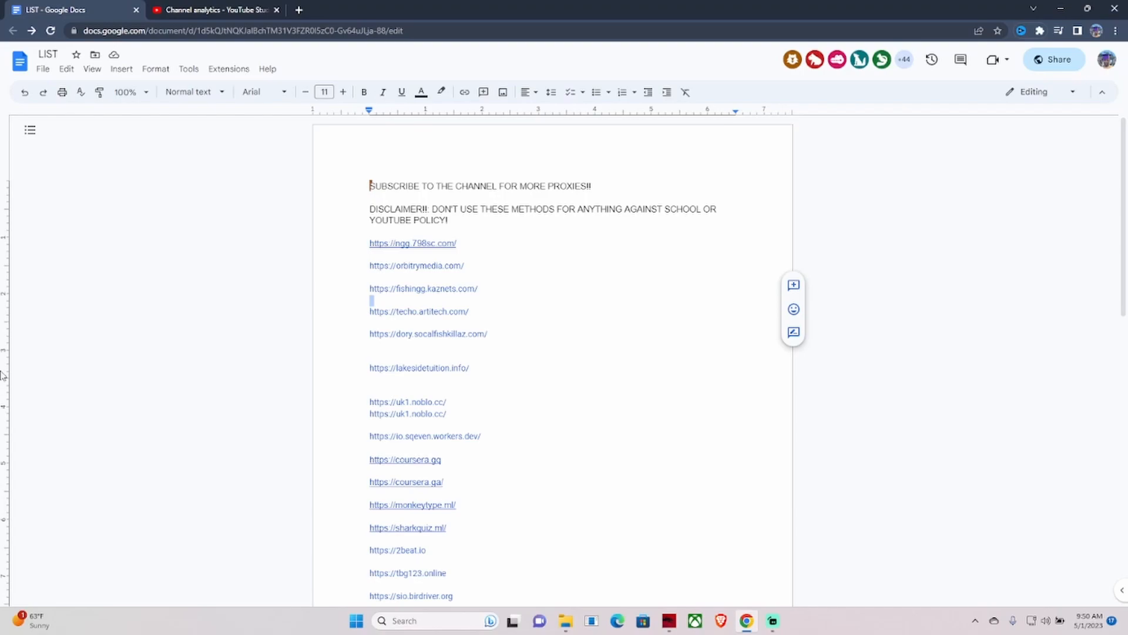
scroll(down, 3)
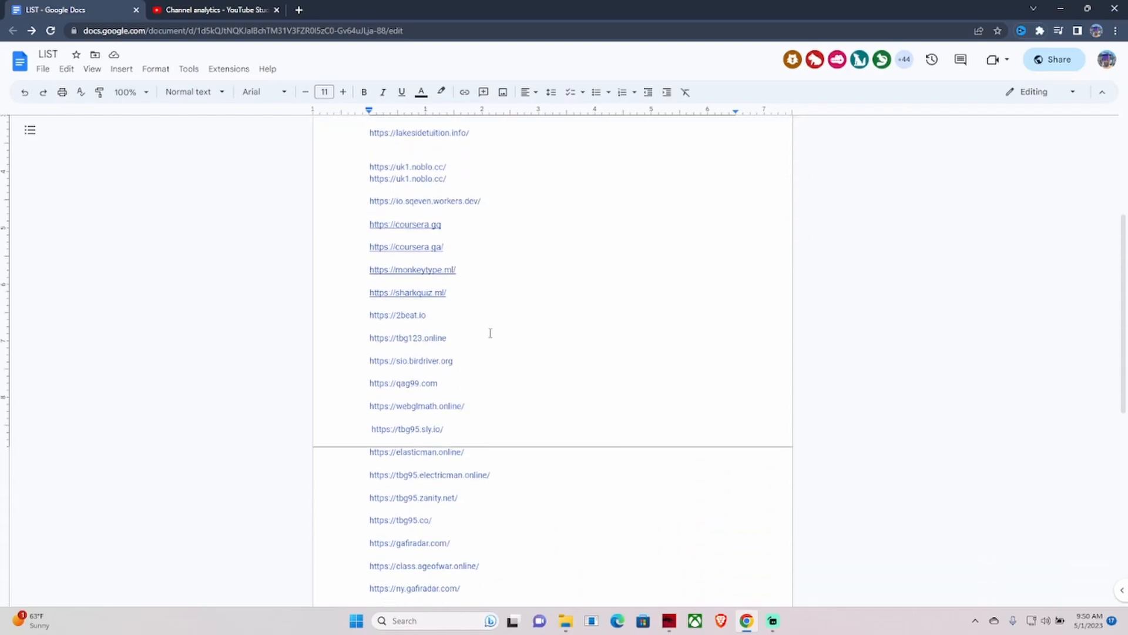
click(404, 223)
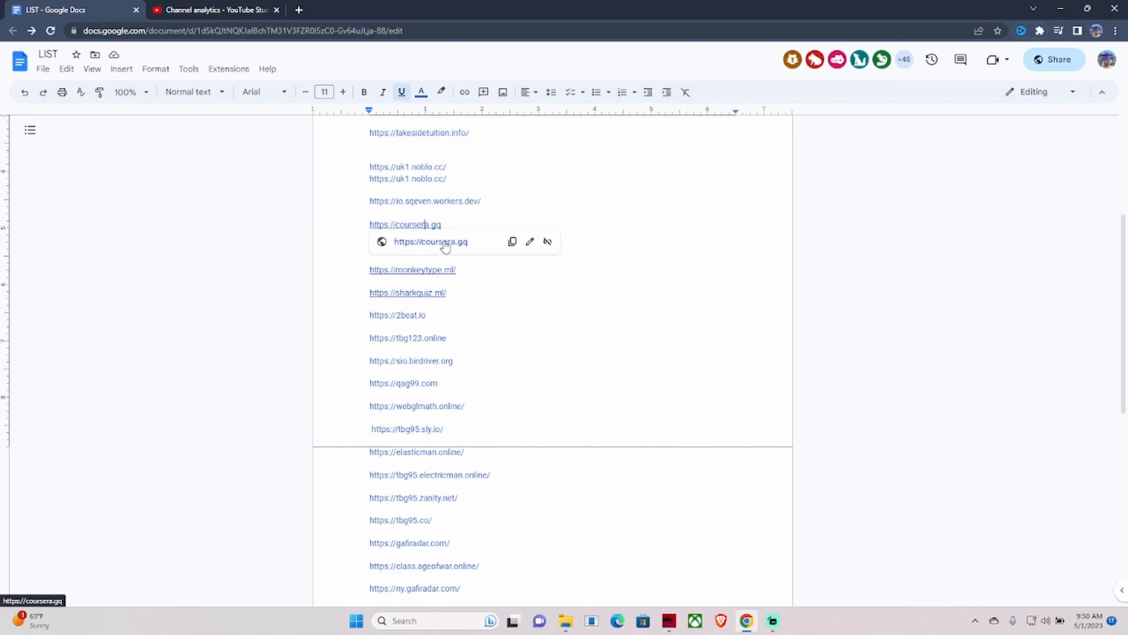
Open the coursera.gq link in a new tab, reaching the Rammerhead proxy home page
click(431, 241)
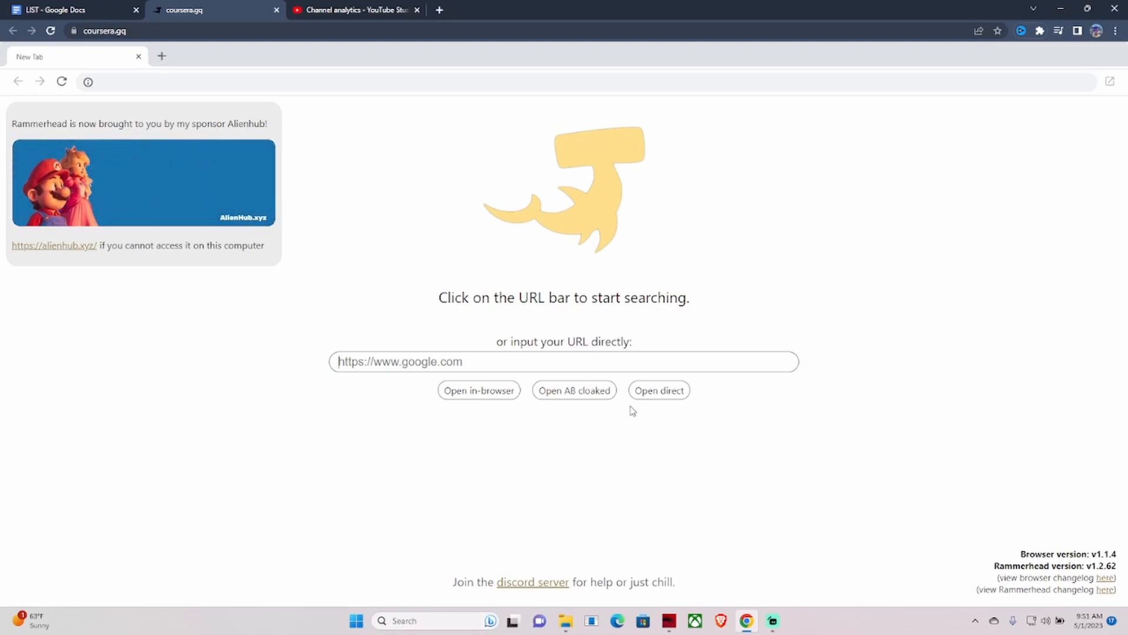
Load google.com through the Rammerhead proxy's in-browser URL box
text(s)
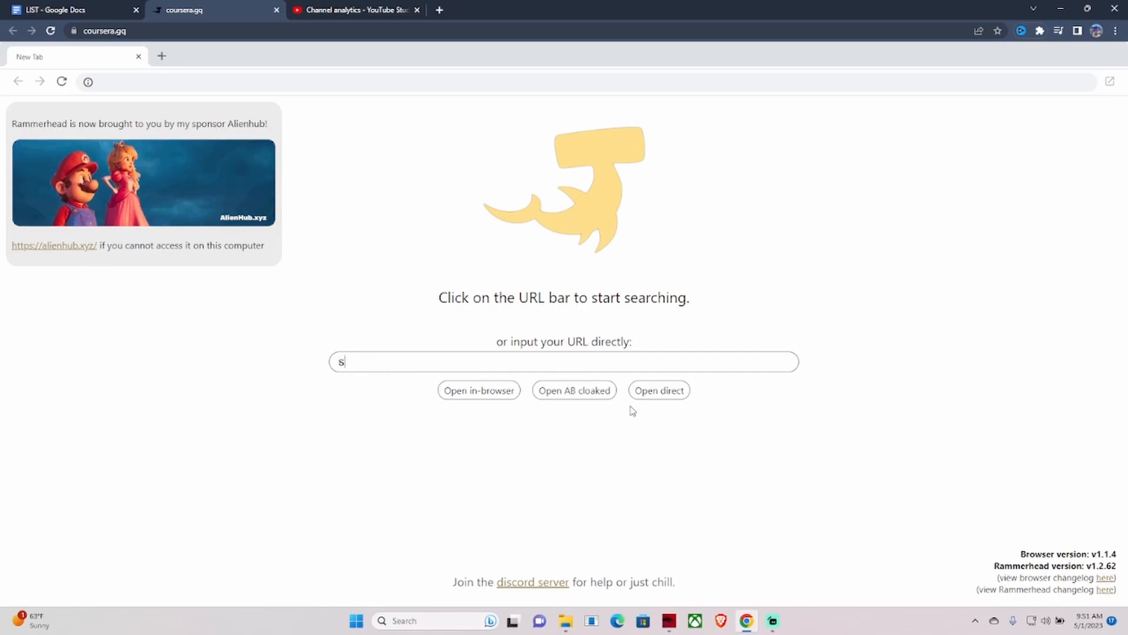
text(potify)
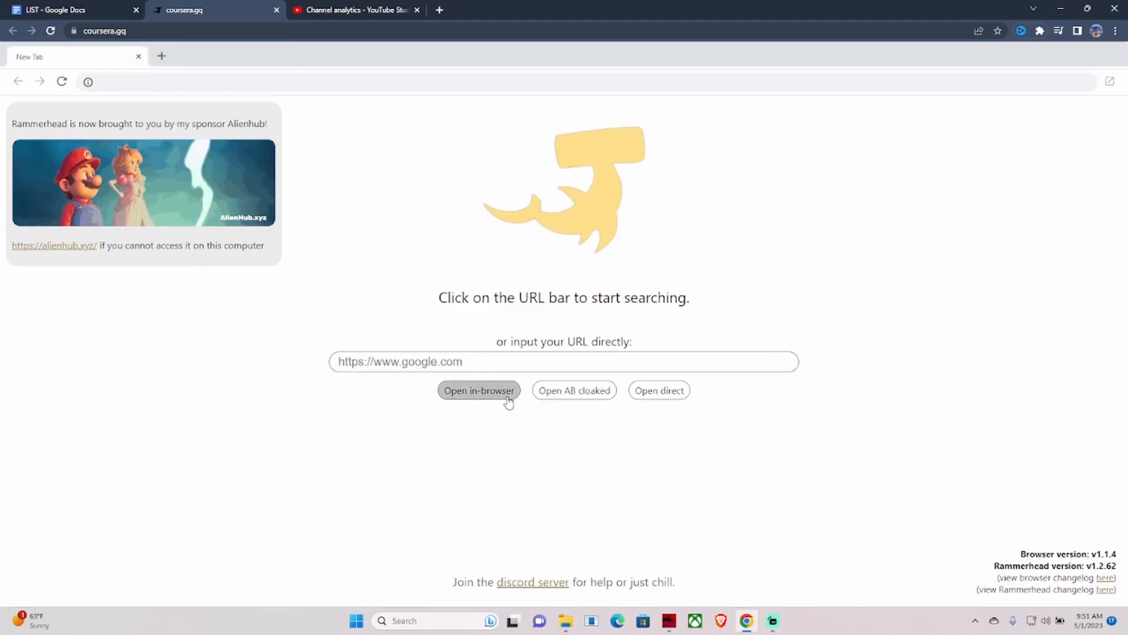
text(google.c)
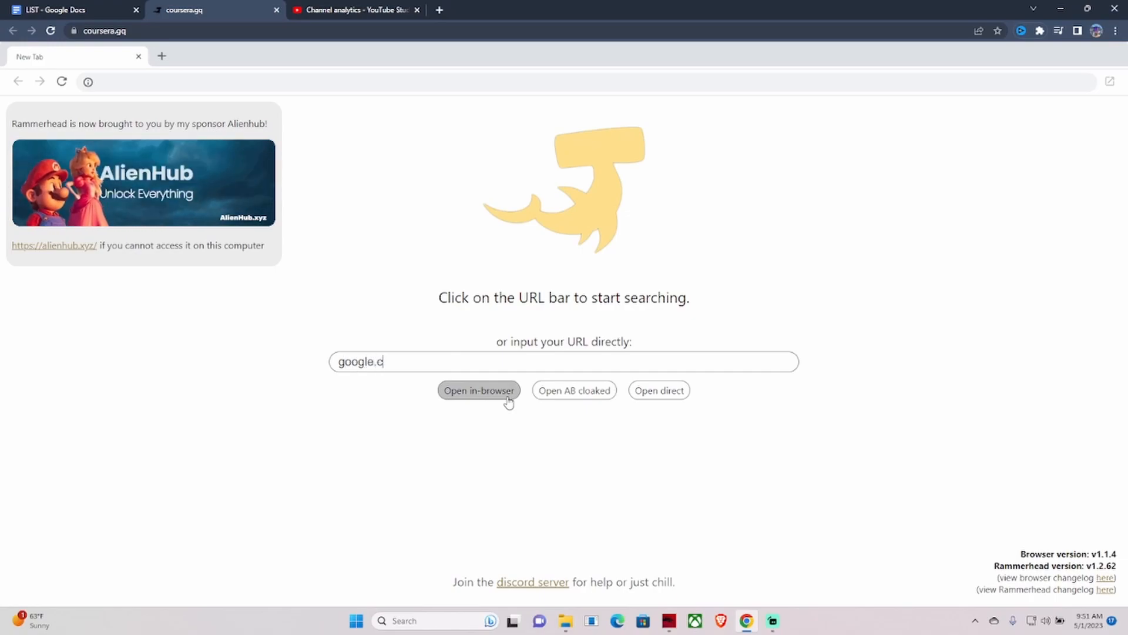
click(478, 390)
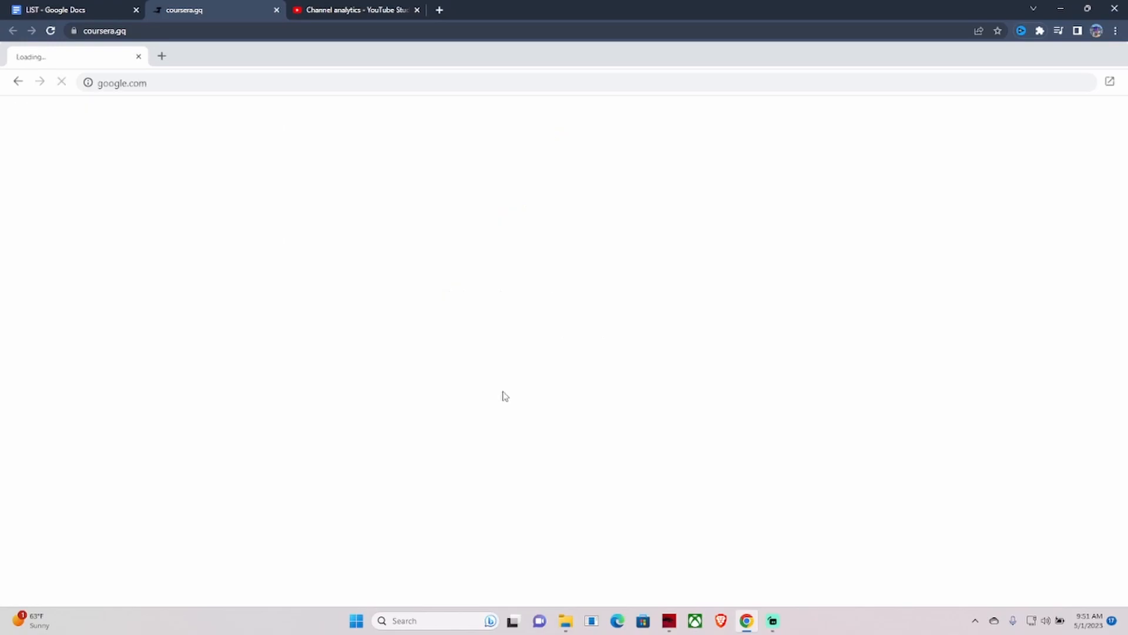
Search 'spotify' on Google, reach the Spotify Web Player, then close that proxy page
text(spot)
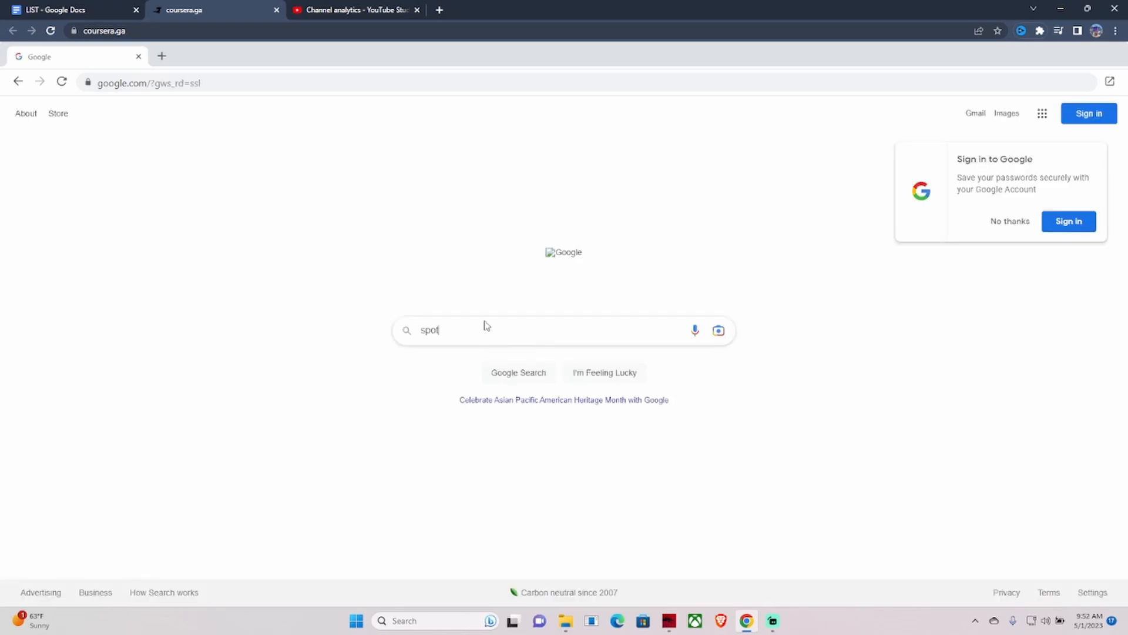
text(ify)
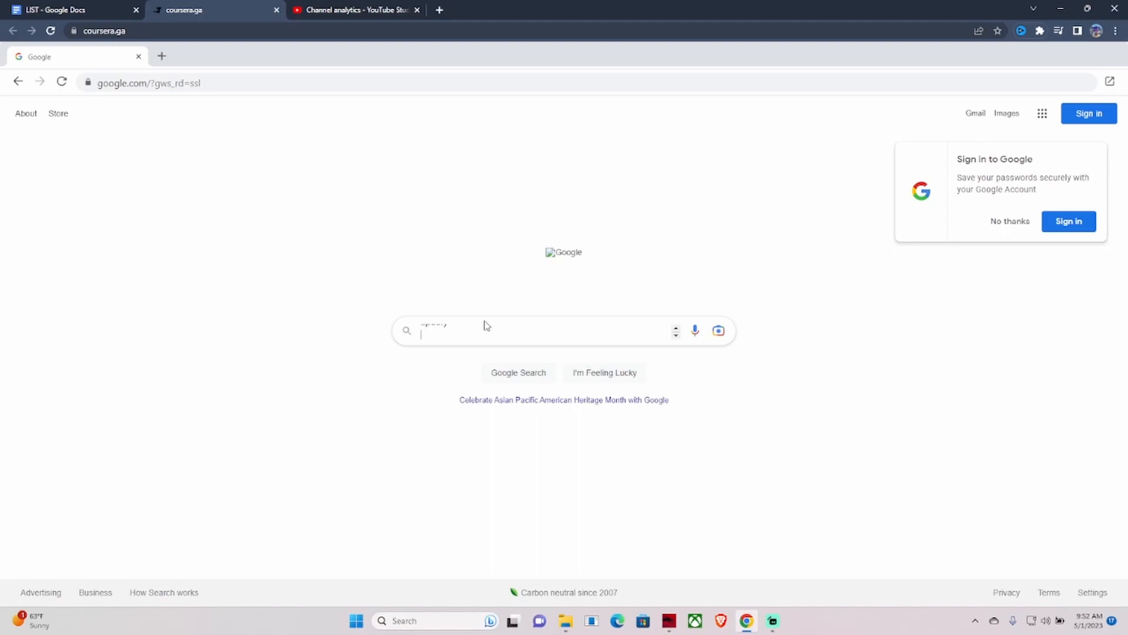
text(spotify)
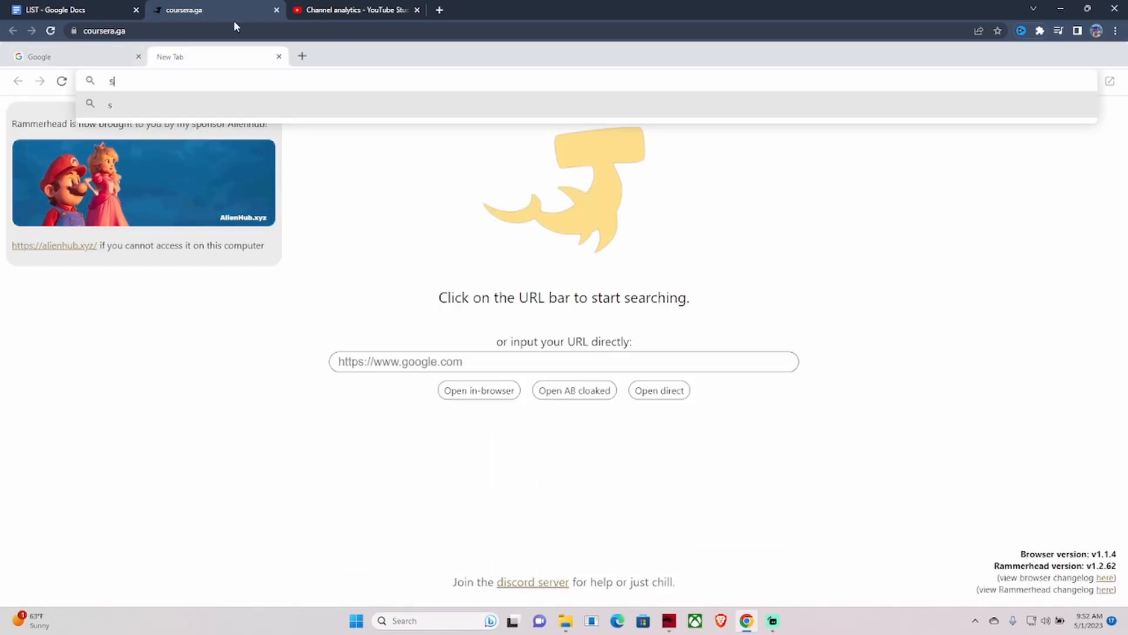
text(spotify)
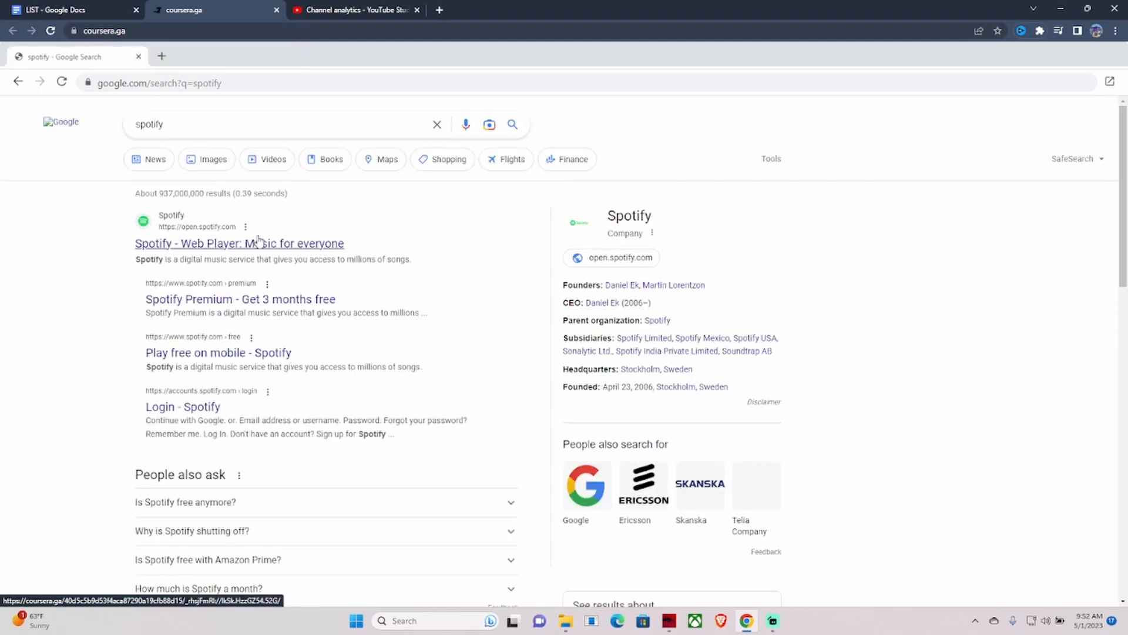
click(239, 243)
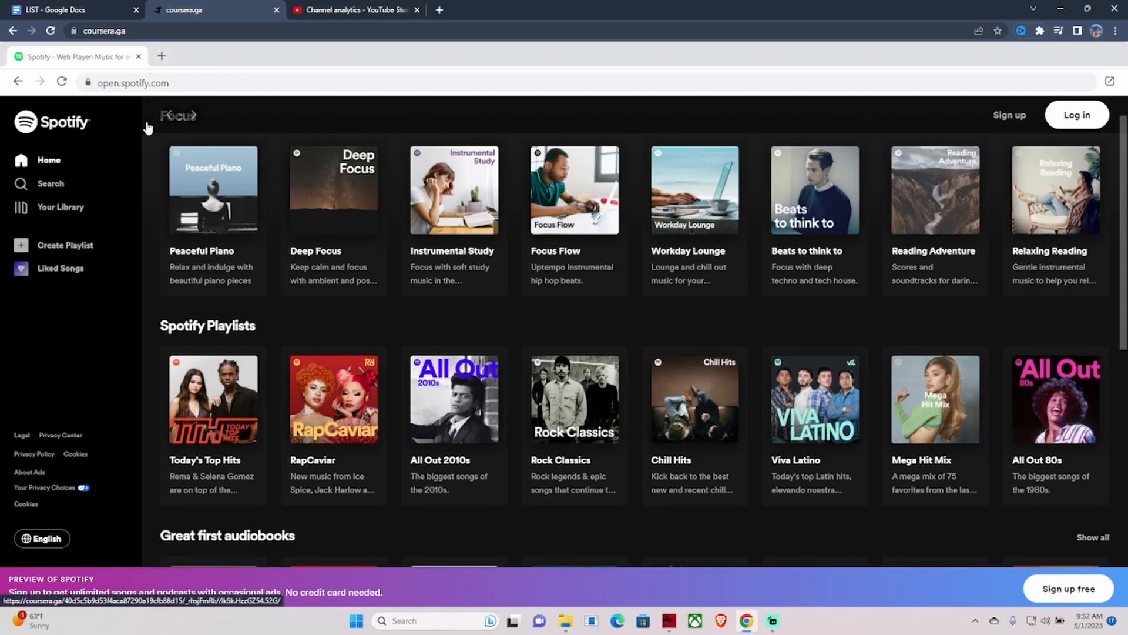
mouse_move(265, 121)
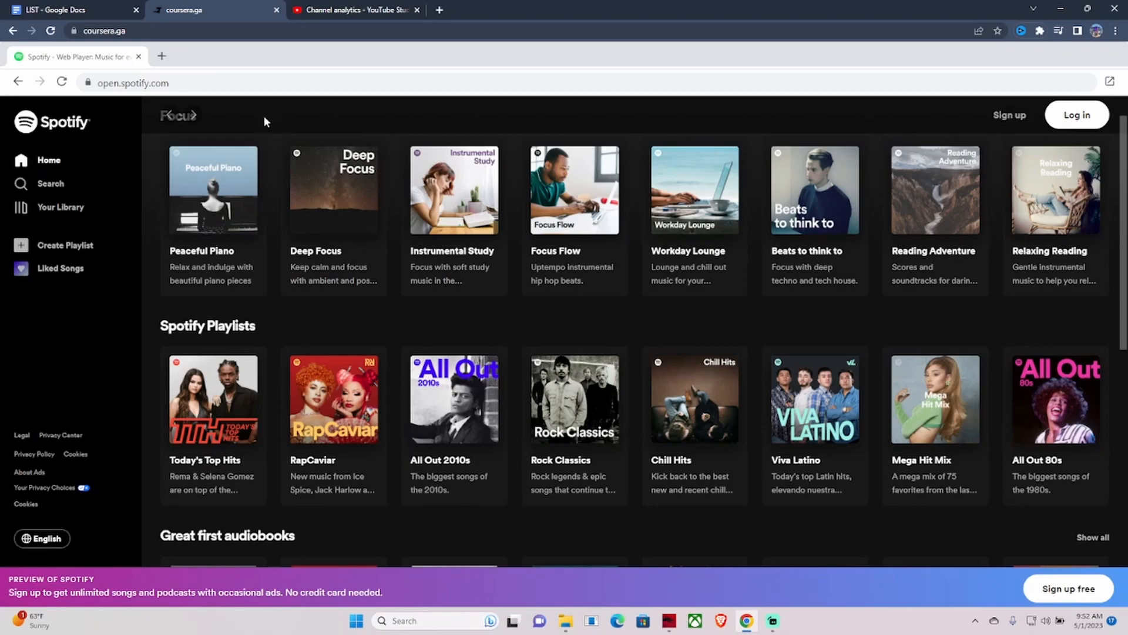
click(163, 56)
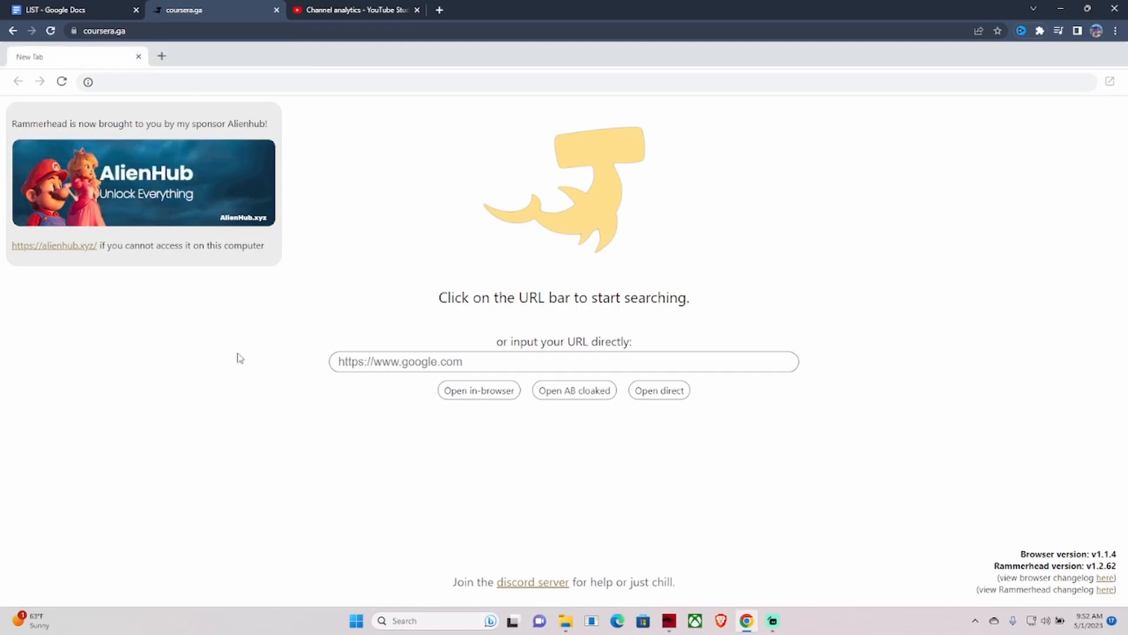
Copy the ngg.798sc.com link from the LIST and load it in the proxy's URL field
click(68, 10)
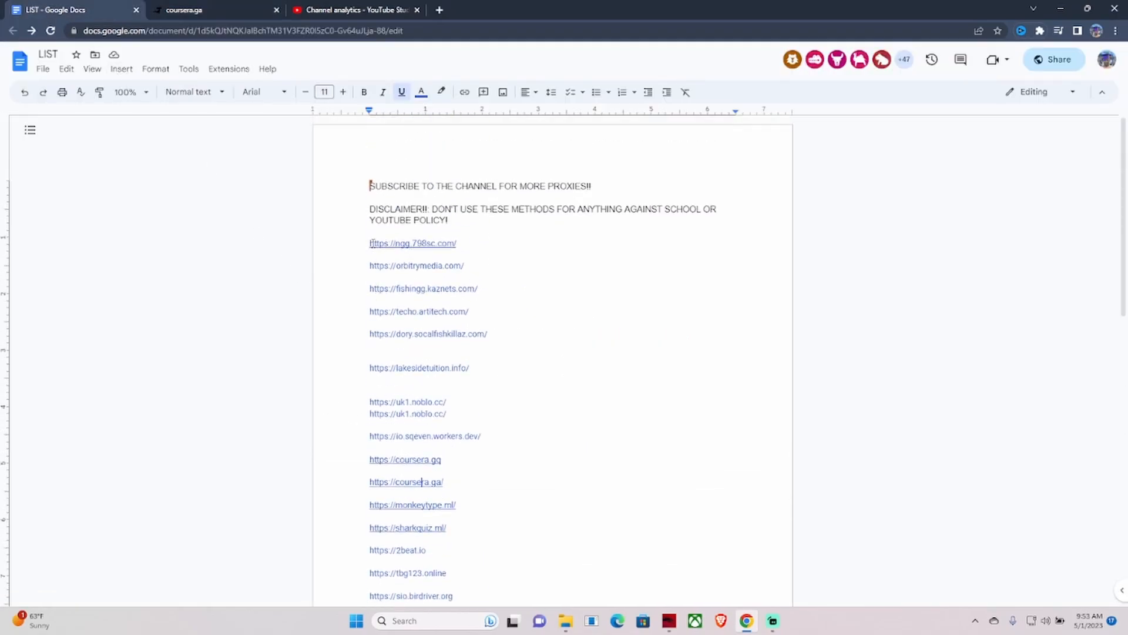
right_click(413, 243)
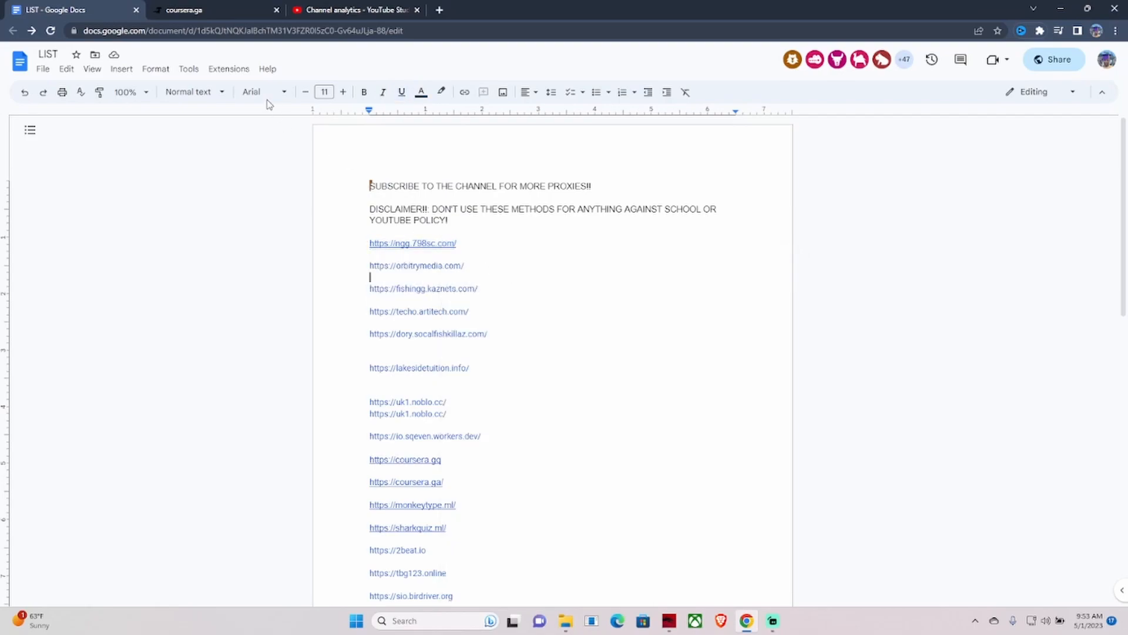
click(210, 10)
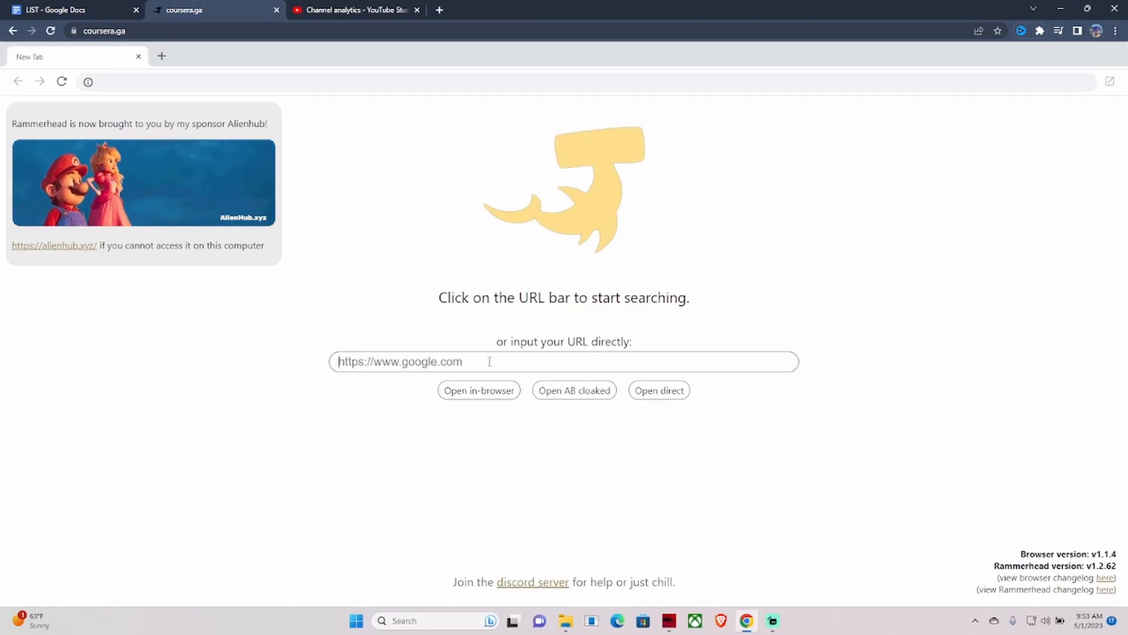
text(https://ngg.798sc.com)
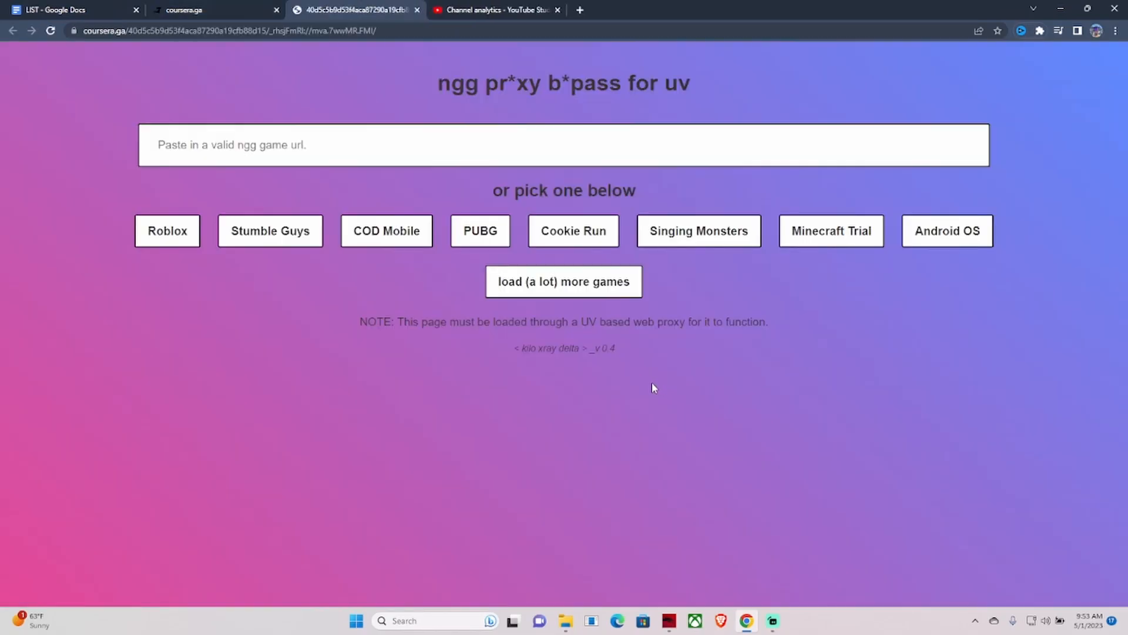
Load the full game list on the ngg bypass page and launch Roblox, hitting the Proxy/VPN Detected notice
click(563, 281)
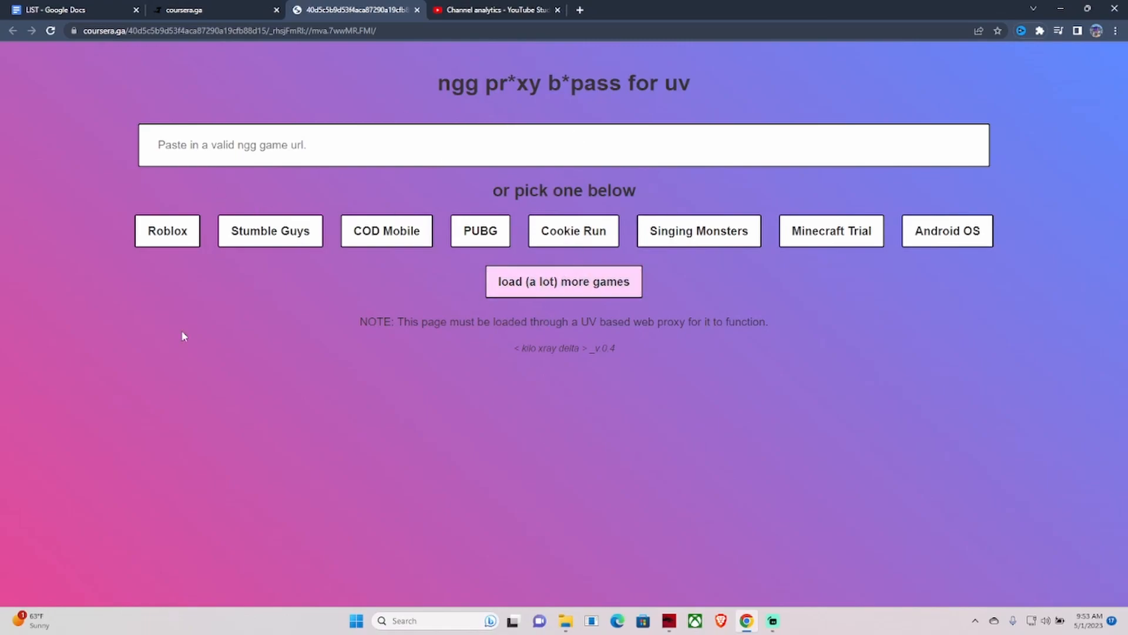
mouse_move(589, 264)
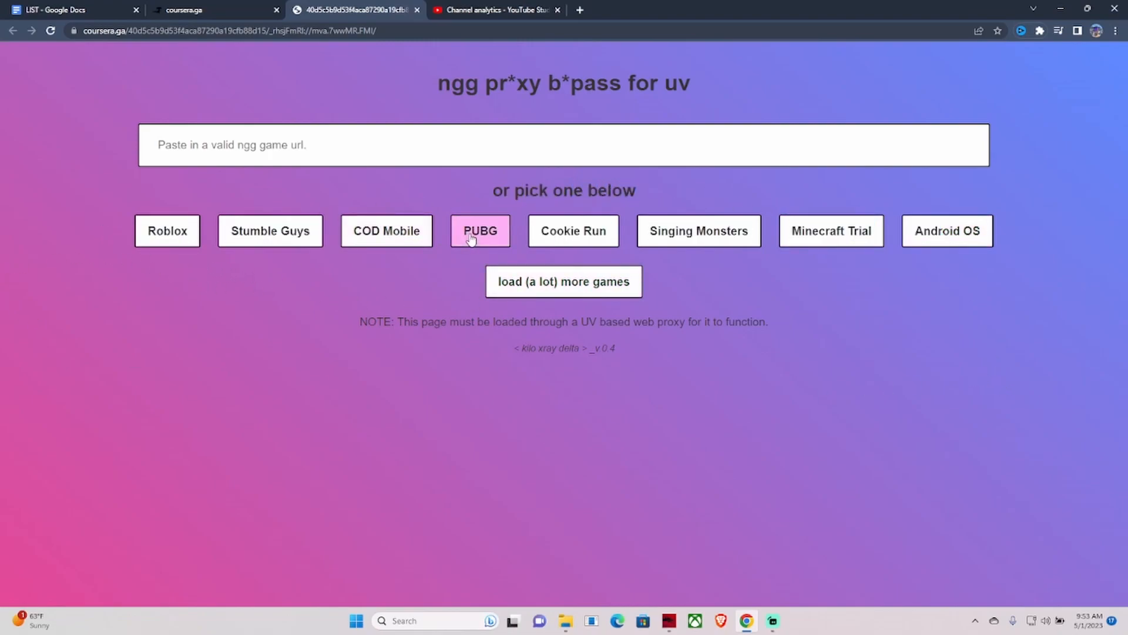
mouse_move(915, 257)
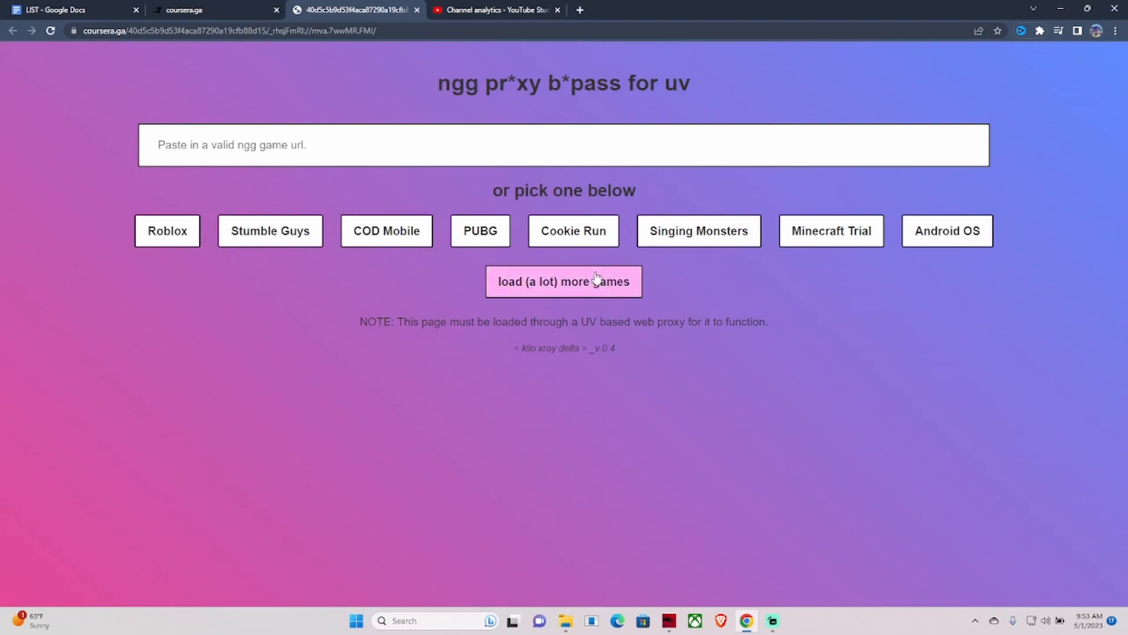
click(563, 281)
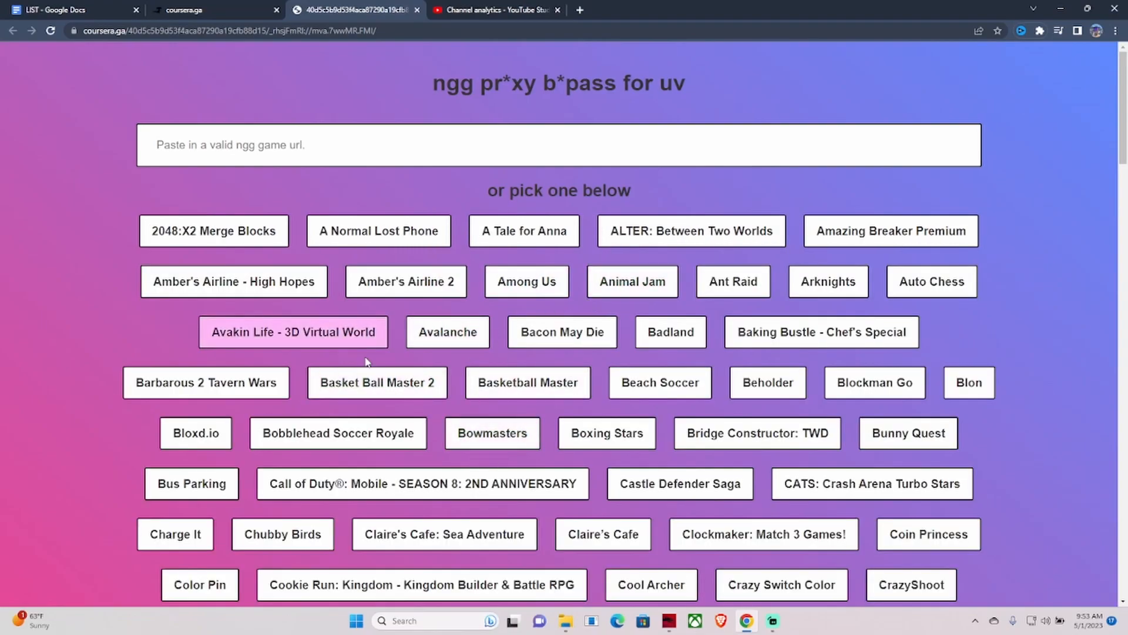
scroll(down, 3)
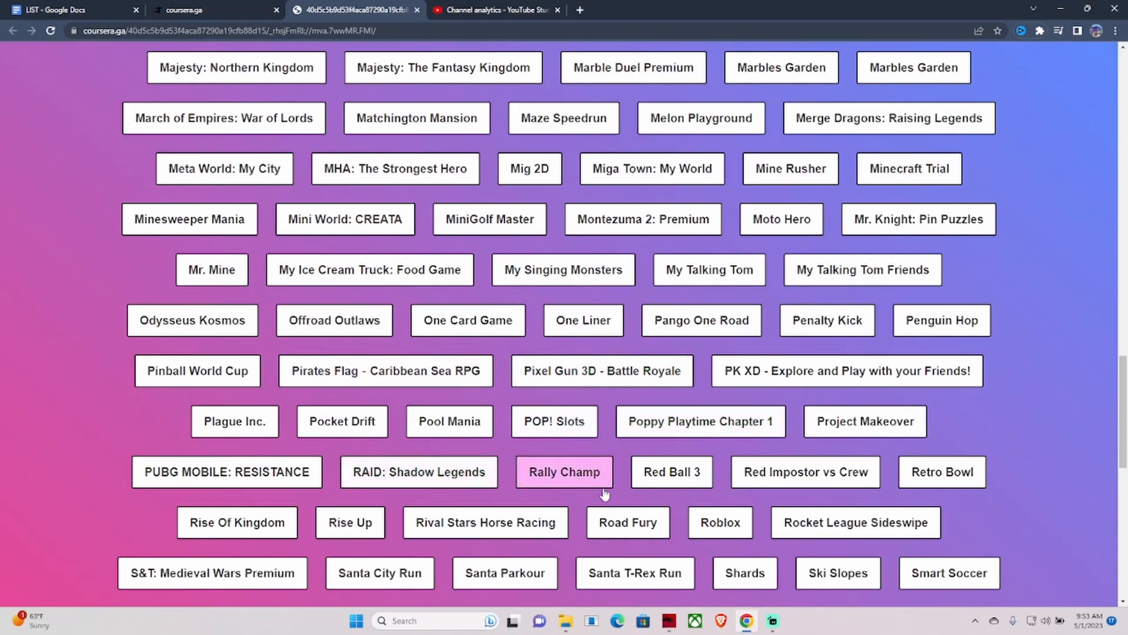
mouse_move(745, 573)
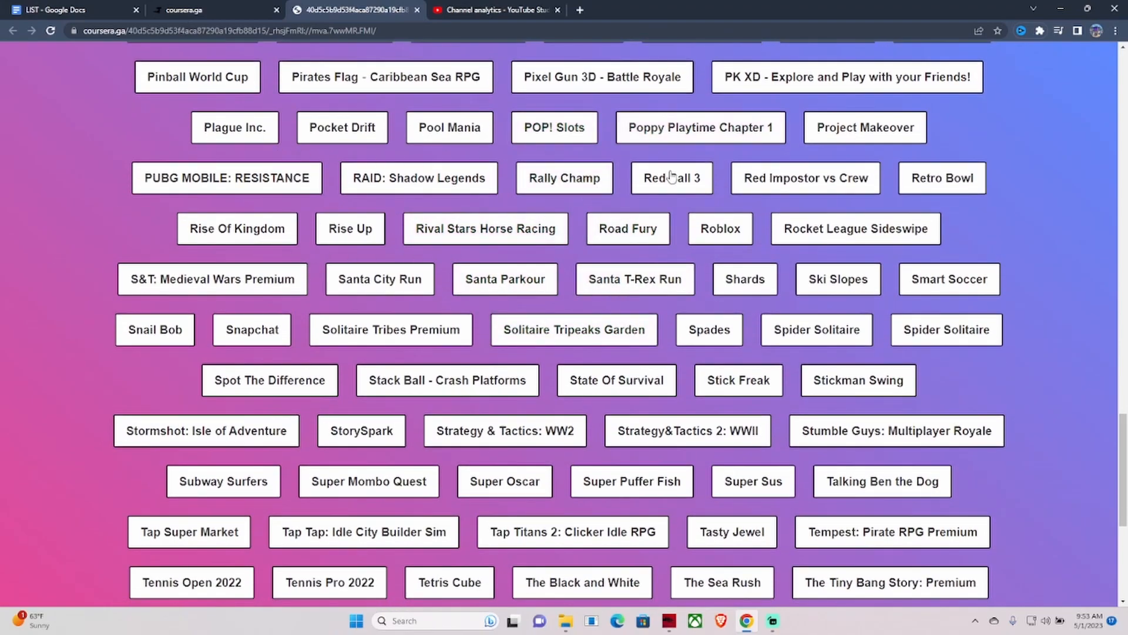
click(720, 228)
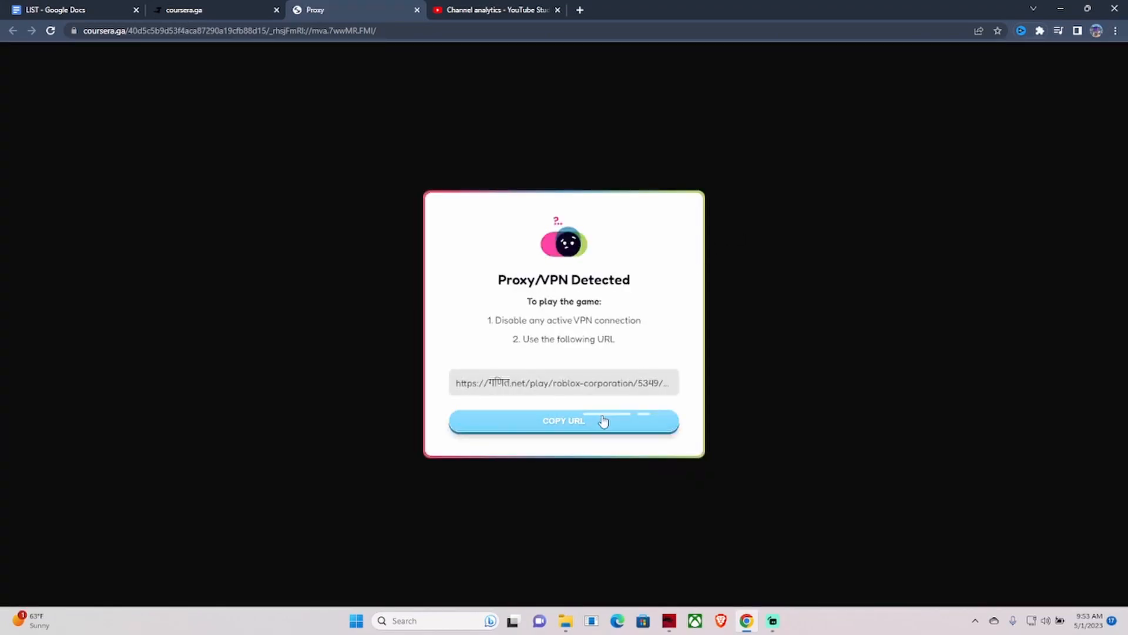
Copy and open the direct Roblox play URL in its own tab, then return to the coursera.ga proxy tab
click(563, 421)
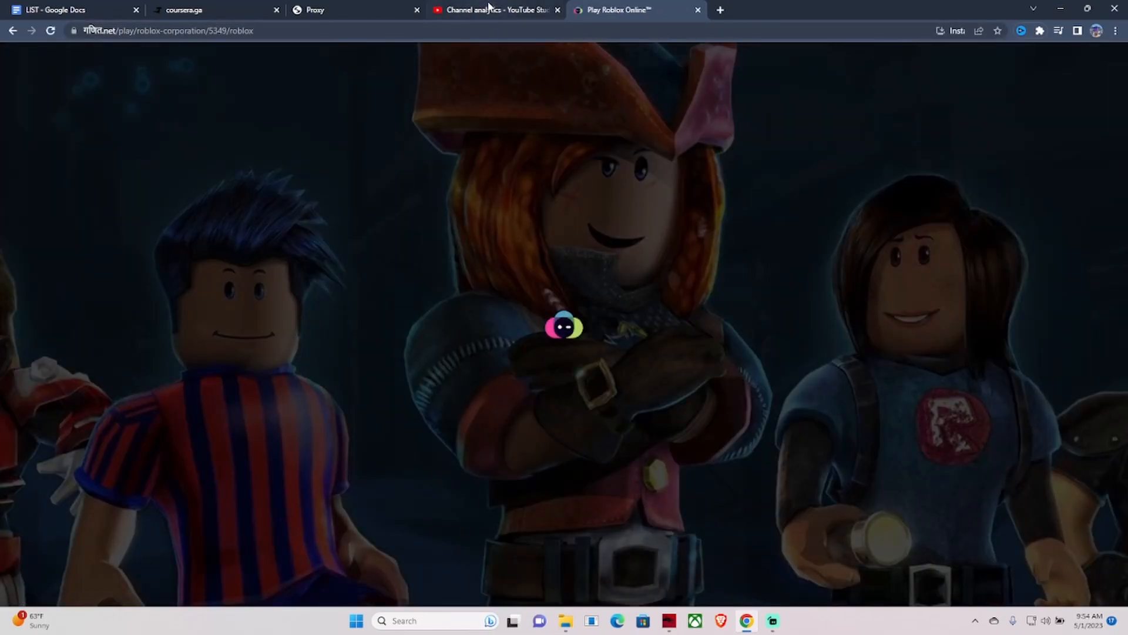
click(315, 9)
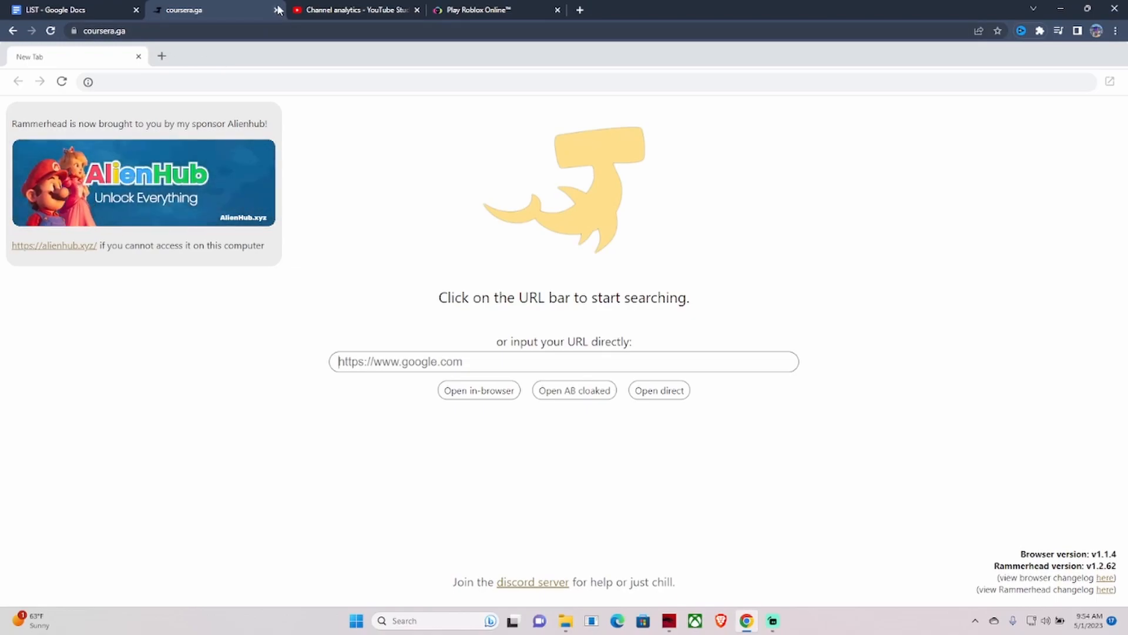
mouse_move(180, 10)
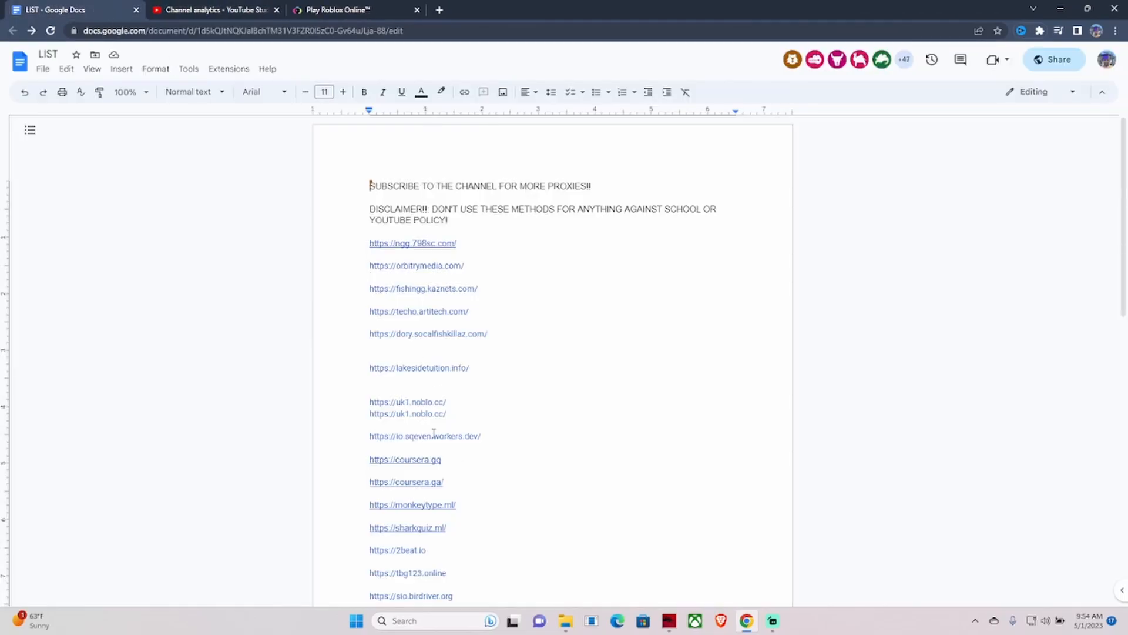
Open the tbg95.tru.io and qag99.online links from the LIST past the leave-YouTube warning, reaching TBG95 Unblocked Games
scroll(down, 3)
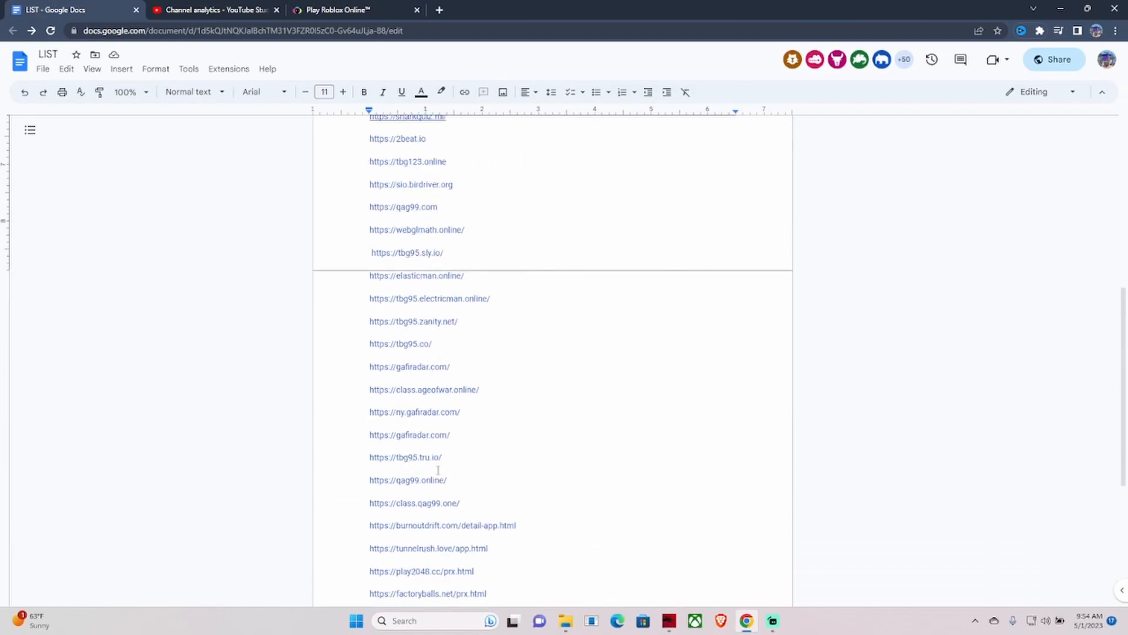
click(414, 456)
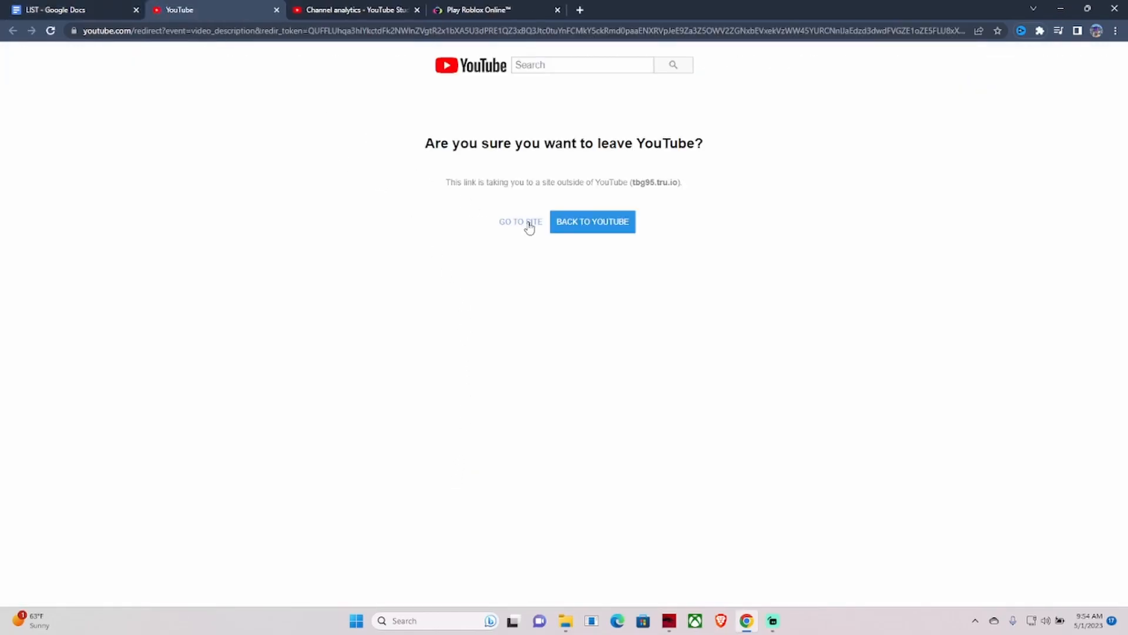
click(521, 222)
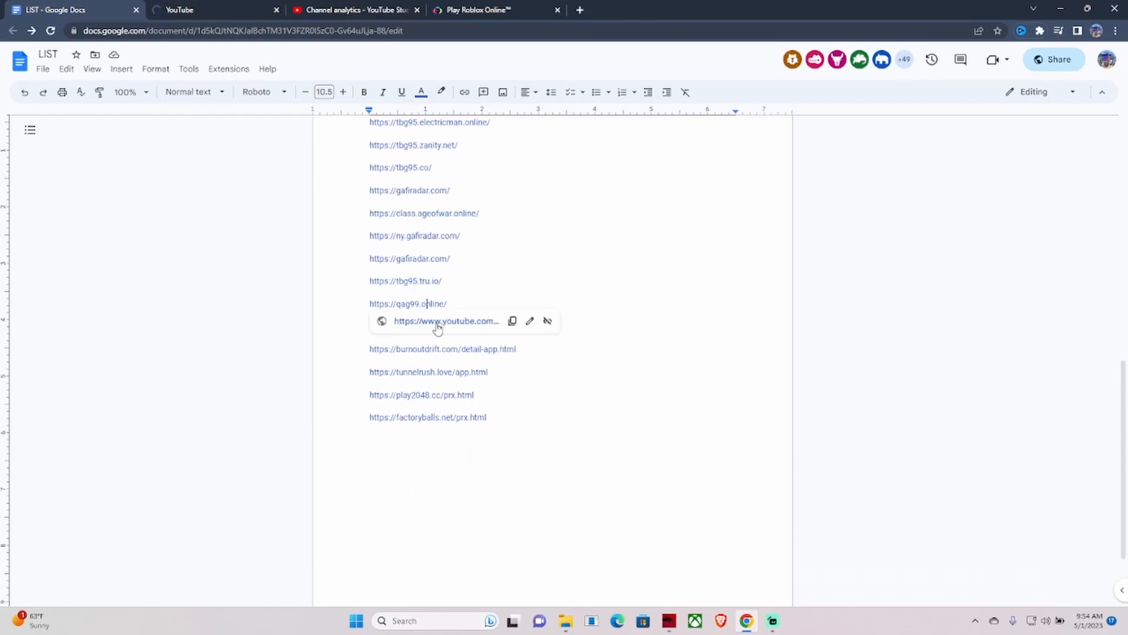
click(446, 321)
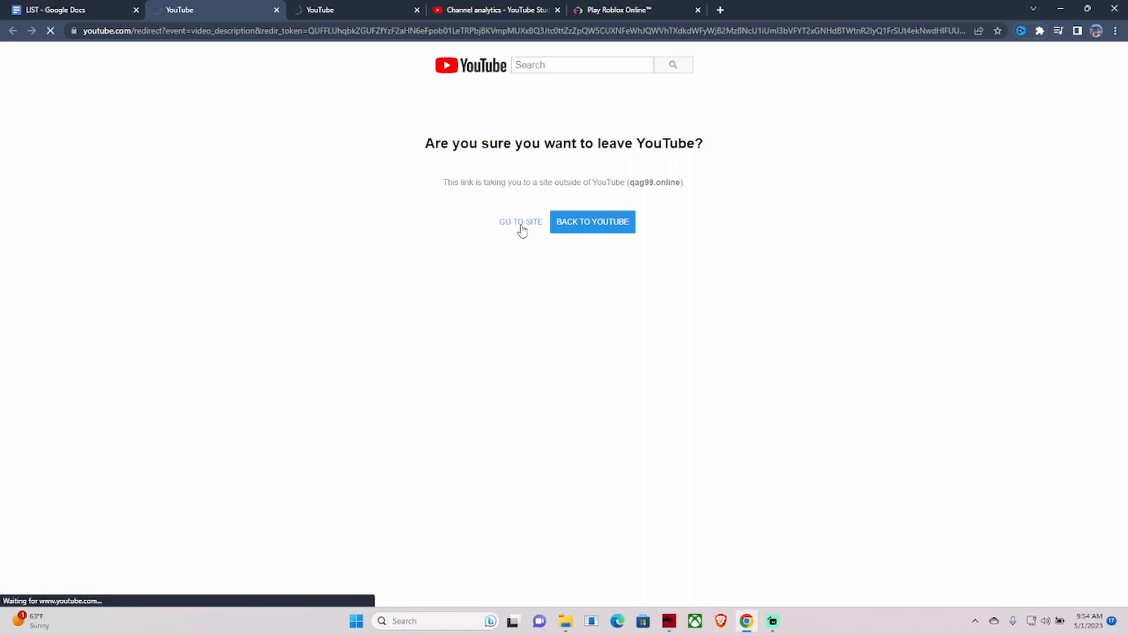
click(519, 222)
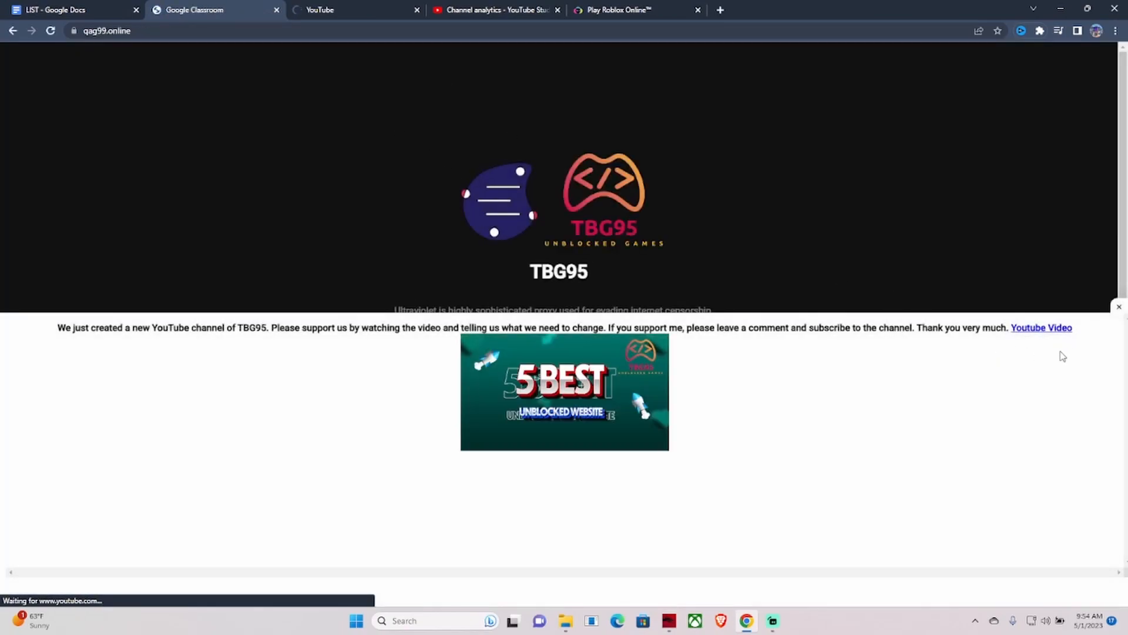
Dismiss the TBG95 channel announcement and switch to the Play Roblox Online tab
click(1040, 328)
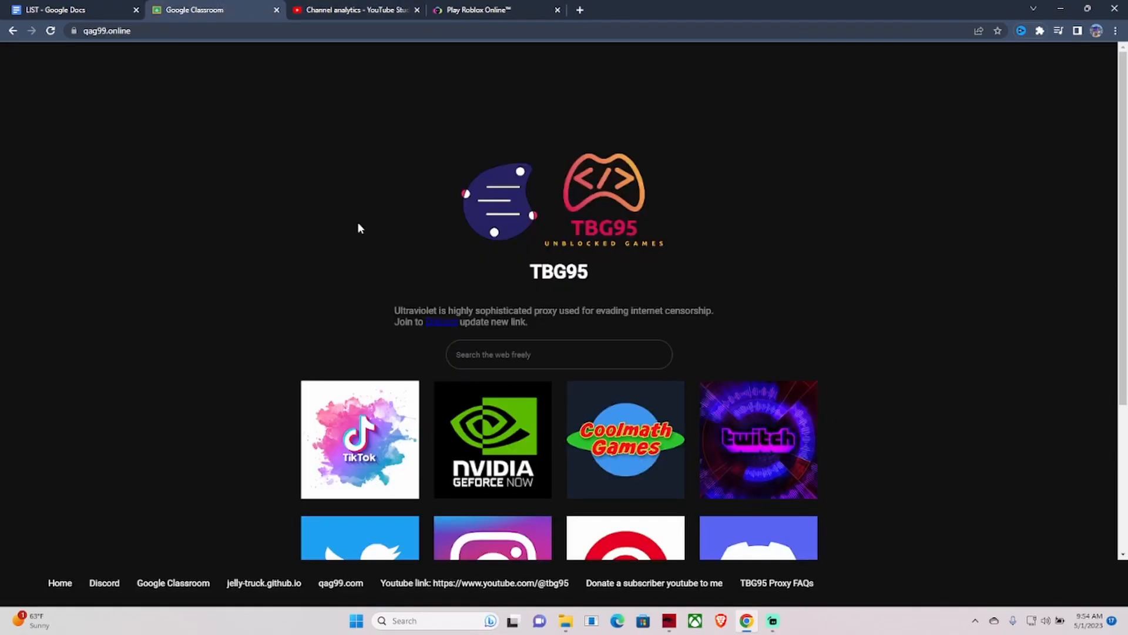
scroll(down, 3)
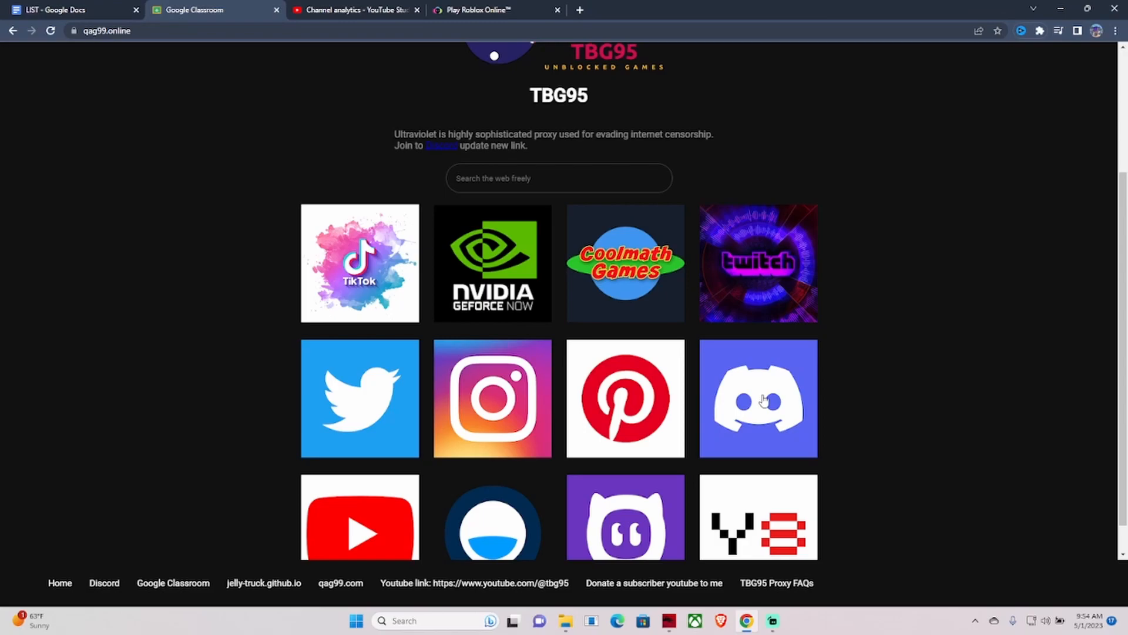
click(475, 11)
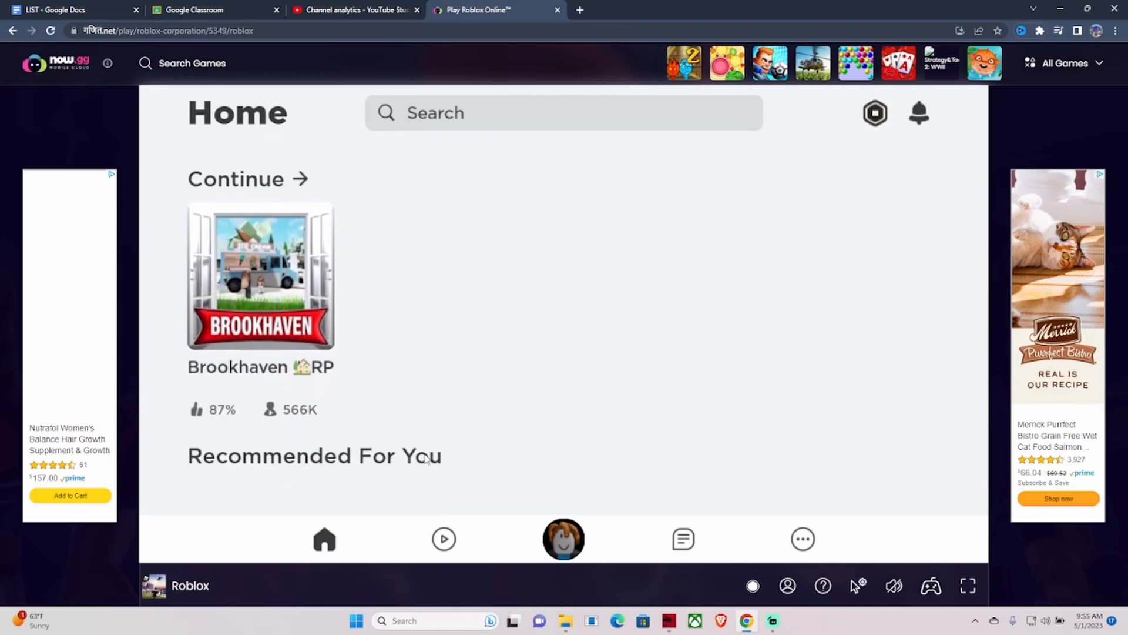
Scroll through the Roblox home page past Brookhaven and the recommended games
scroll(down, 3)
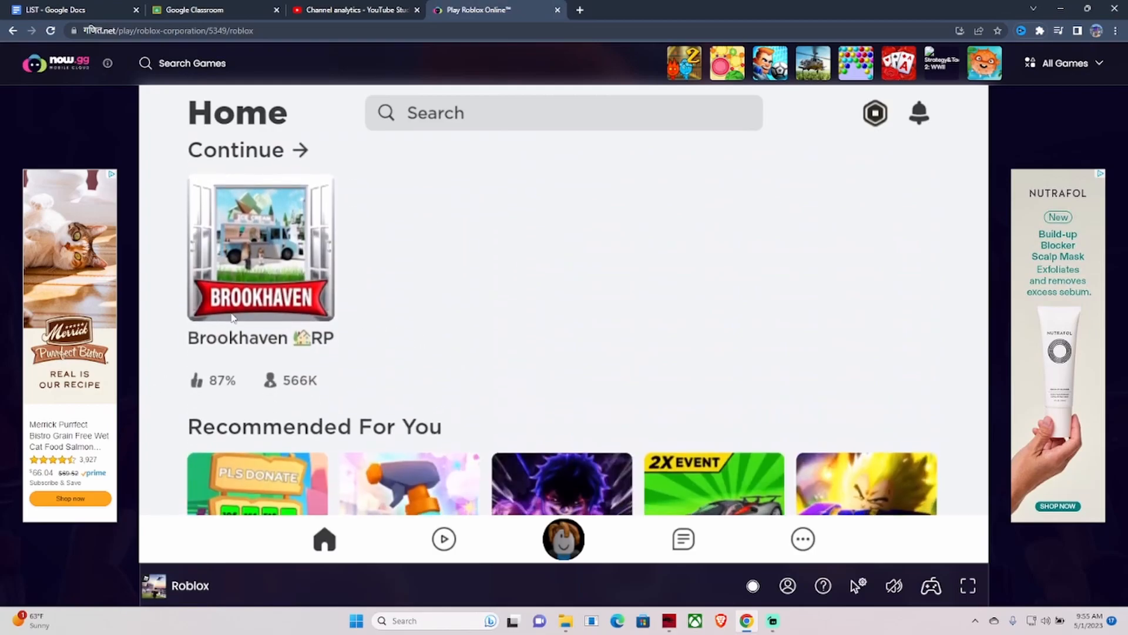
scroll(down, 3)
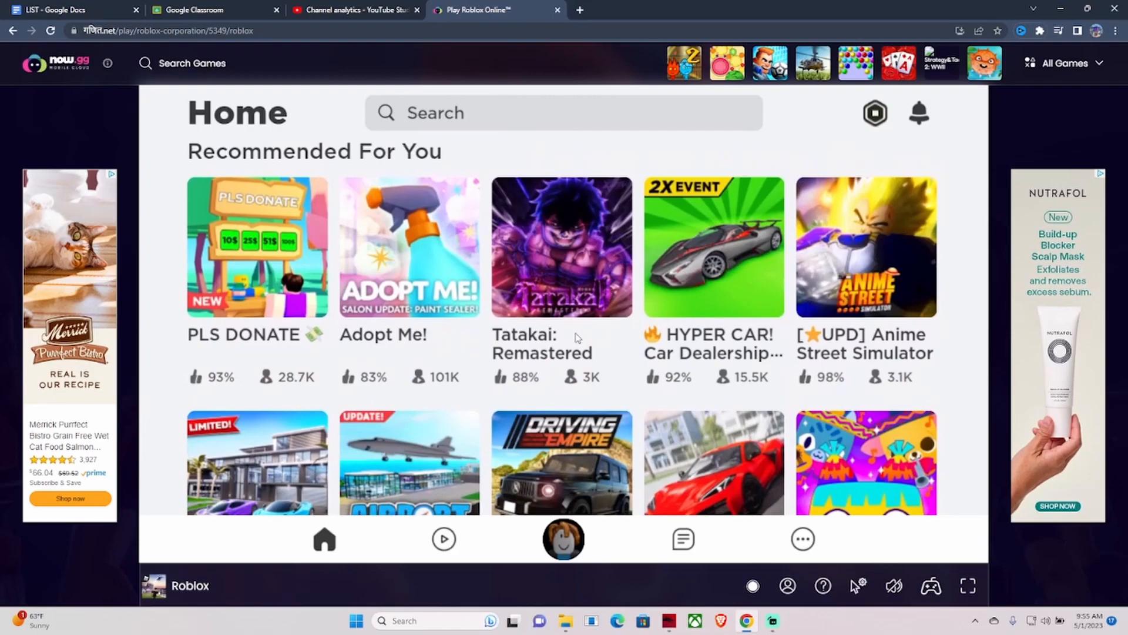
scroll(down, 3)
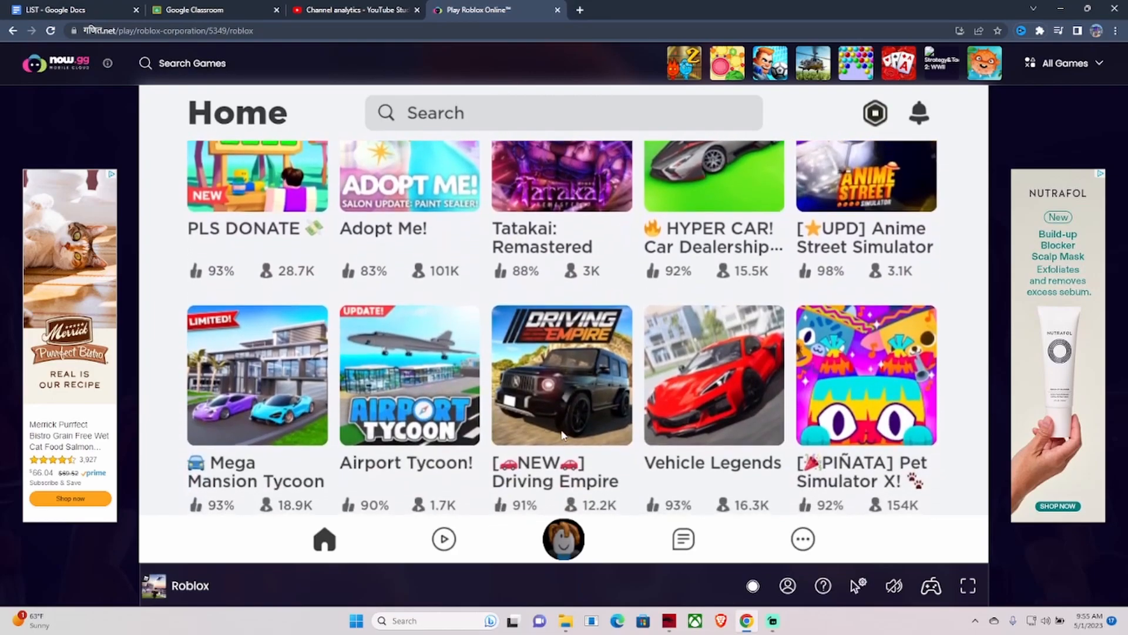
scroll(down, 3)
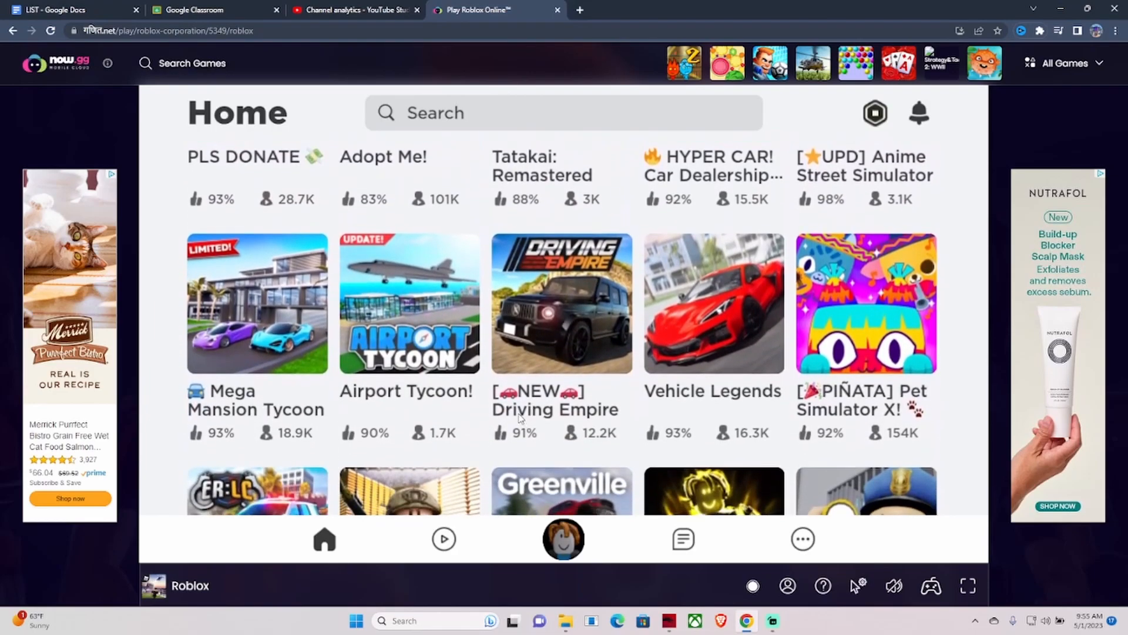
scroll(down, 3)
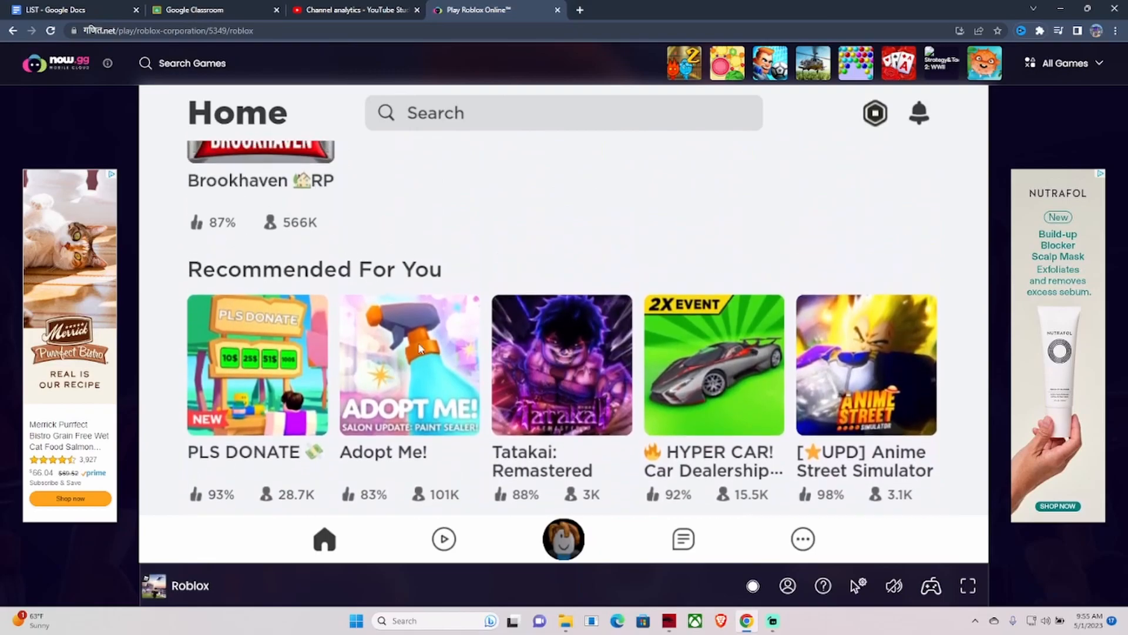
scroll(down, 3)
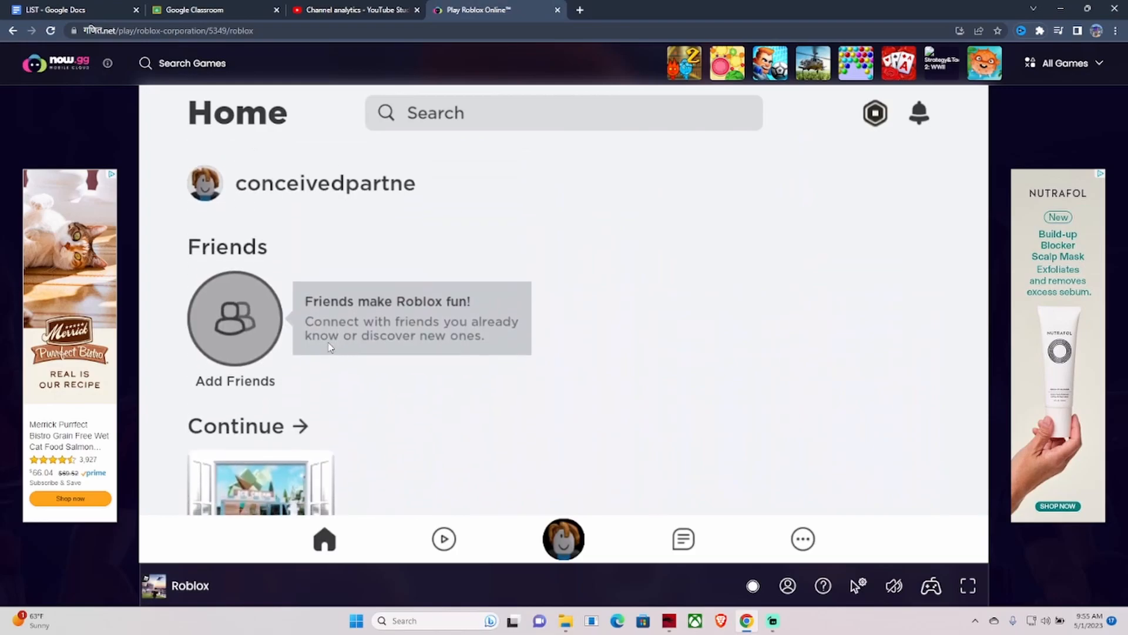
mouse_move(474, 153)
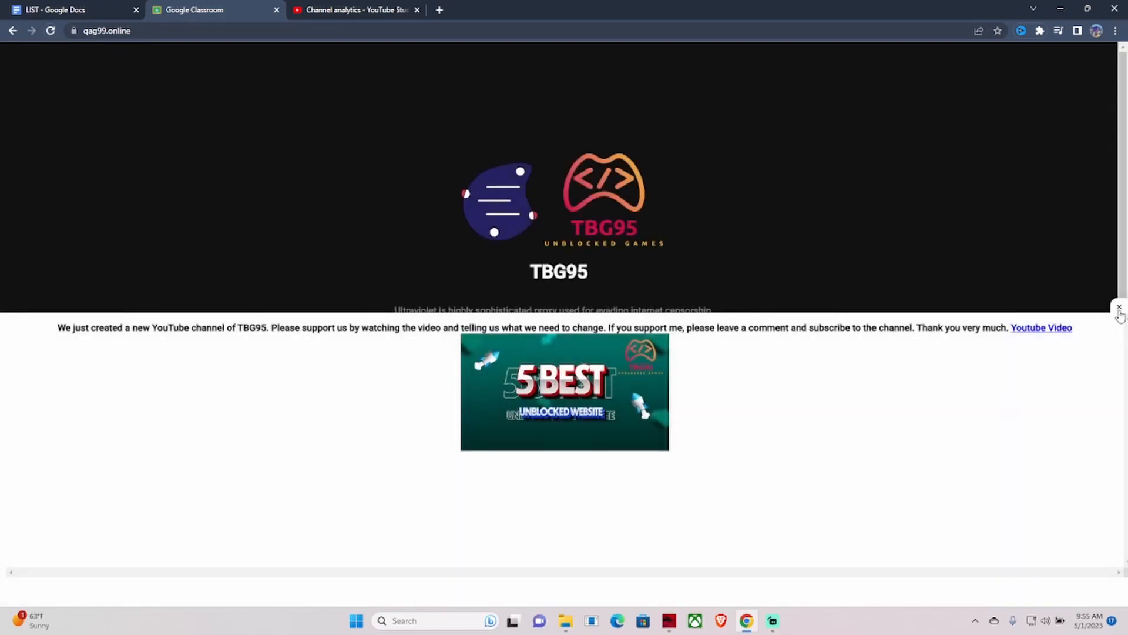
Dismiss the TBG95 announcement, launch Discord through the proxy, and return to the LIST document
click(1119, 308)
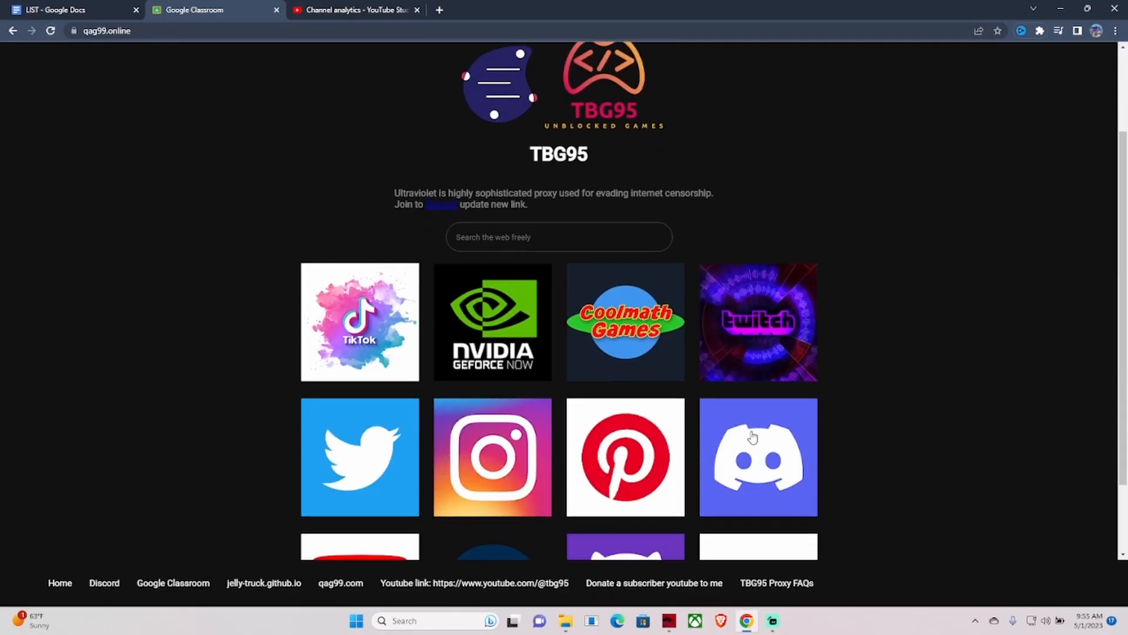
click(758, 456)
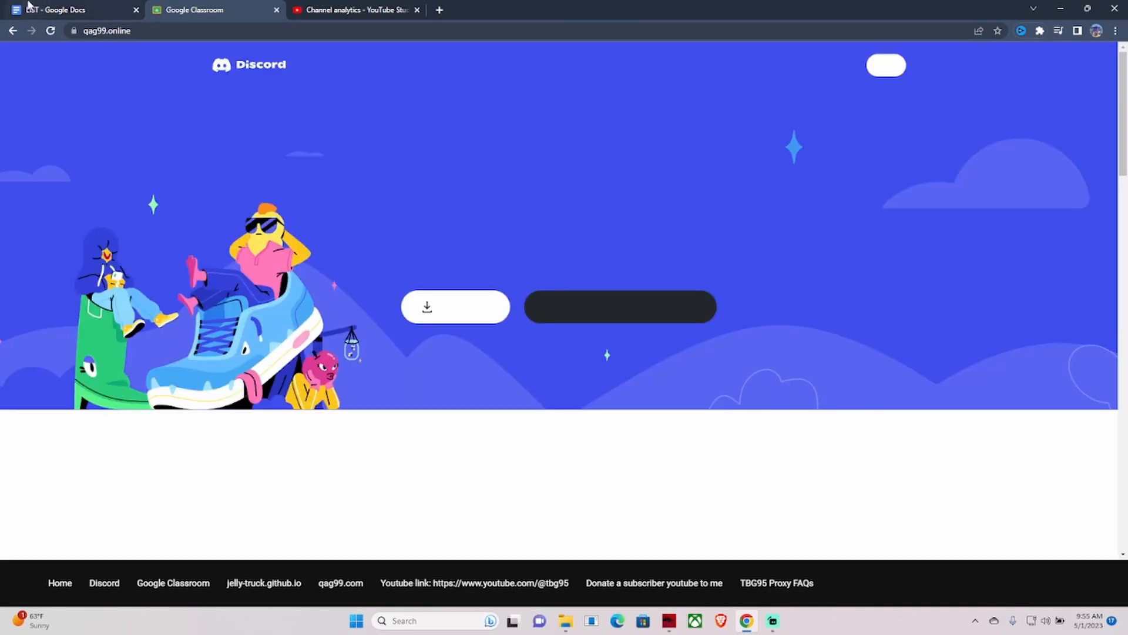
click(68, 10)
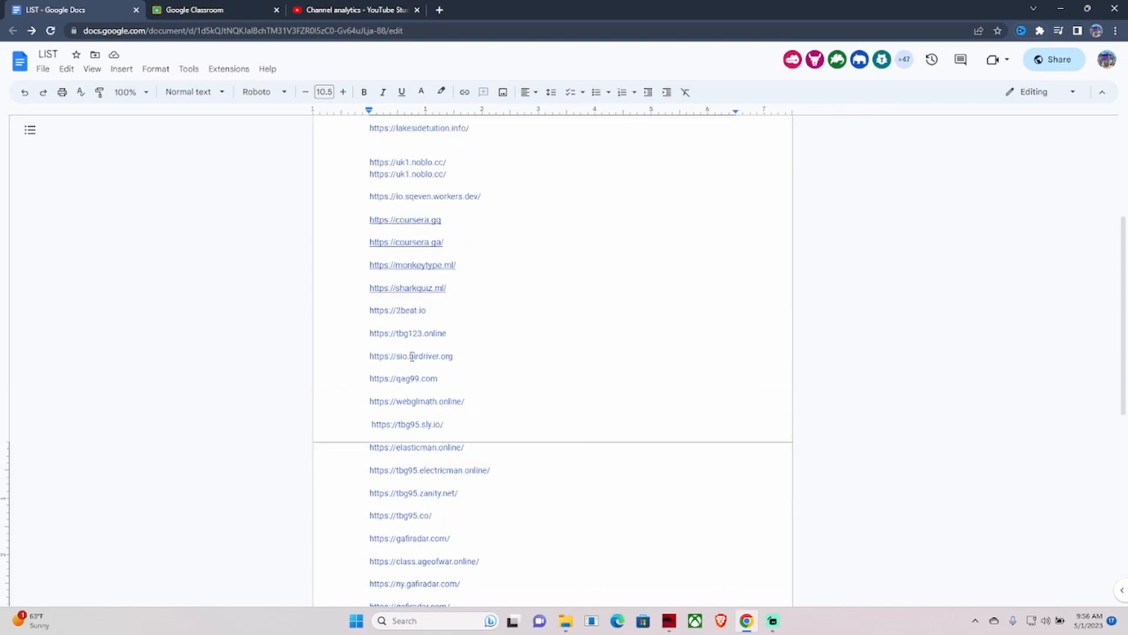
Reach Discord's browser sign-up through the proxy, then close that tab for coursera.ga
scroll(down, 3)
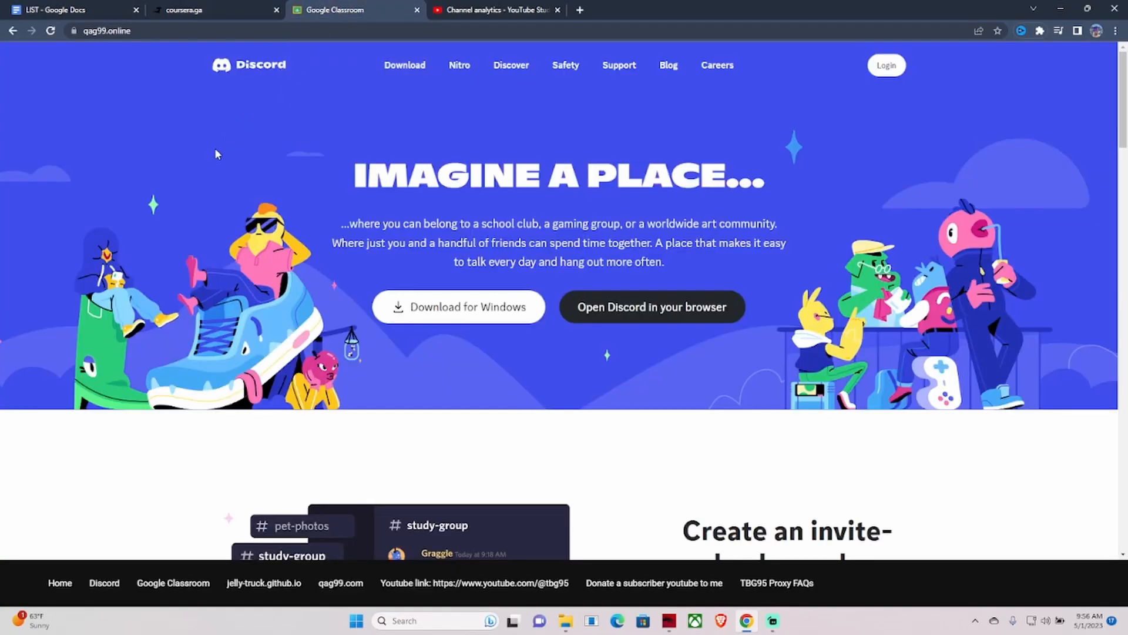
mouse_move(684, 365)
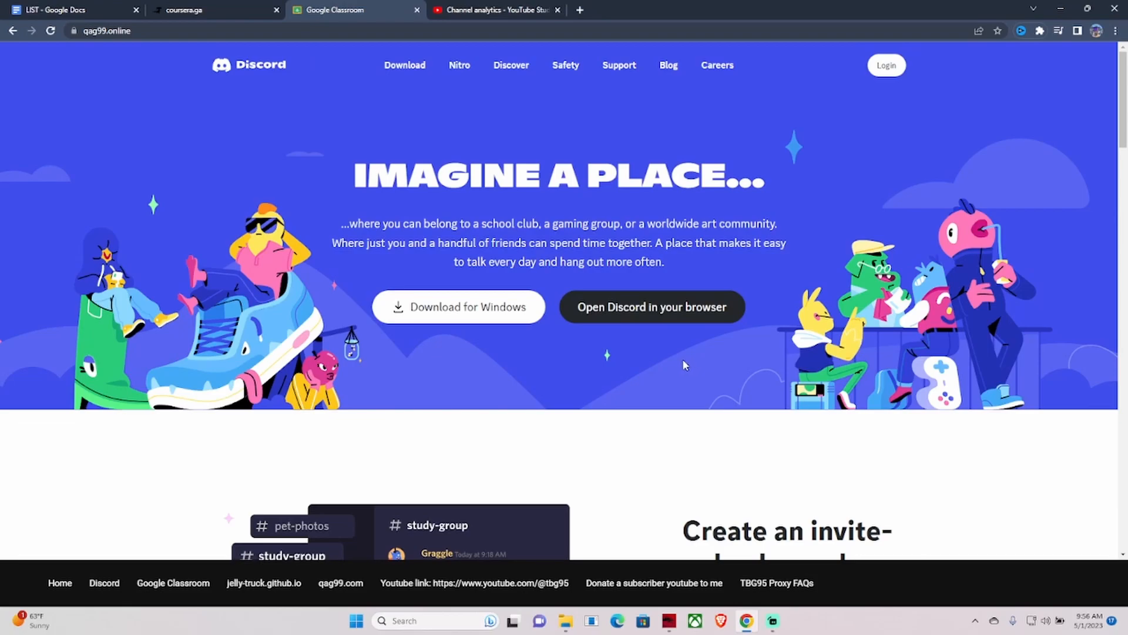
mouse_move(712, 302)
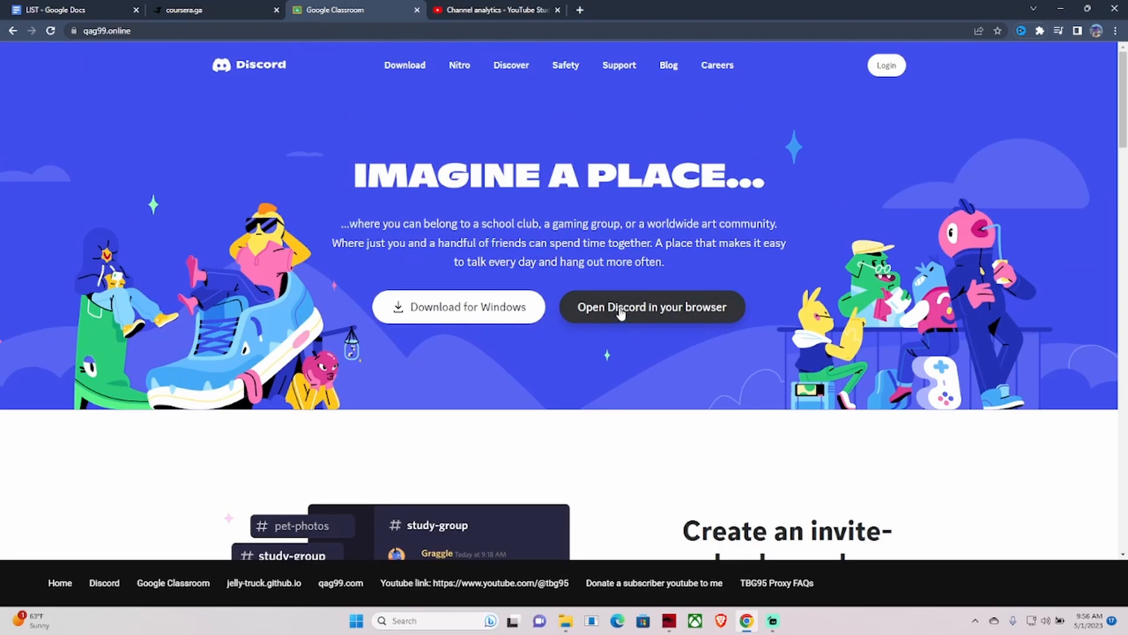
click(650, 307)
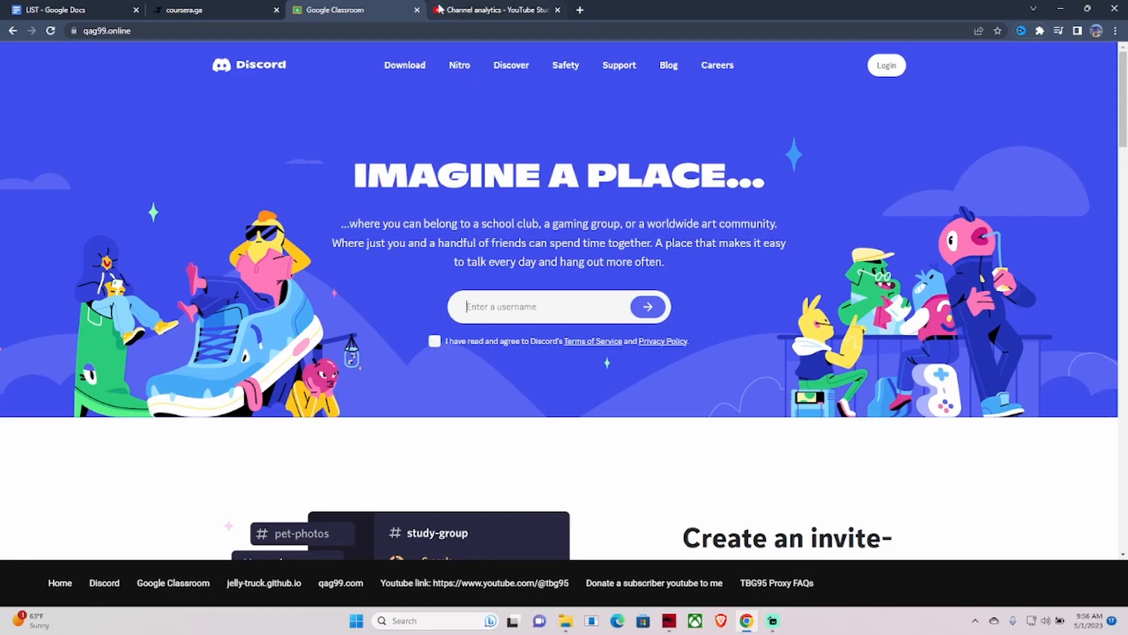
click(209, 10)
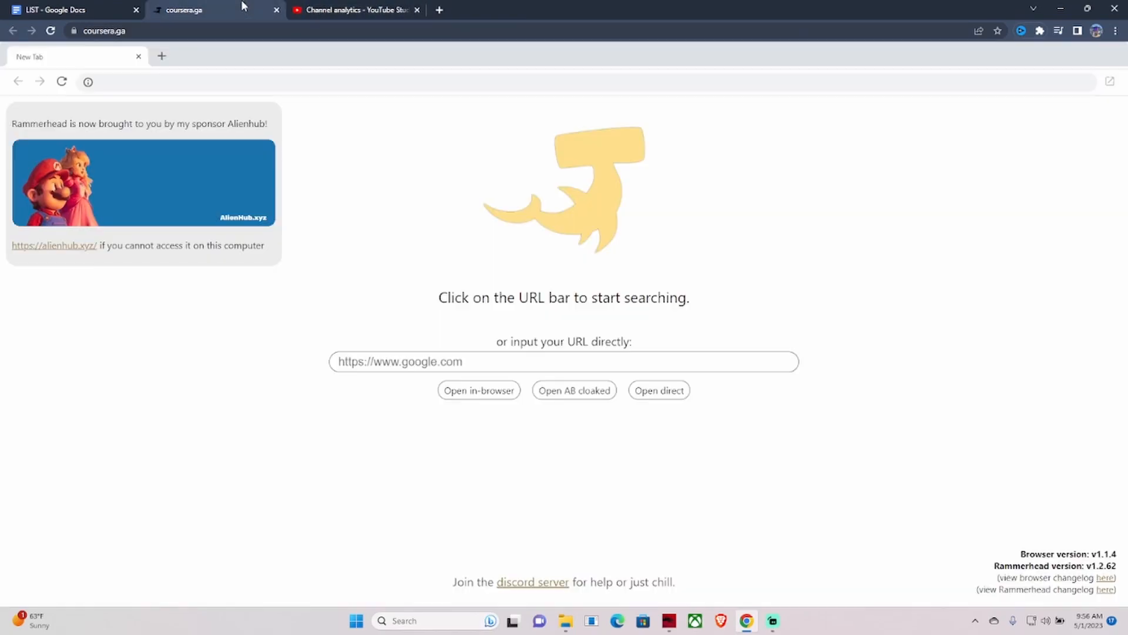
click(64, 10)
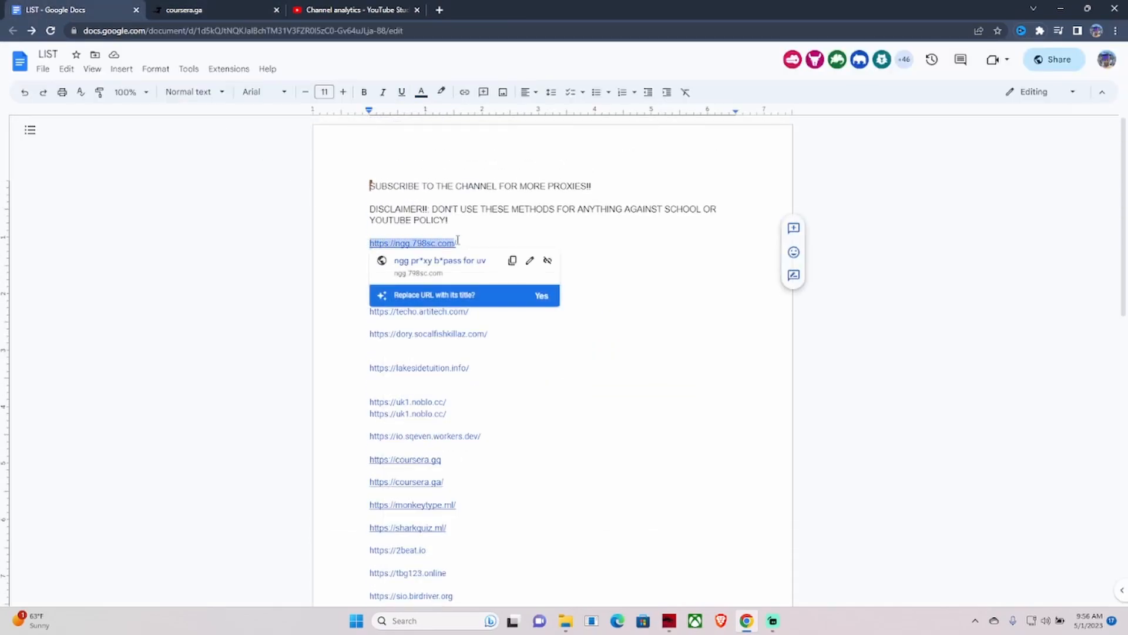
right_click(411, 243)
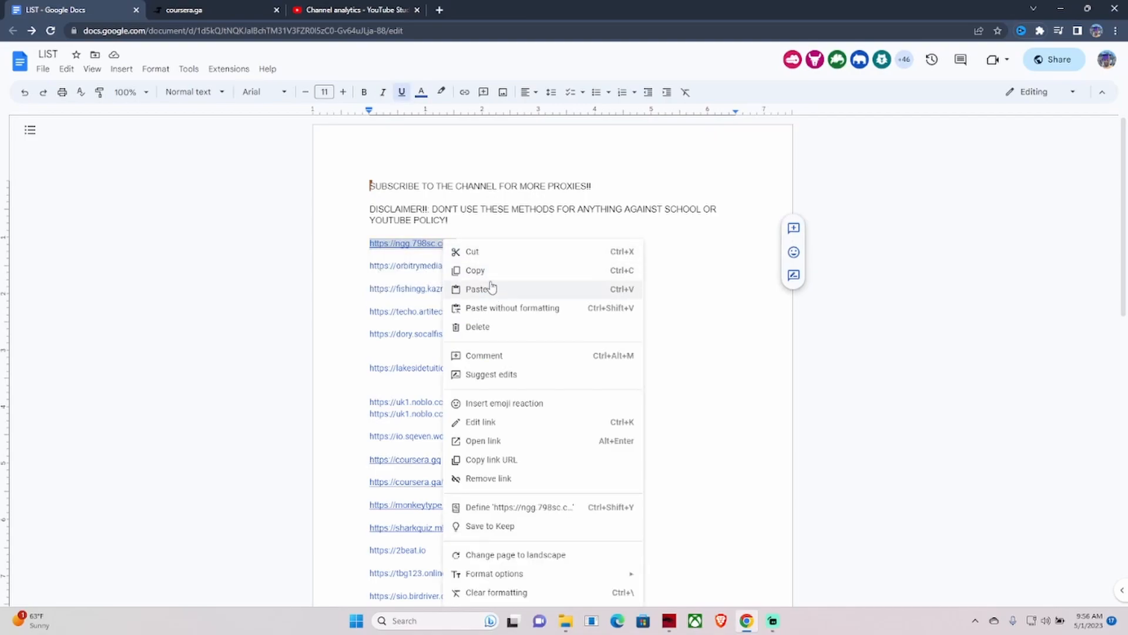
click(209, 10)
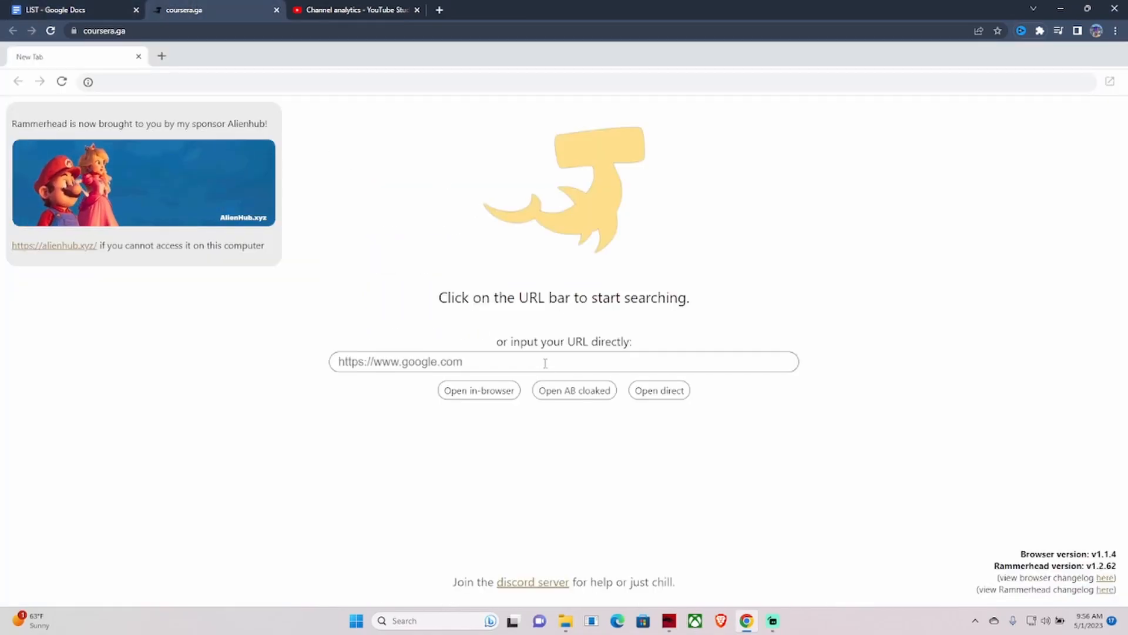
text(https://ngg.798sc.com/)
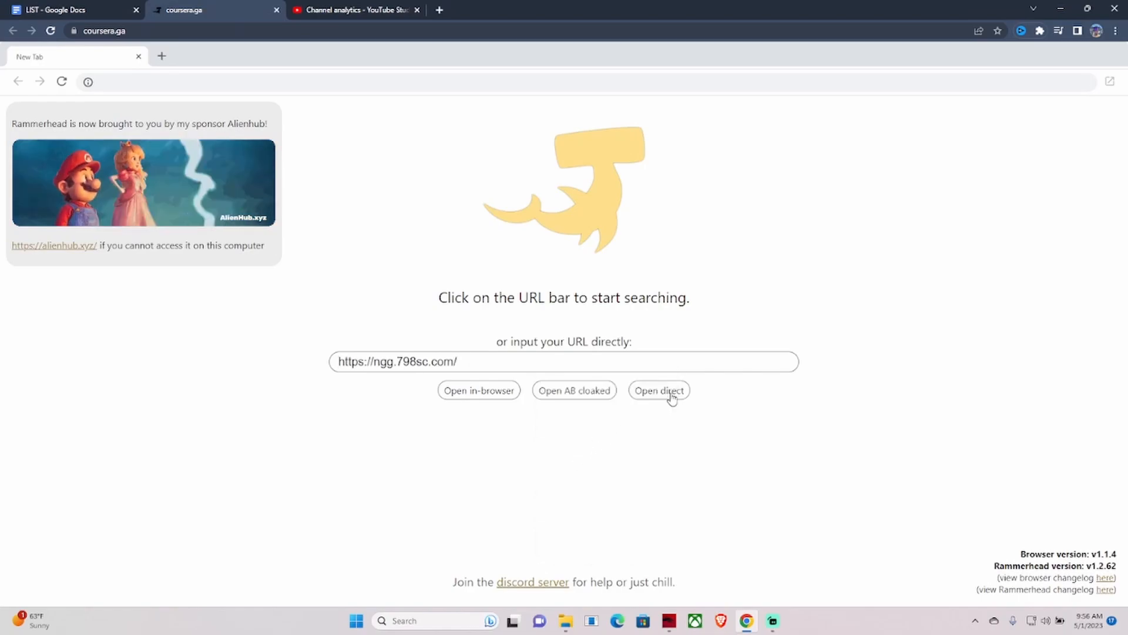
click(658, 390)
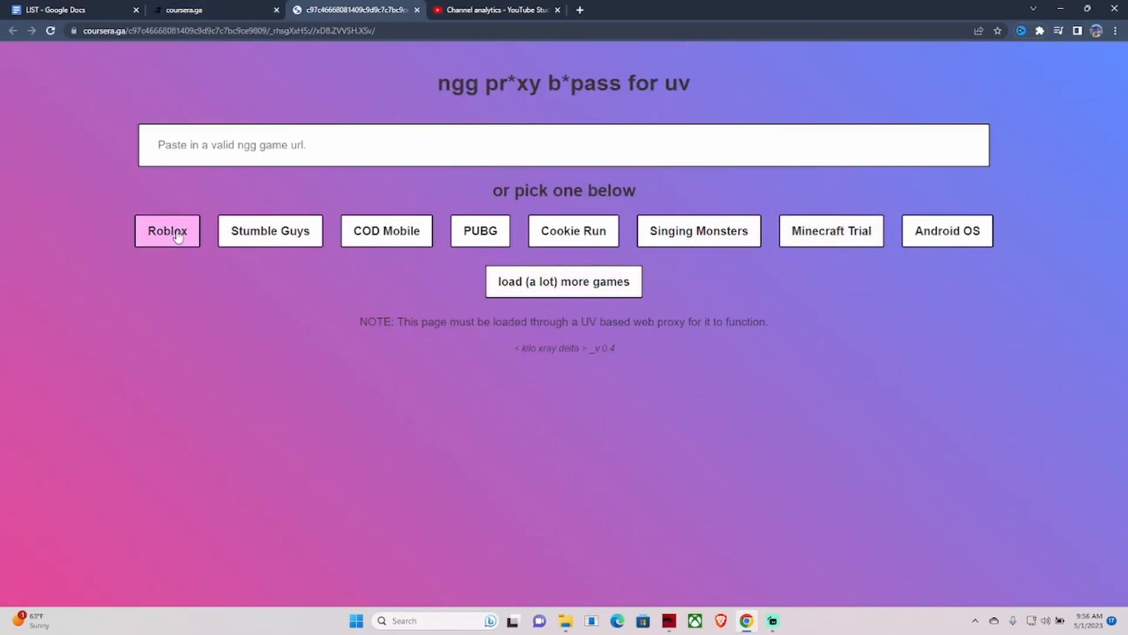
Pick Roblox from the game list, copy its play URL, and return to the LIST document
click(167, 231)
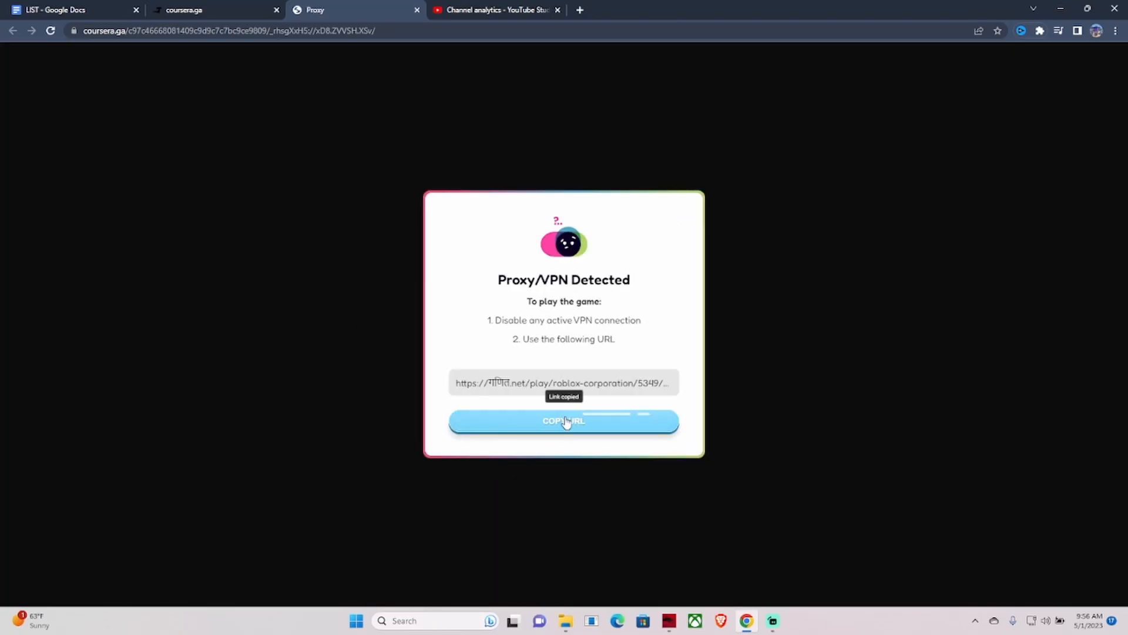
click(578, 10)
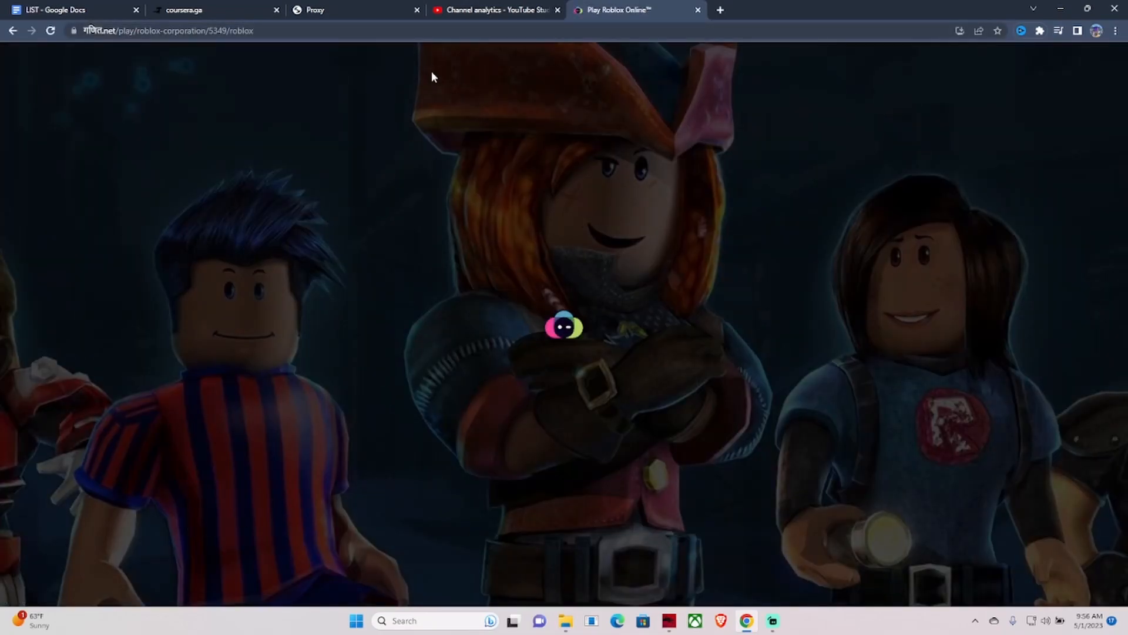
click(183, 9)
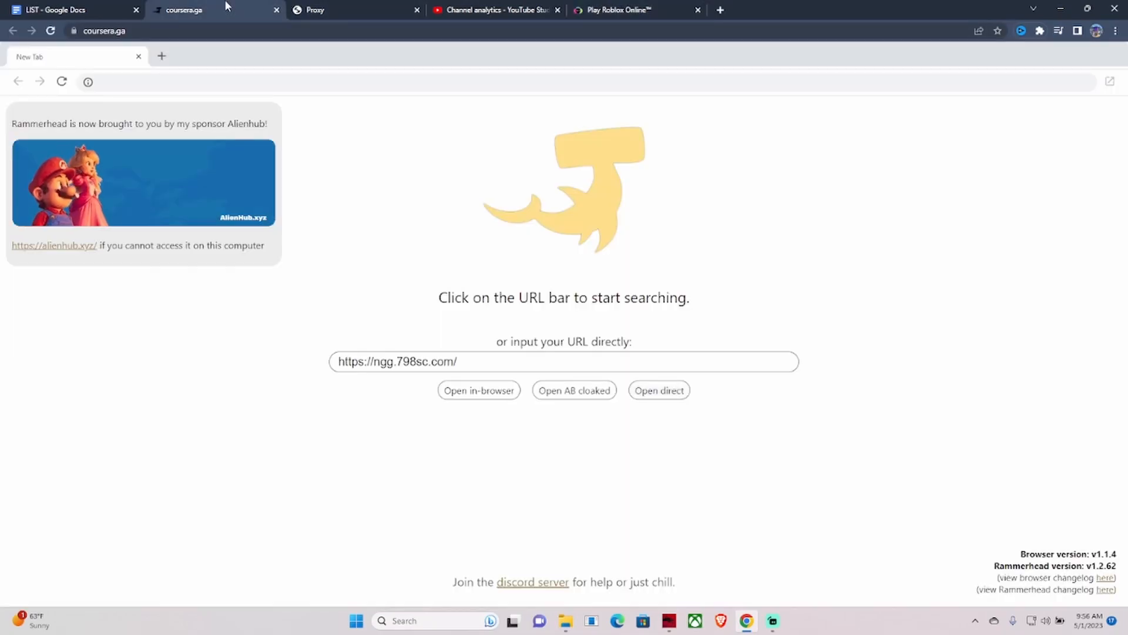
click(72, 9)
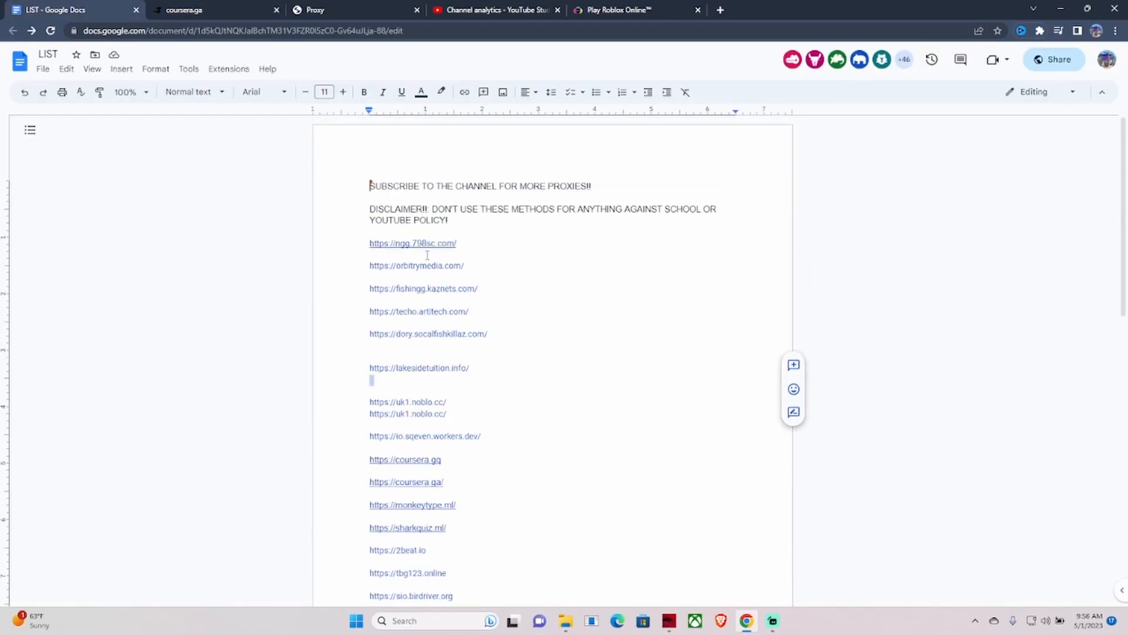
Select the first proxy link and skim down the LIST document to the gafiradar.com line and back up
double_click(412, 242)
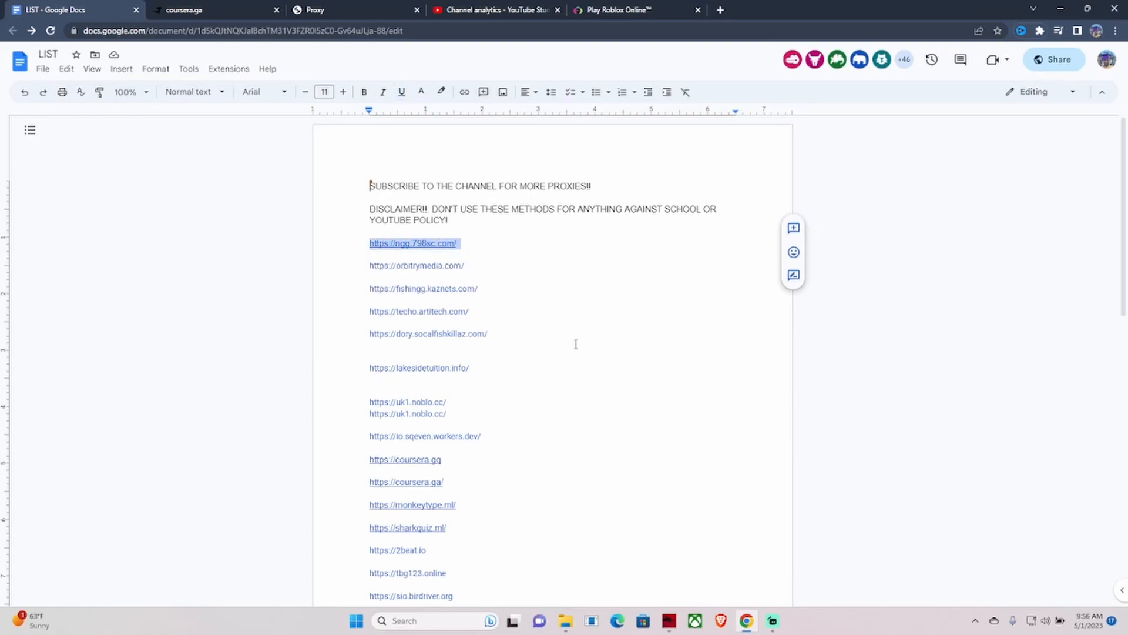
scroll(down, 3)
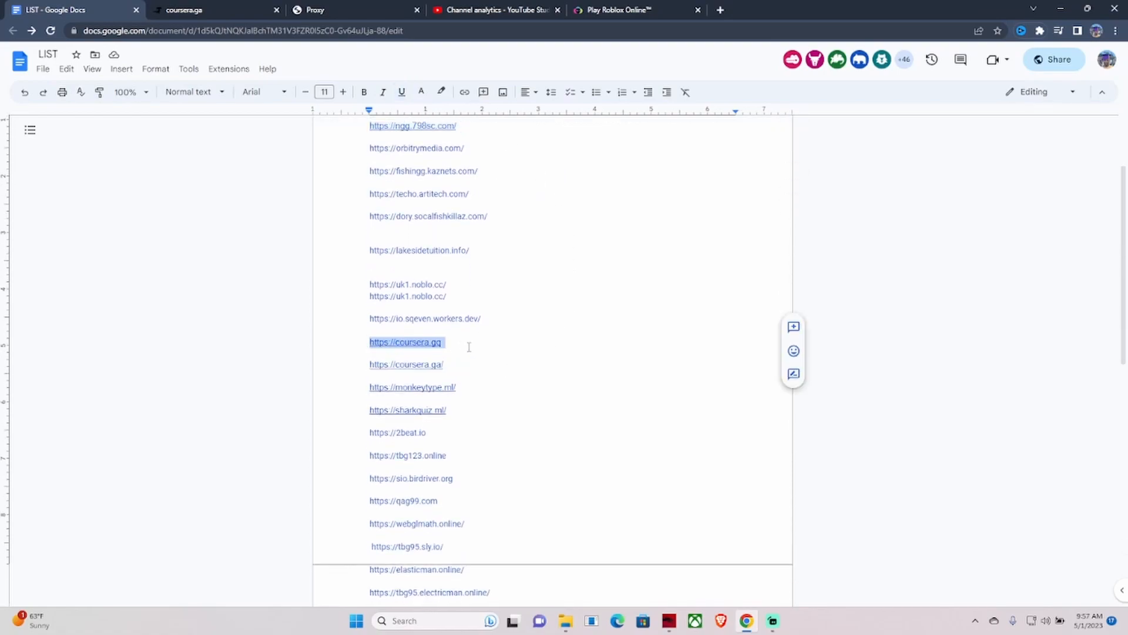
scroll(down, 3)
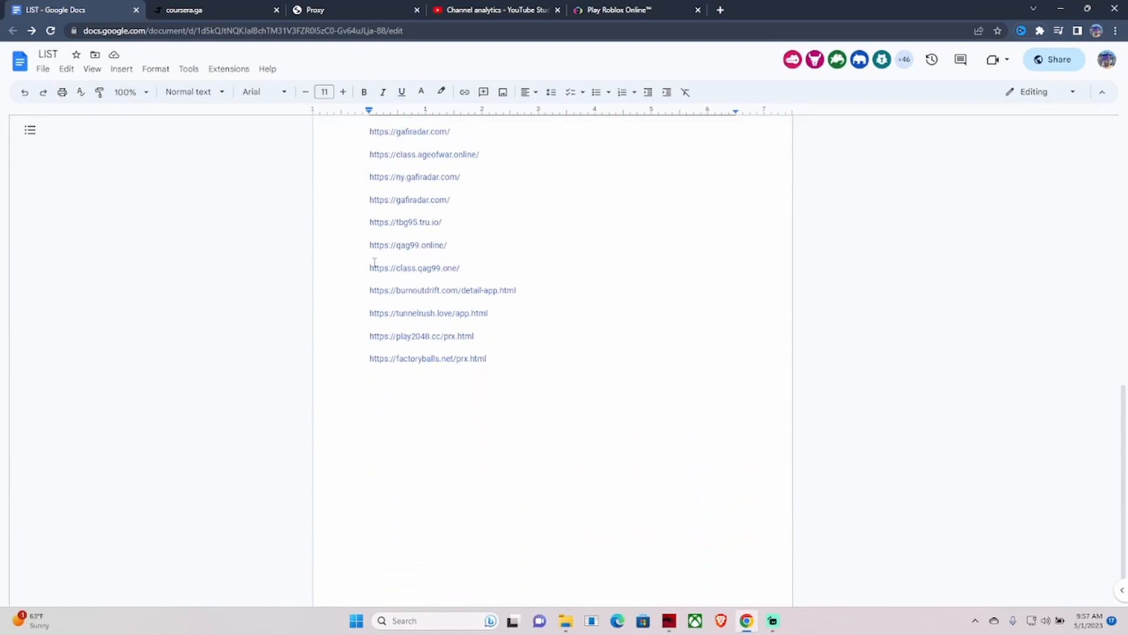
click(451, 200)
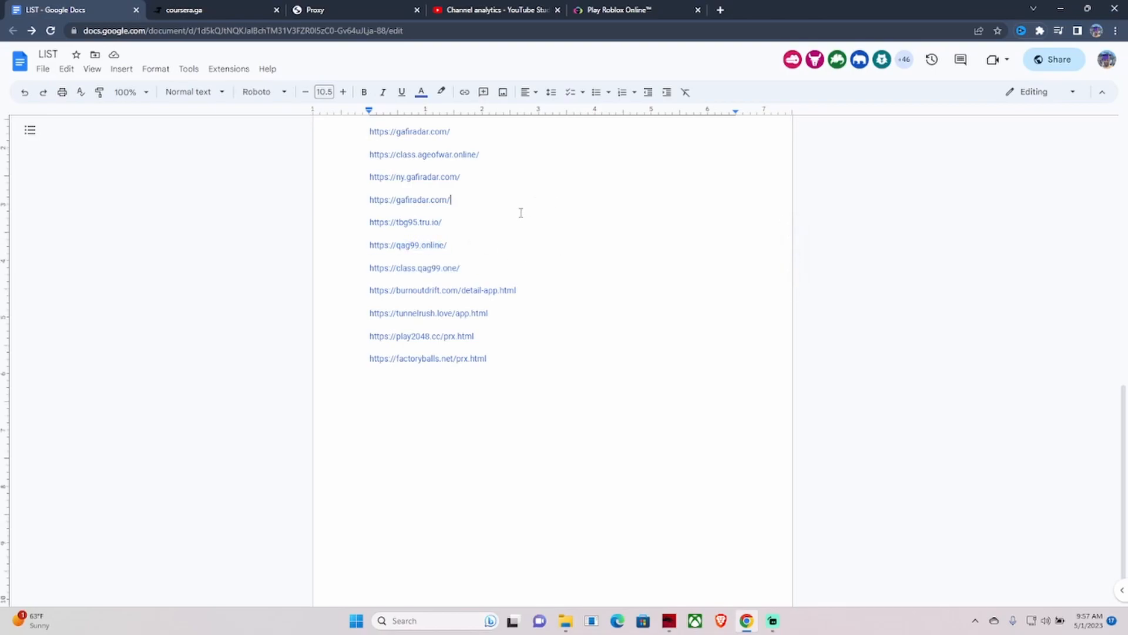
mouse_move(503, 259)
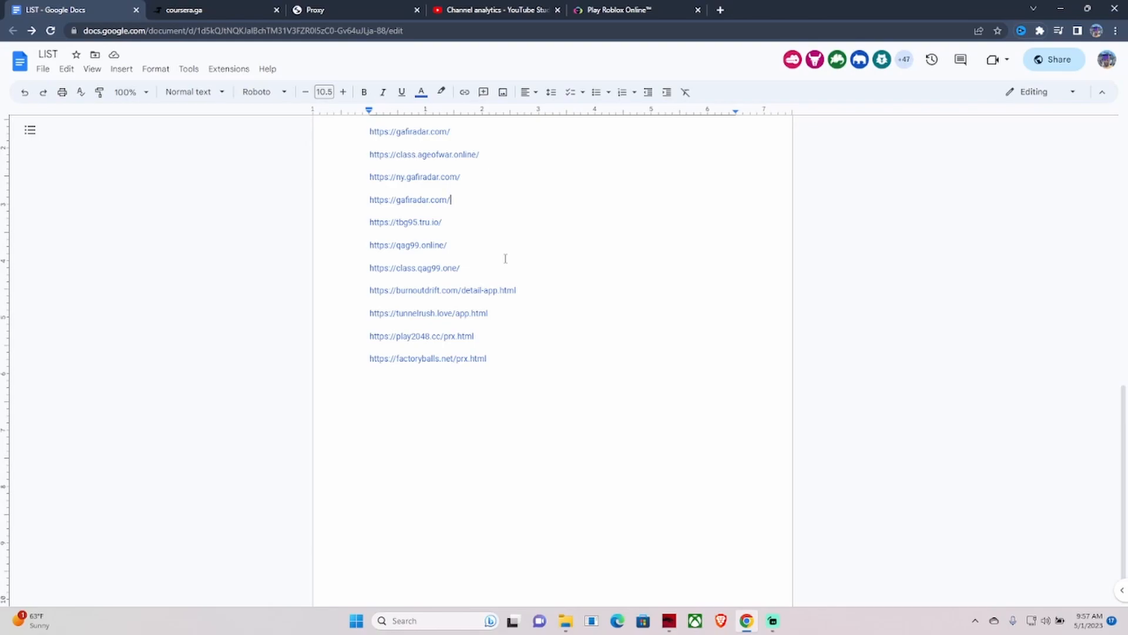
scroll(up, 3)
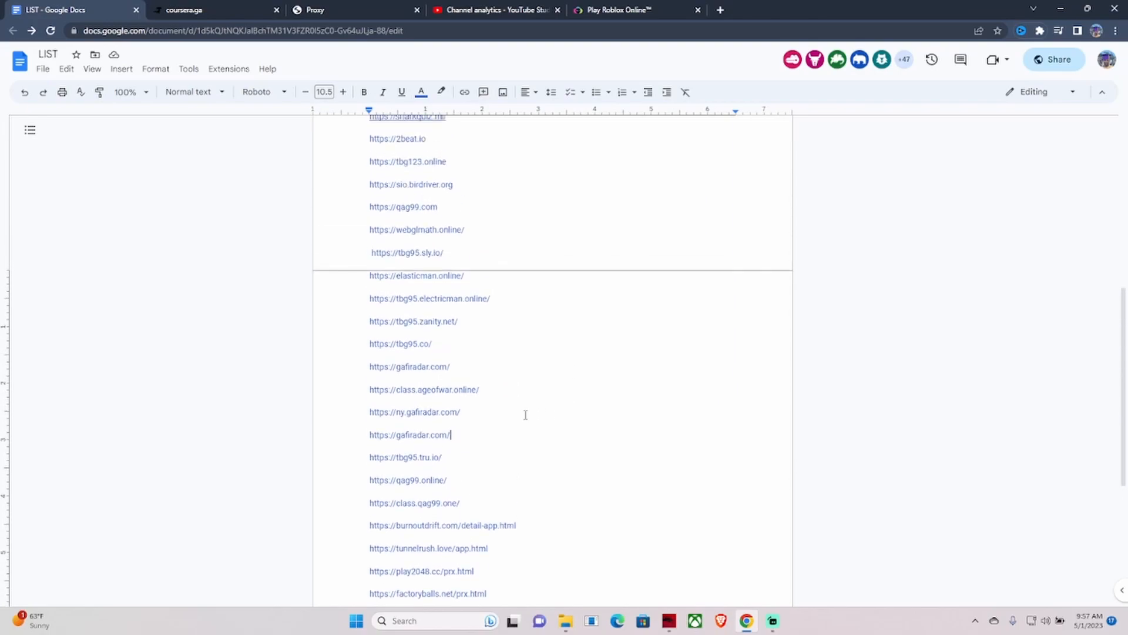
scroll(up, 3)
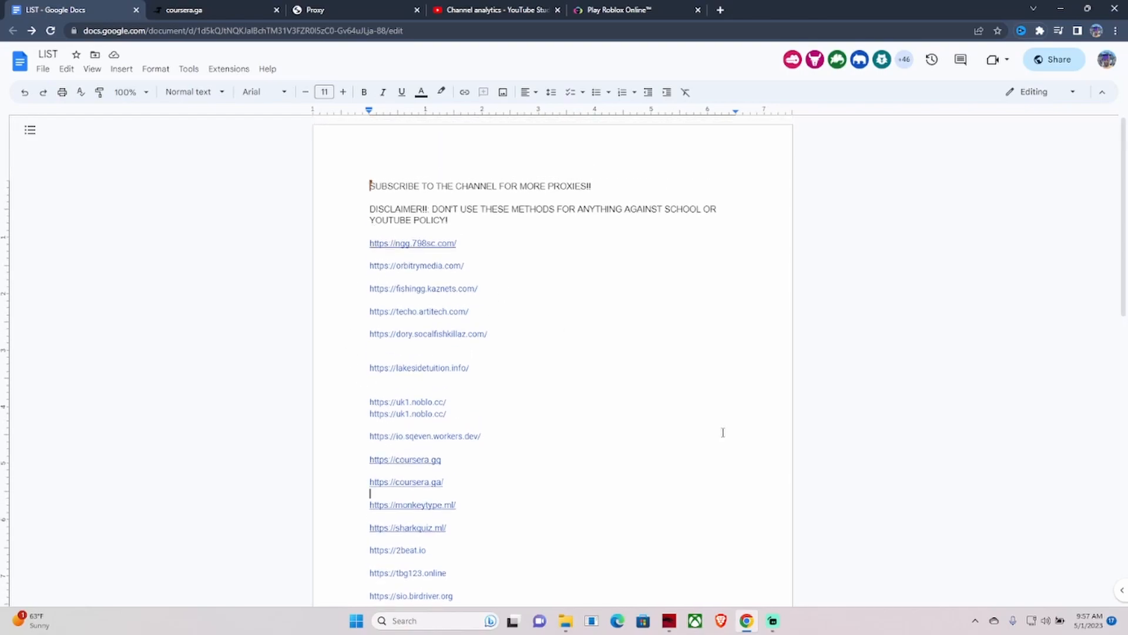
Highlight part of the disclaimer sentence, then switch to YouTube Studio analytics showing 42,658 subscribers
scroll(down, 3)
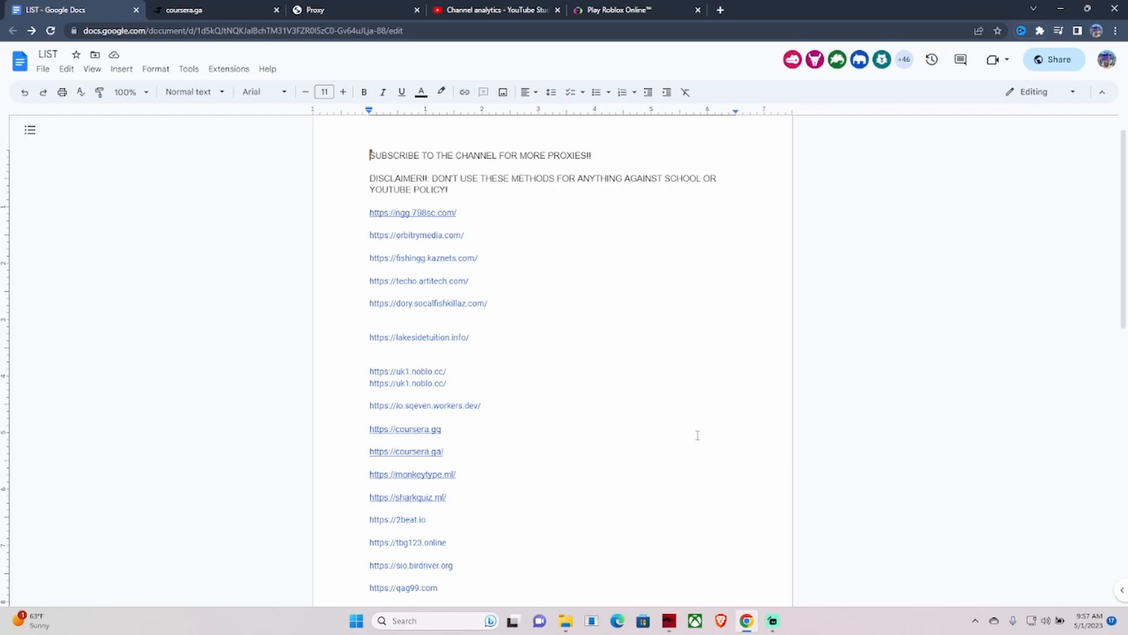
drag(493, 177, 717, 177)
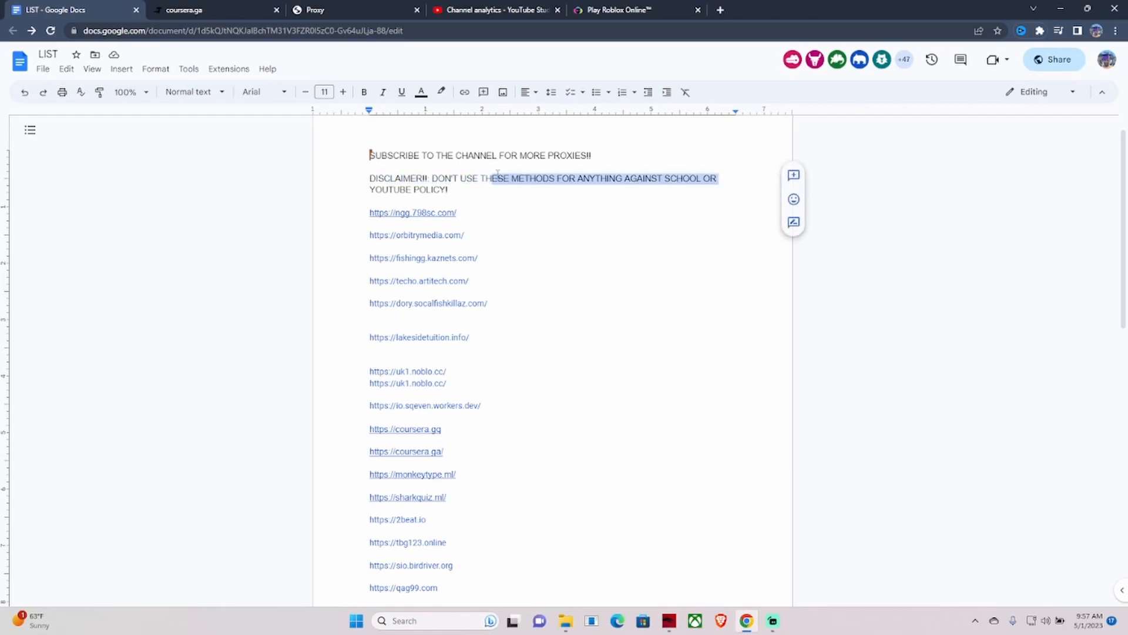
click(370, 189)
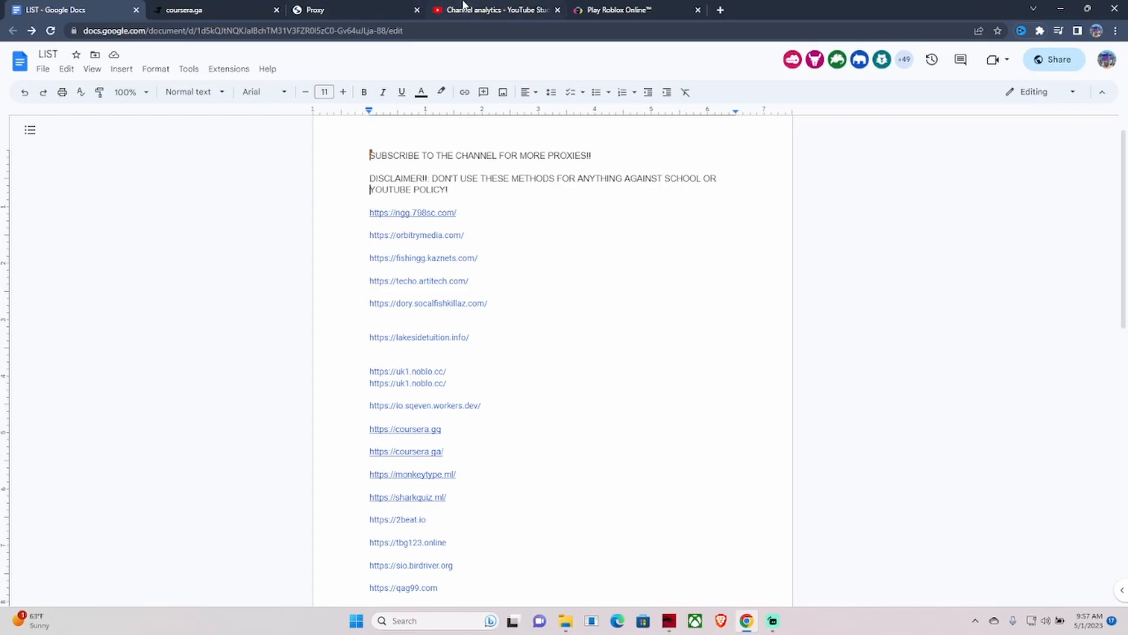
click(494, 9)
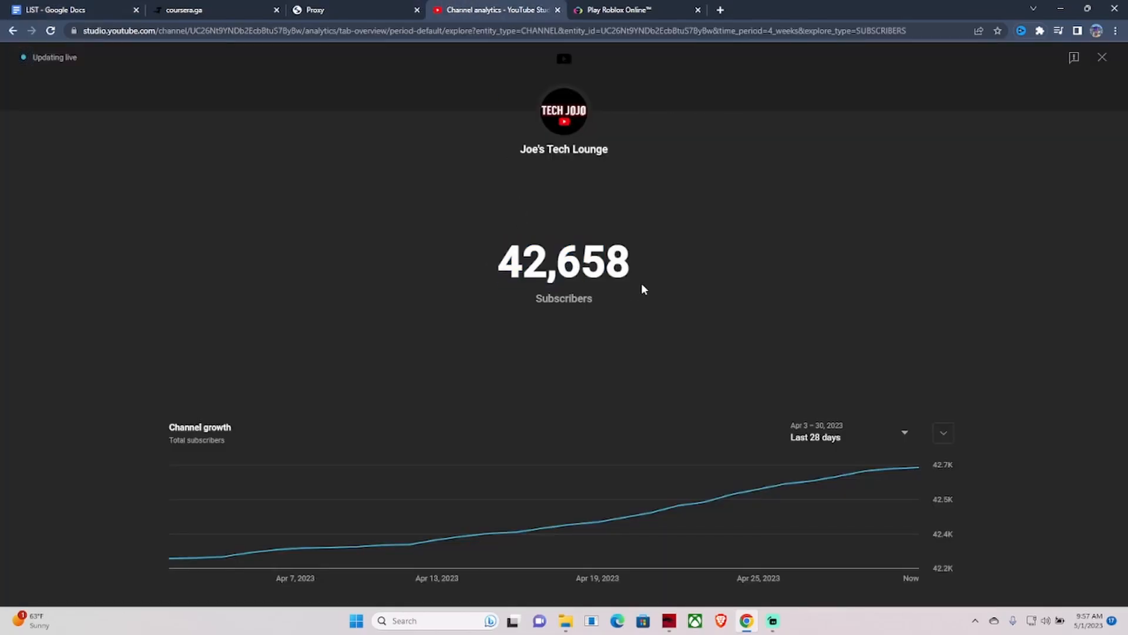